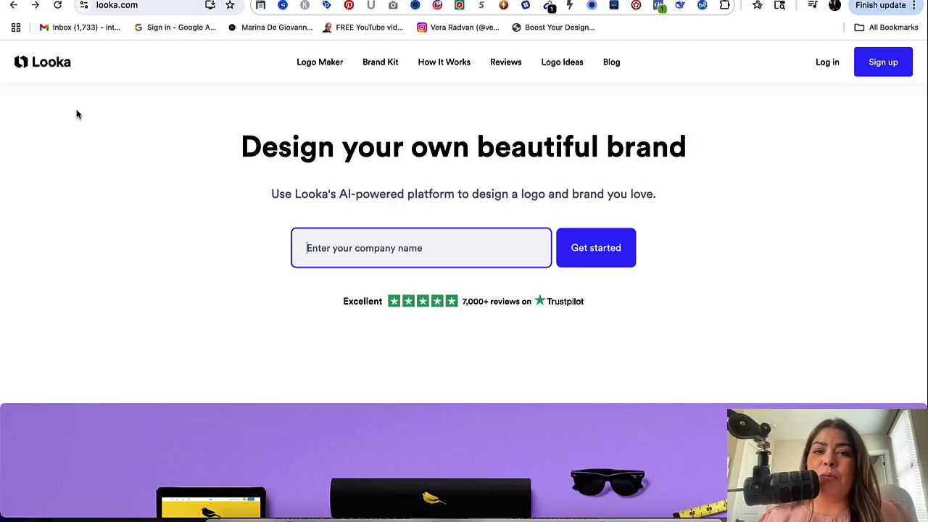
scroll("down", 3)
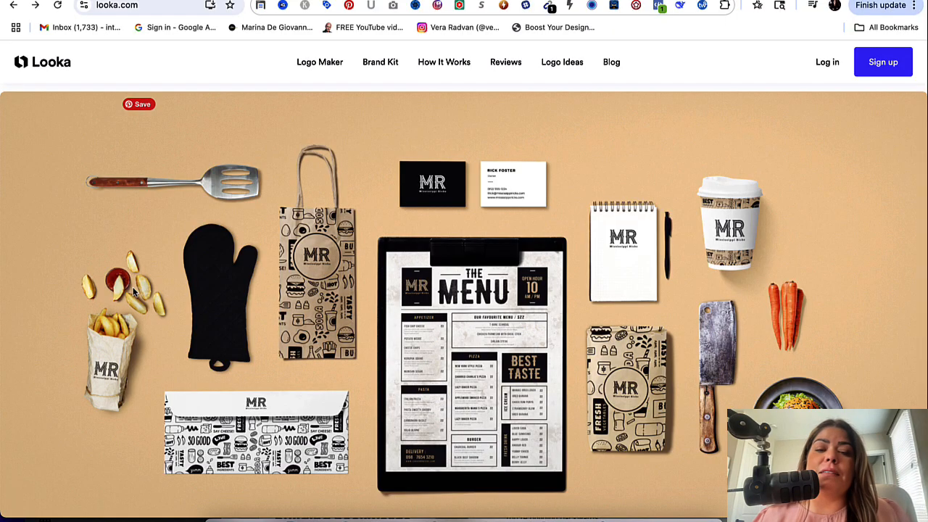
mouse_move(510, 347)
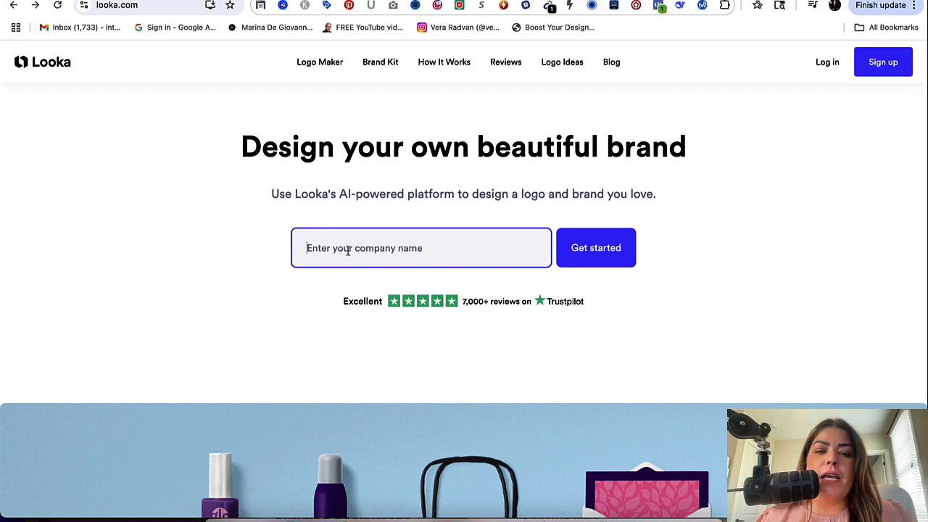
type("nancy badillo")
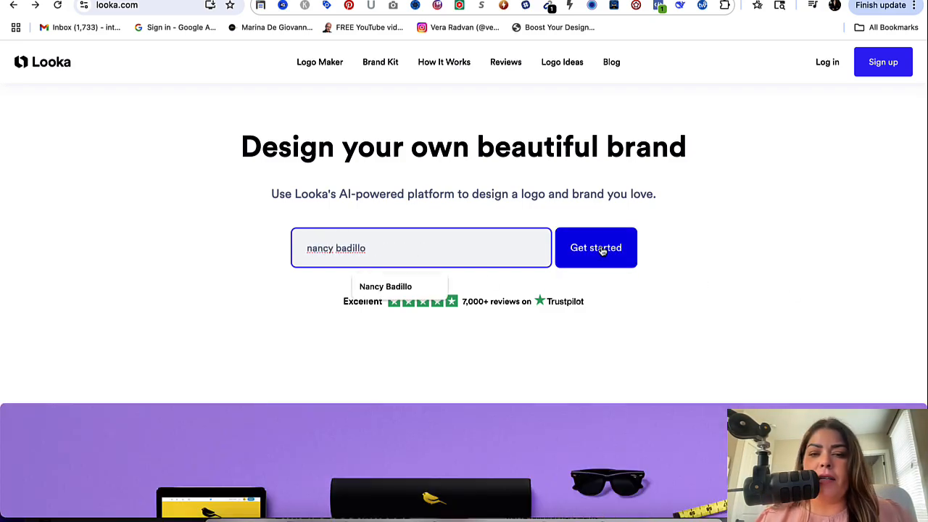
left_click(595, 247)
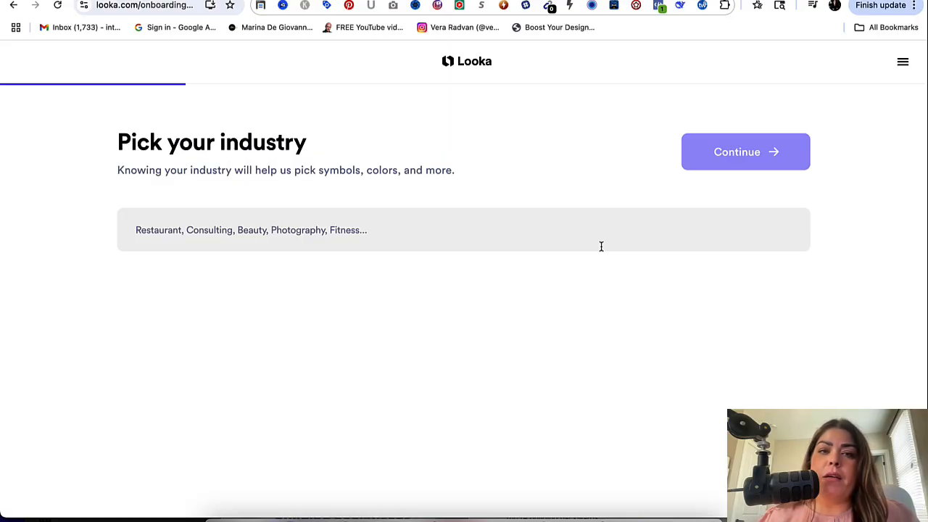
mouse_move(409, 348)
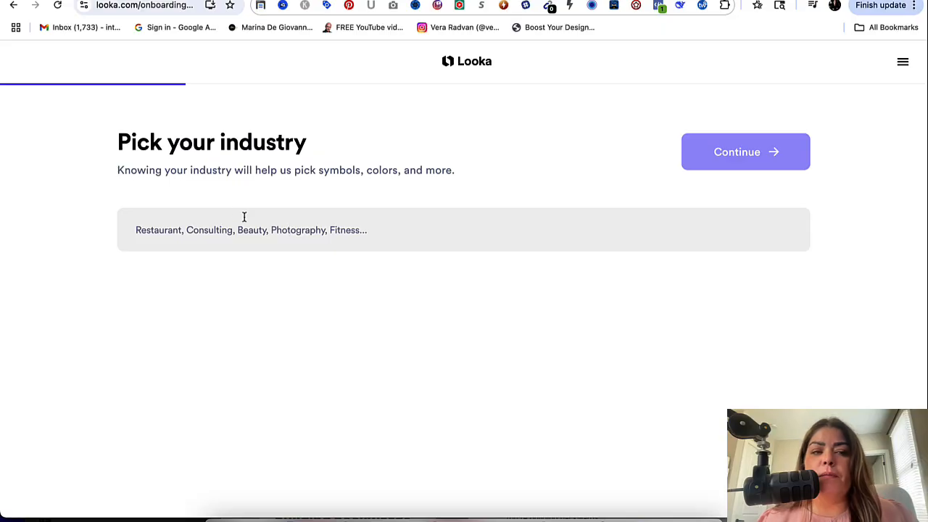
mouse_move(253, 154)
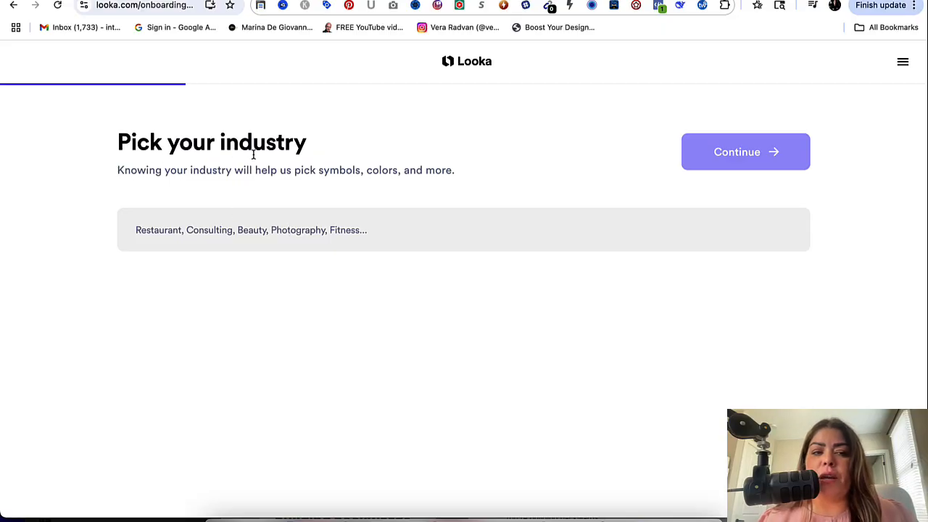
mouse_move(345, 182)
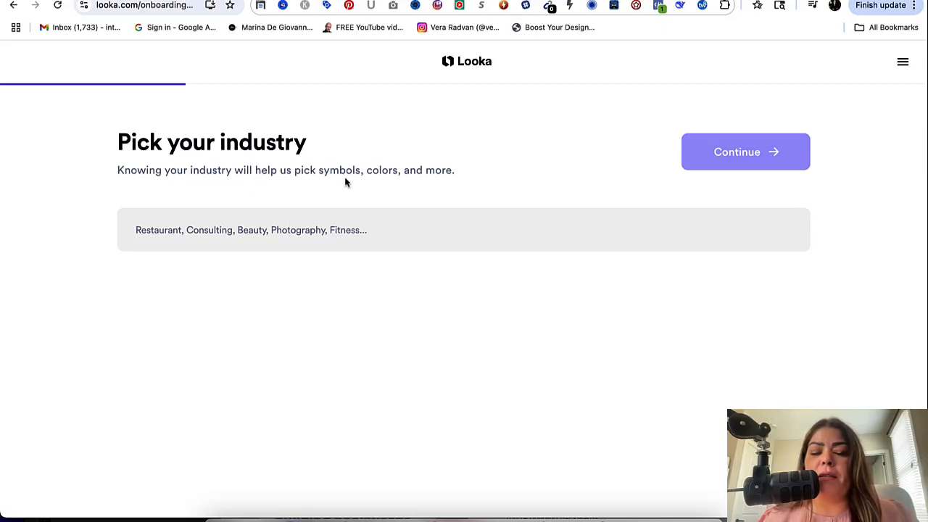
mouse_move(299, 223)
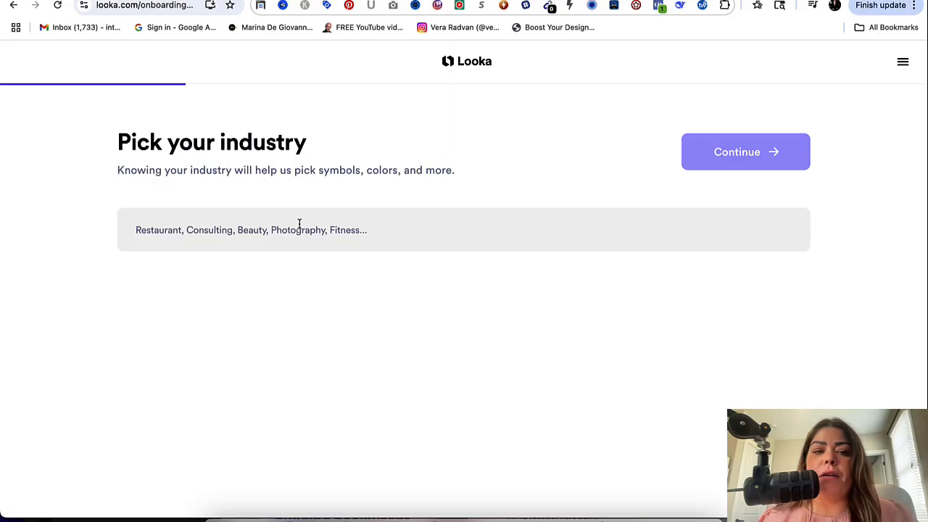
Step: Search 'coach', select Business Coach as the industry and continue
type("coach")
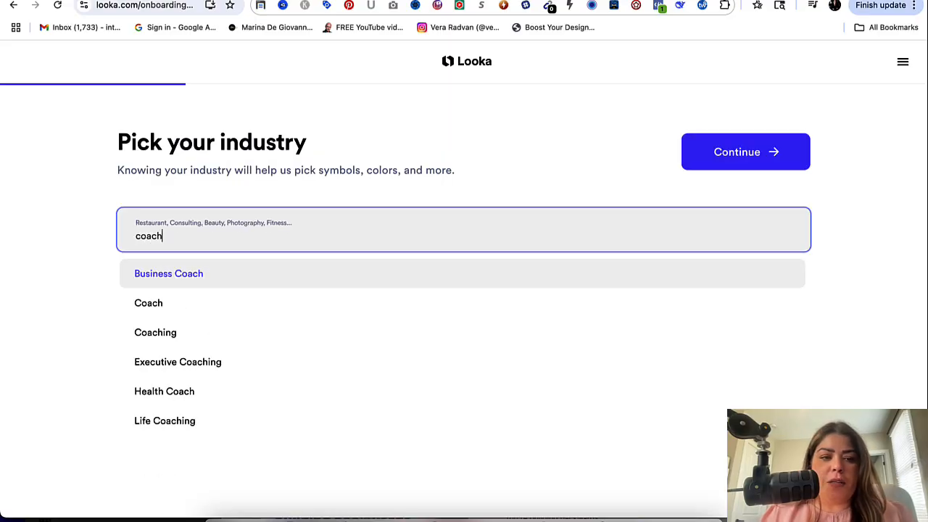
mouse_move(284, 362)
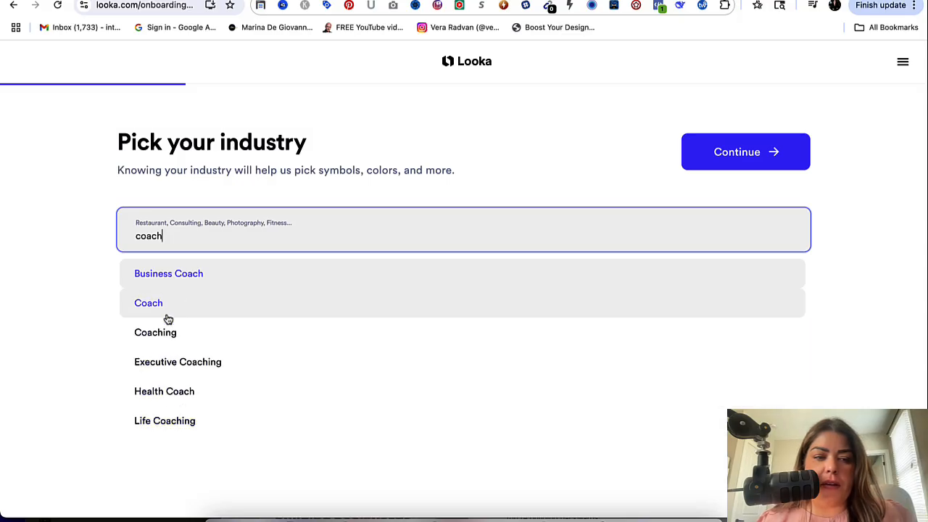
mouse_move(172, 278)
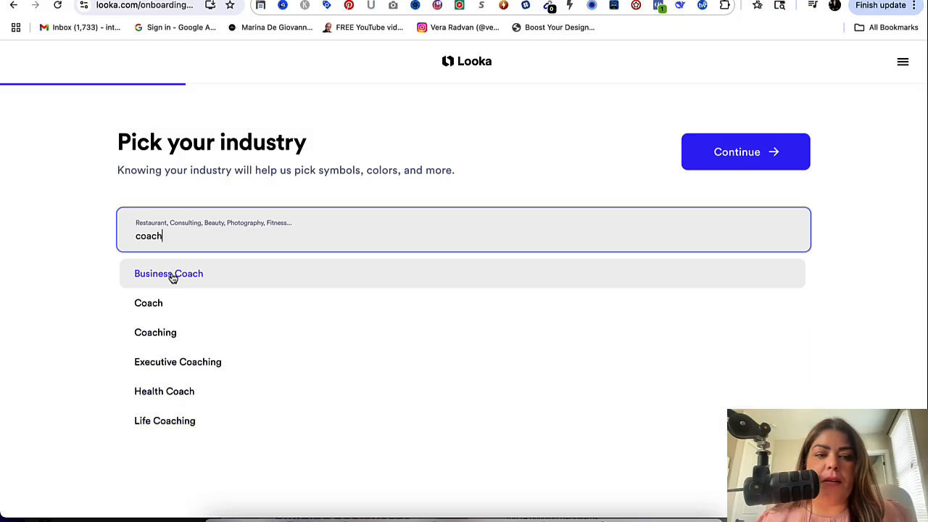
mouse_move(187, 272)
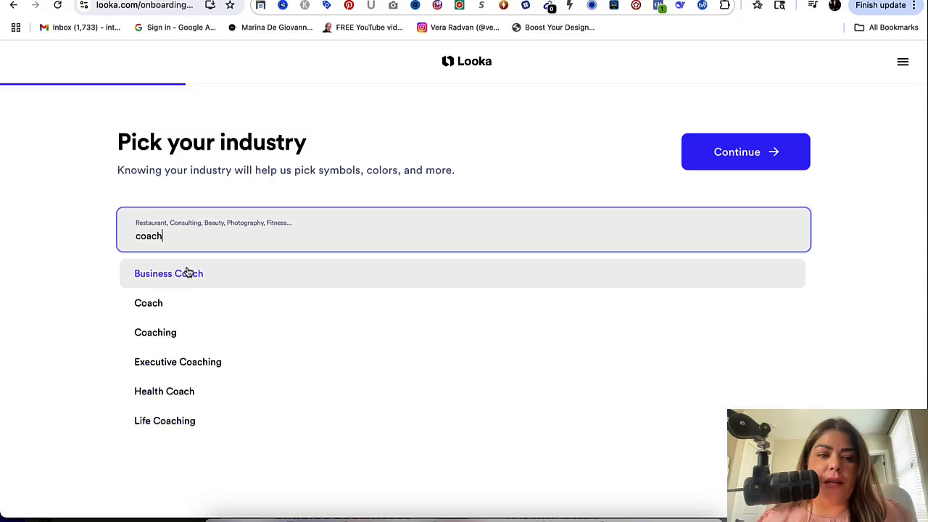
left_click(168, 272)
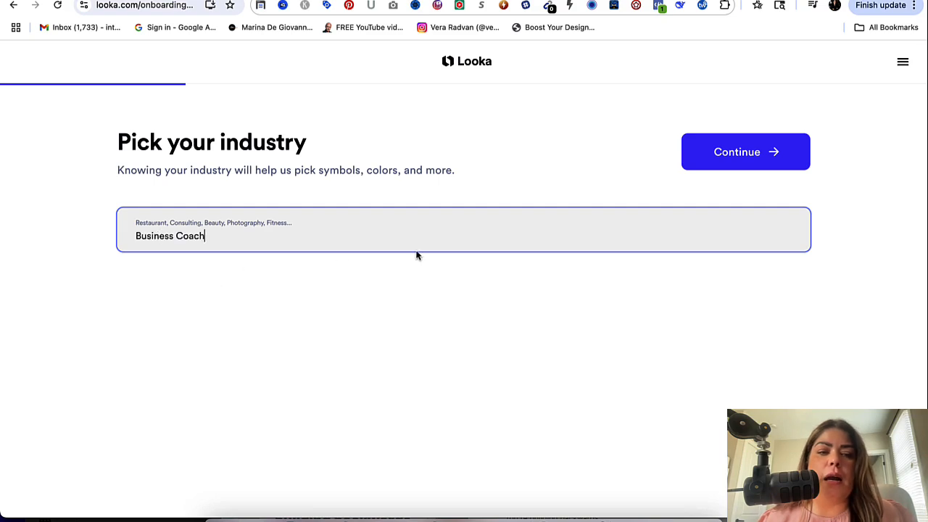
left_click(745, 152)
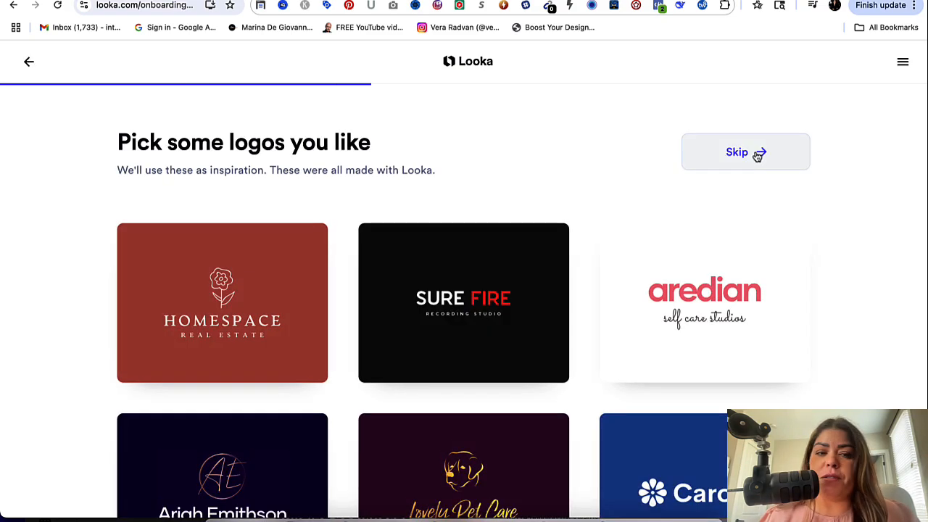
mouse_move(345, 165)
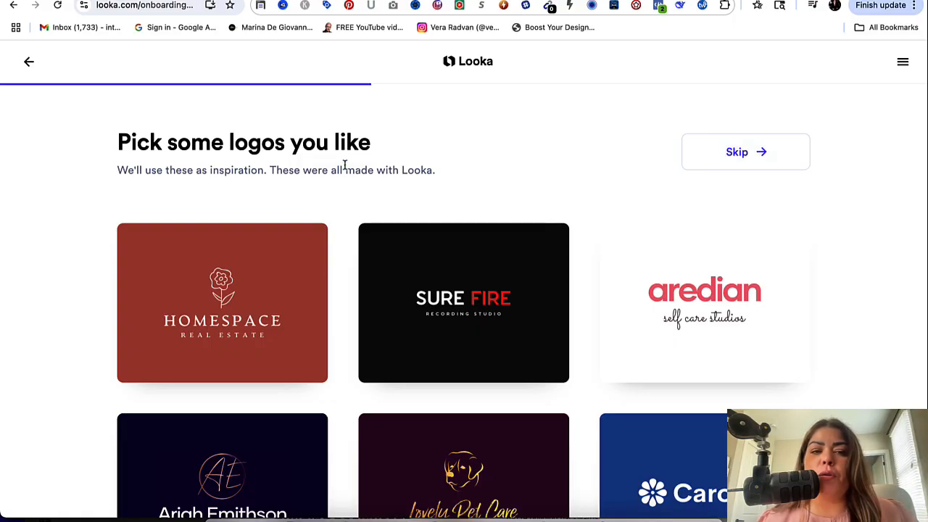
Step: Pick a first sample logo and the green organic logo as inspiration
scroll("down", 3)
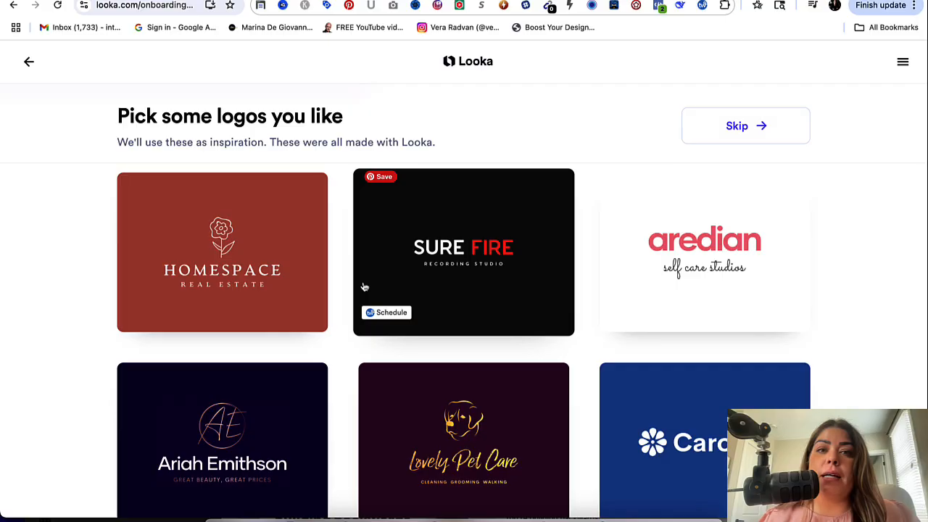
mouse_move(562, 431)
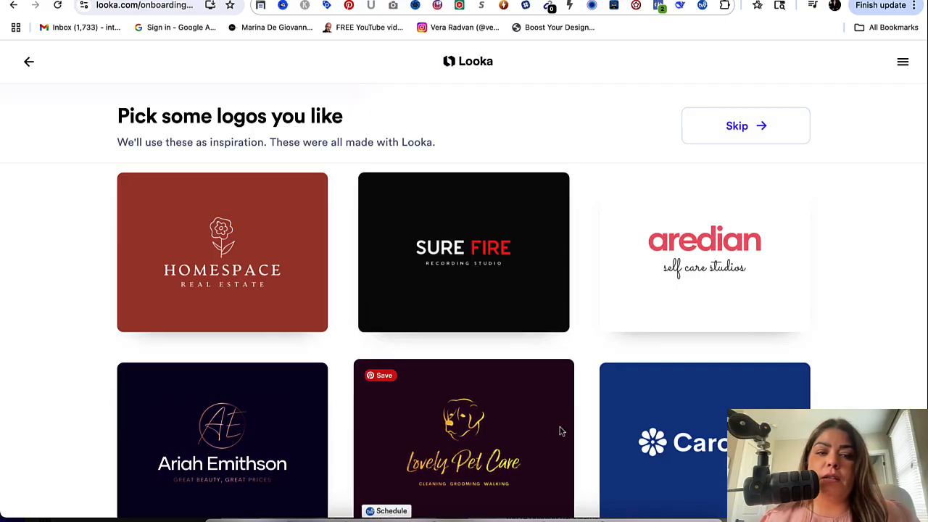
left_click(222, 252)
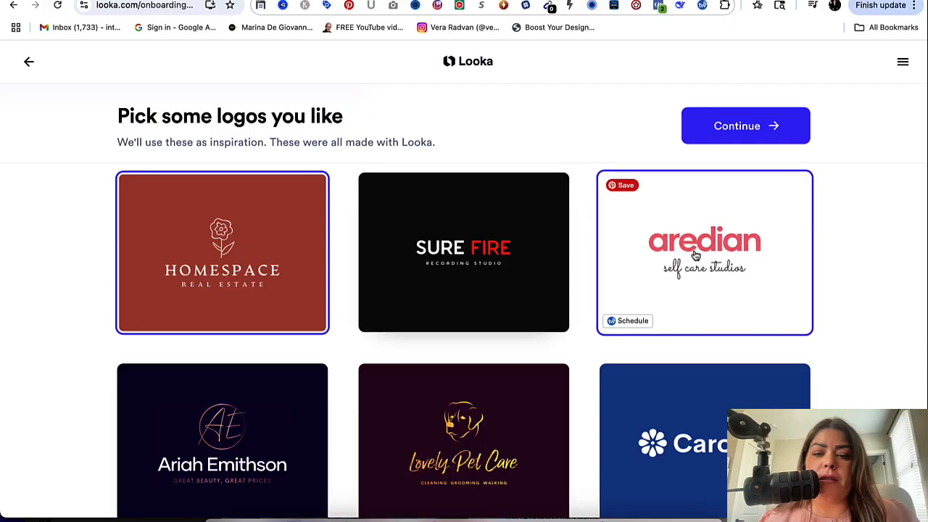
scroll("down", 3)
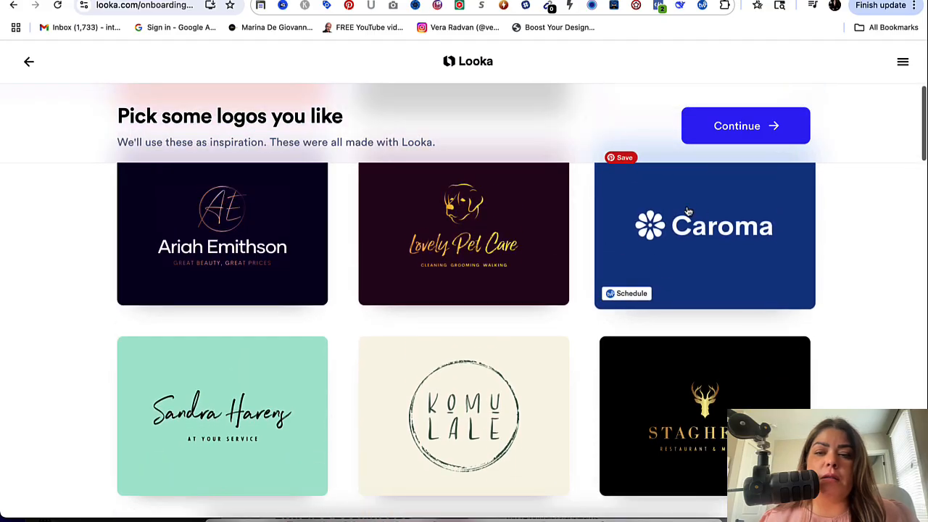
scroll("down", 3)
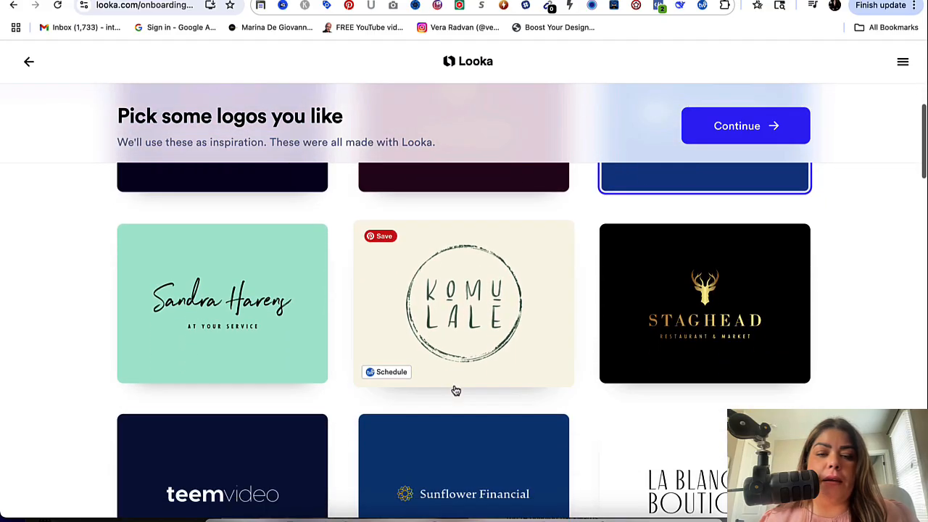
scroll("down", 3)
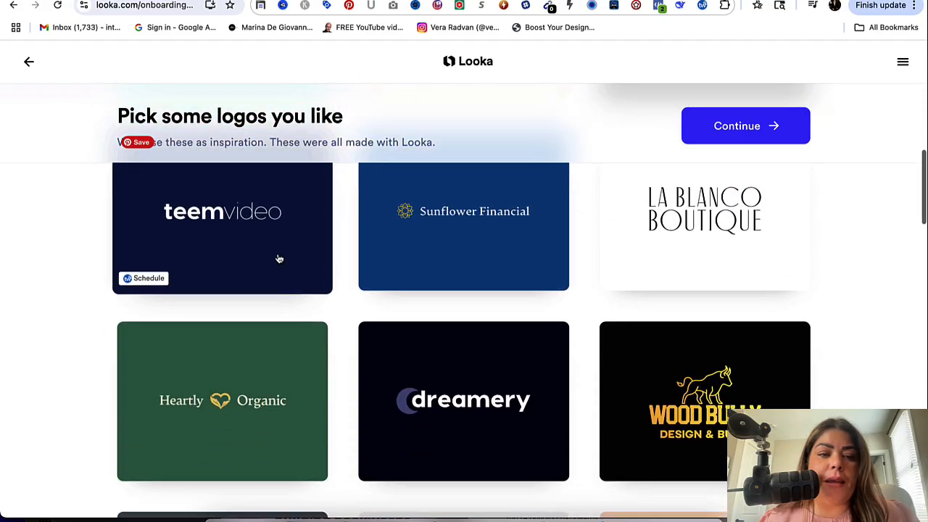
scroll("down", 3)
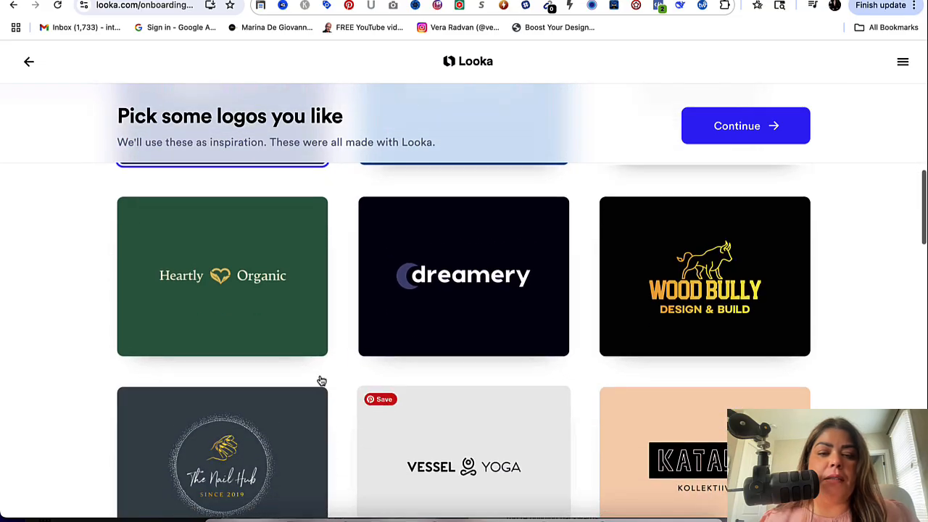
left_click(223, 275)
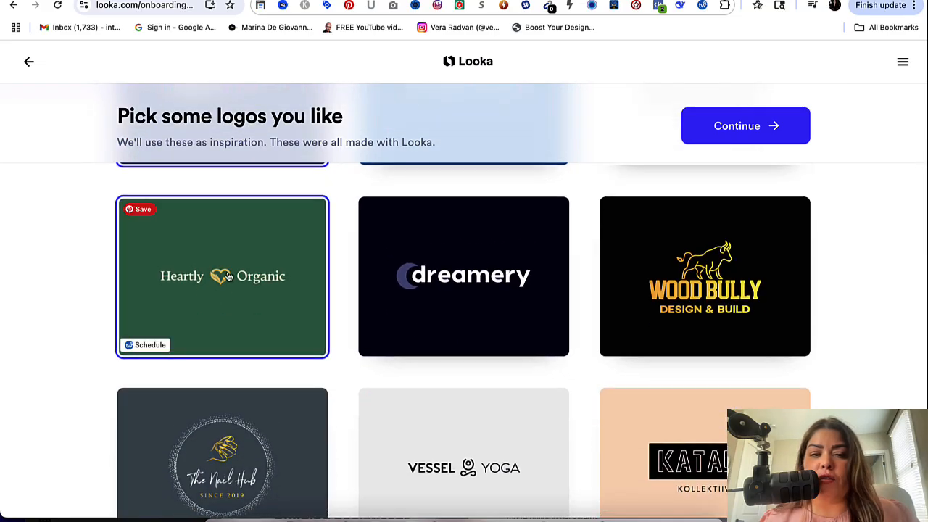
Step: Add the Palm Fitness and Farmpack logos as further inspiration
scroll("down", 3)
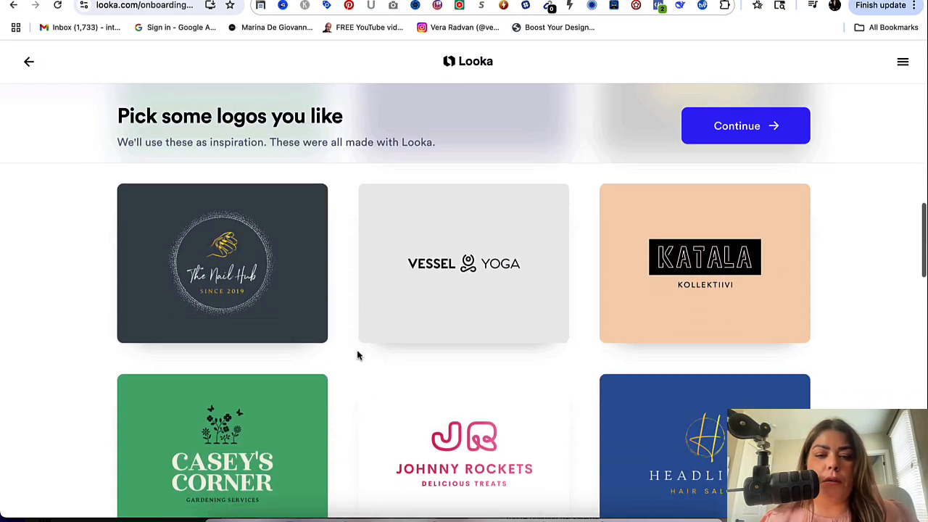
scroll("down", 3)
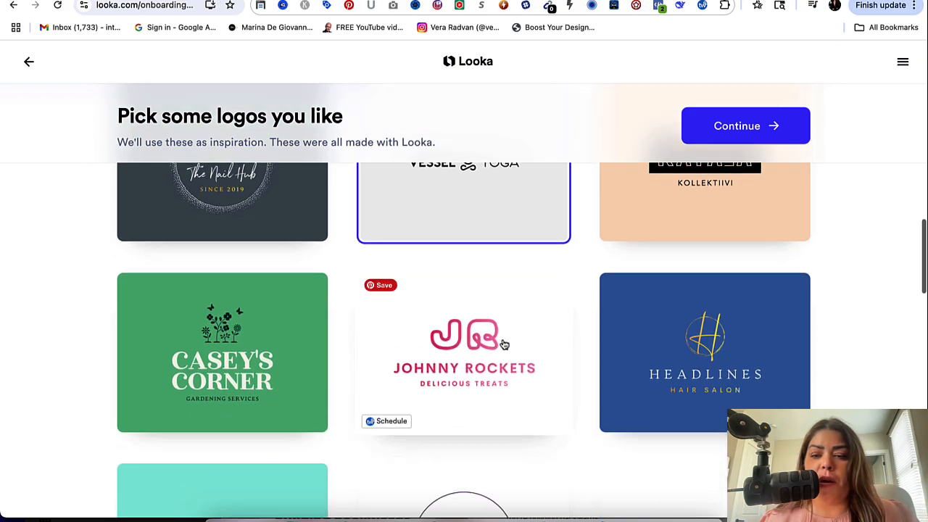
scroll("down", 3)
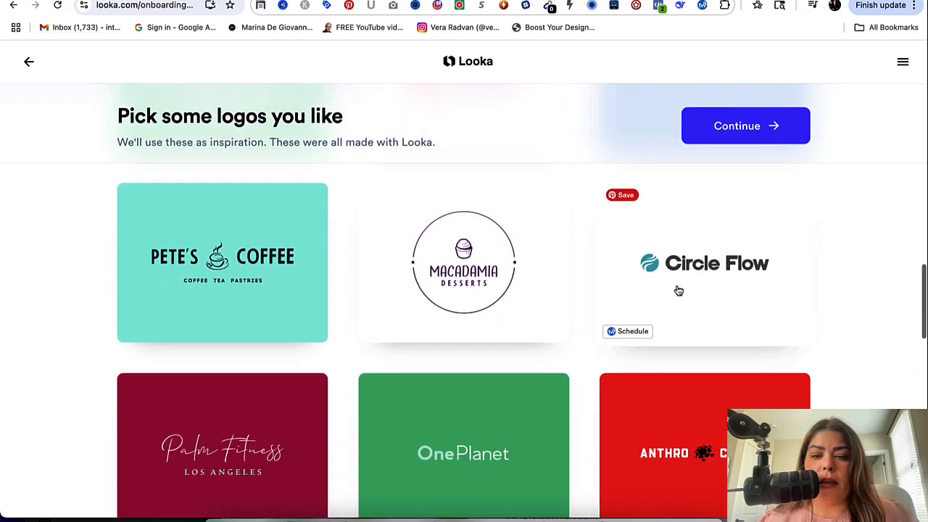
scroll("down", 3)
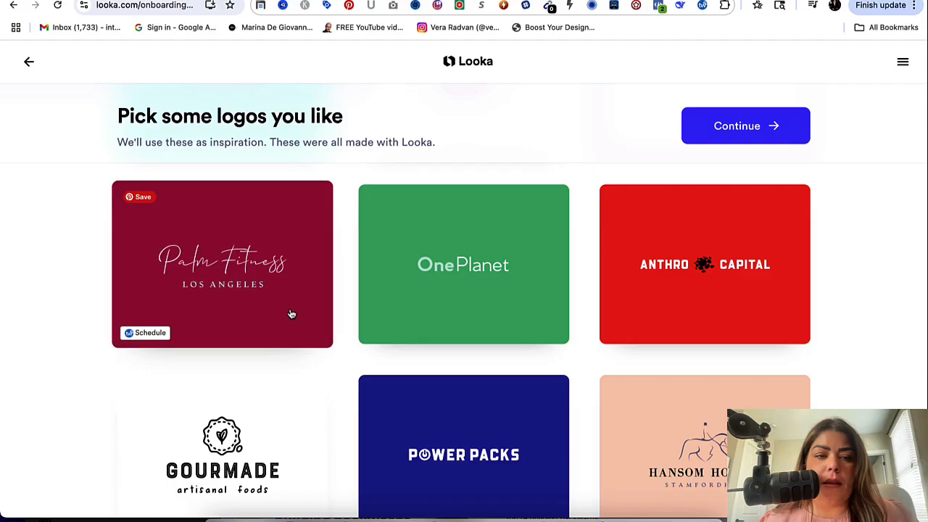
left_click(222, 263)
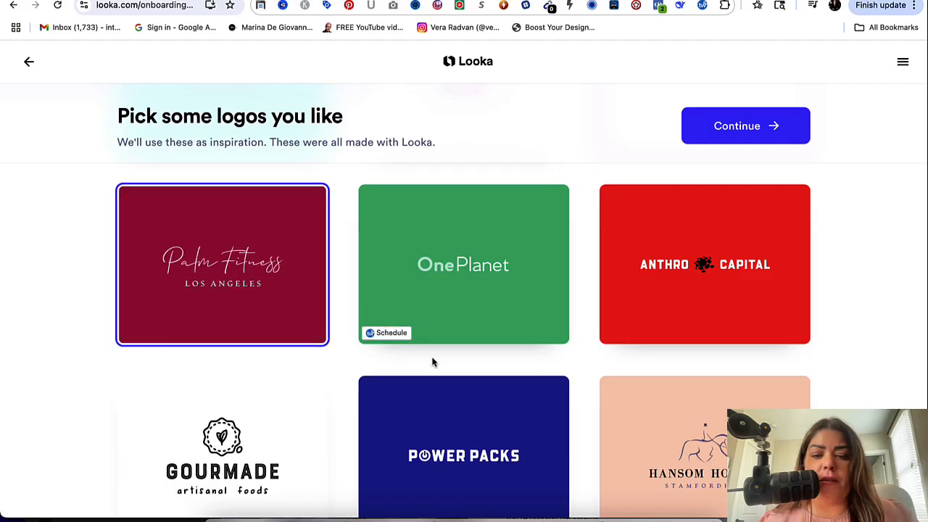
scroll("down", 3)
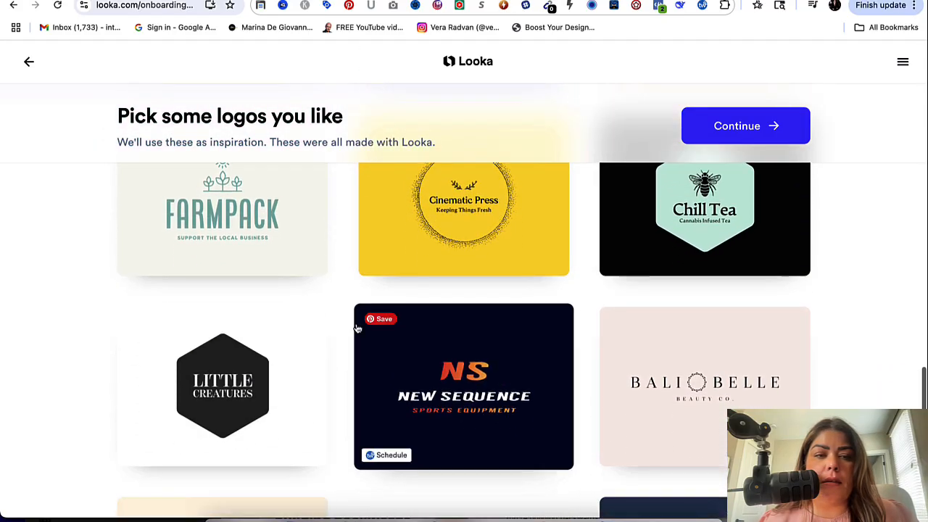
left_click(222, 218)
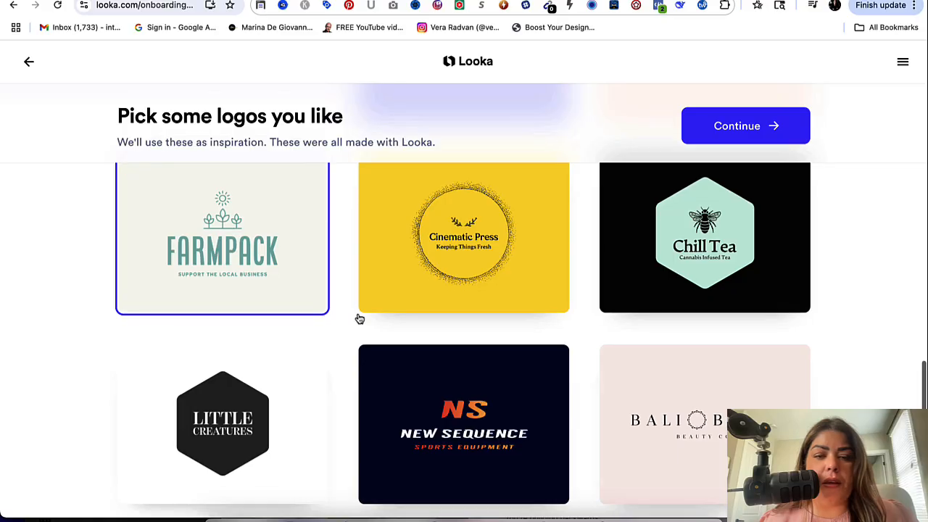
Step: Browse the remaining logo grid and continue to the colour step
scroll("down", 3)
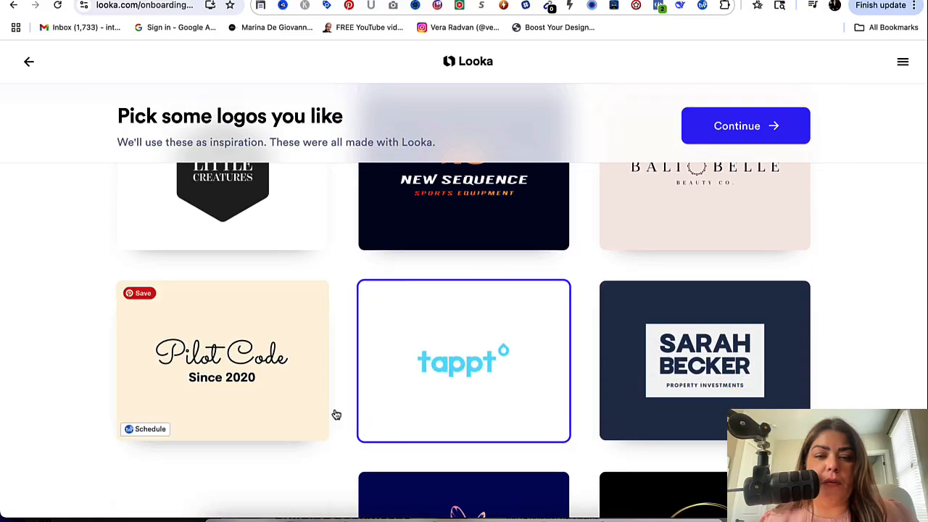
scroll("down", 3)
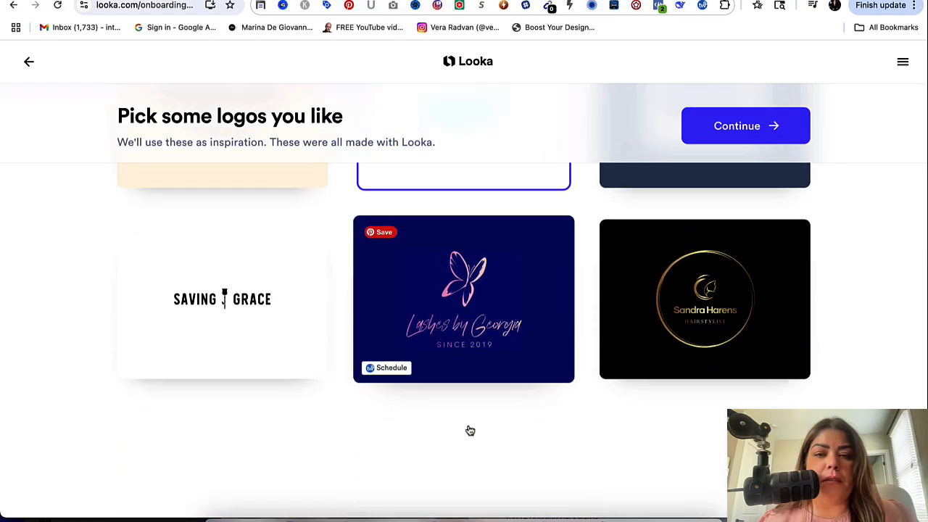
scroll("down", 3)
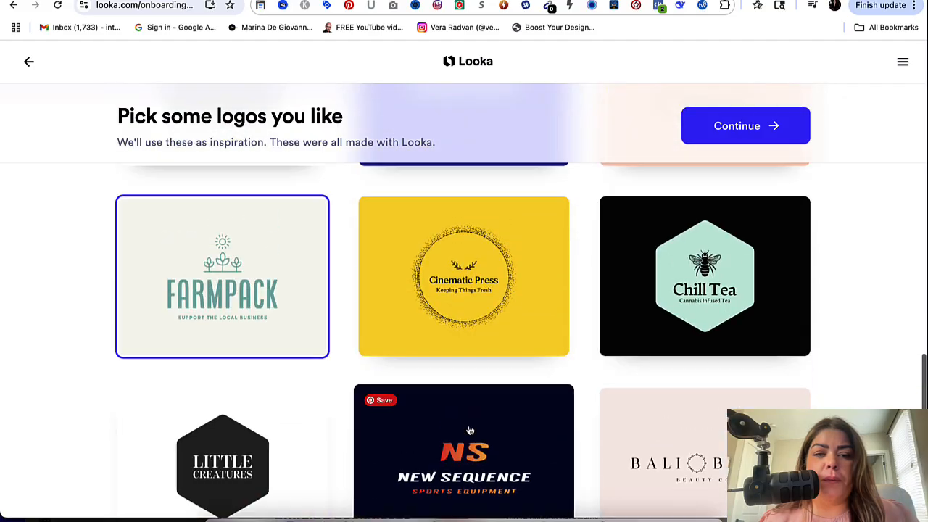
scroll("down", 3)
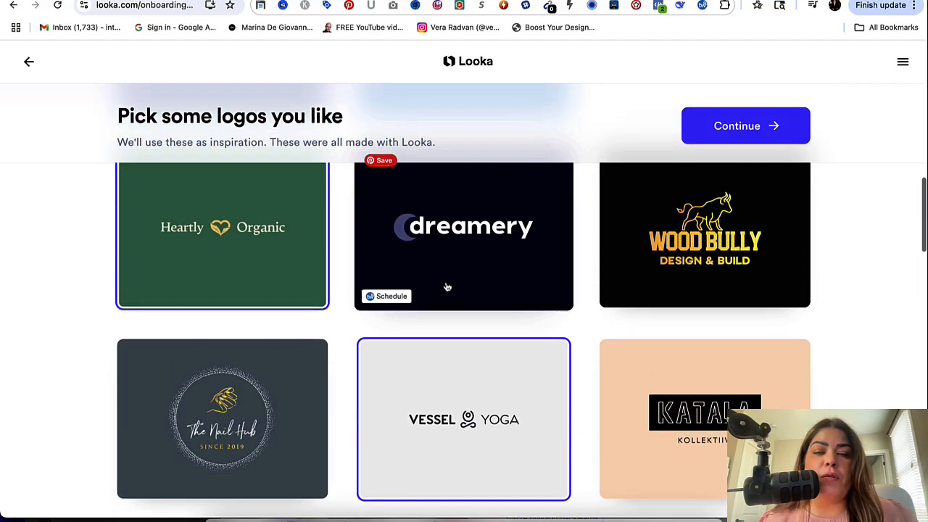
scroll("down", 3)
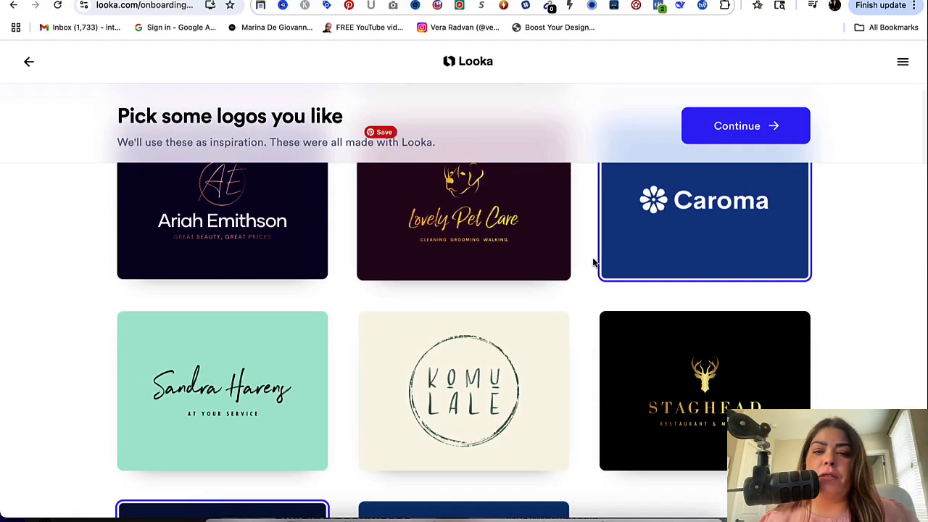
left_click(745, 124)
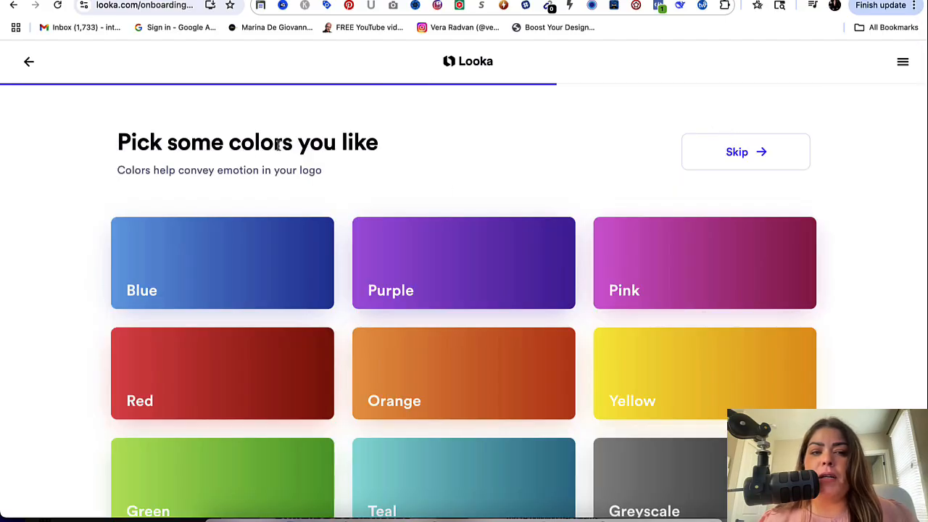
Step: Select the Pink and Teal colour cards and continue to the company name step
scroll("down", 3)
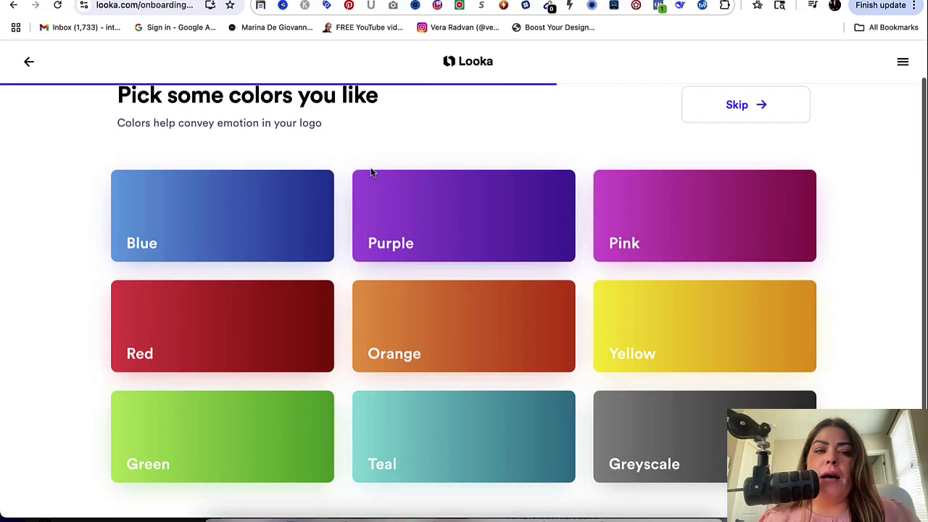
scroll("up", 3)
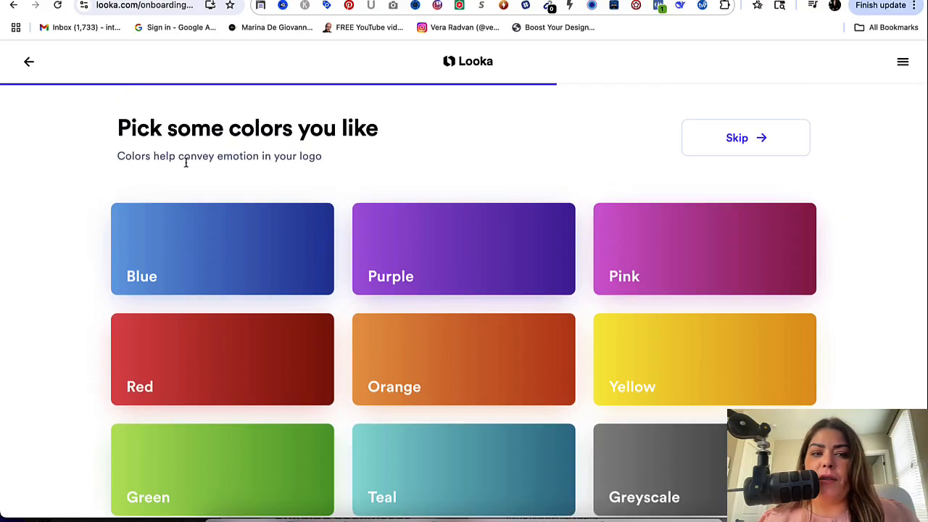
mouse_move(295, 160)
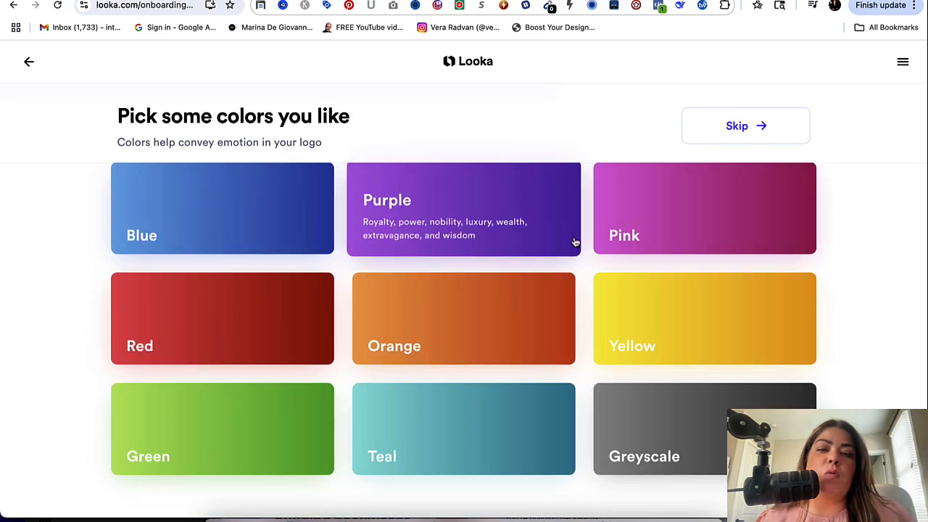
mouse_move(507, 241)
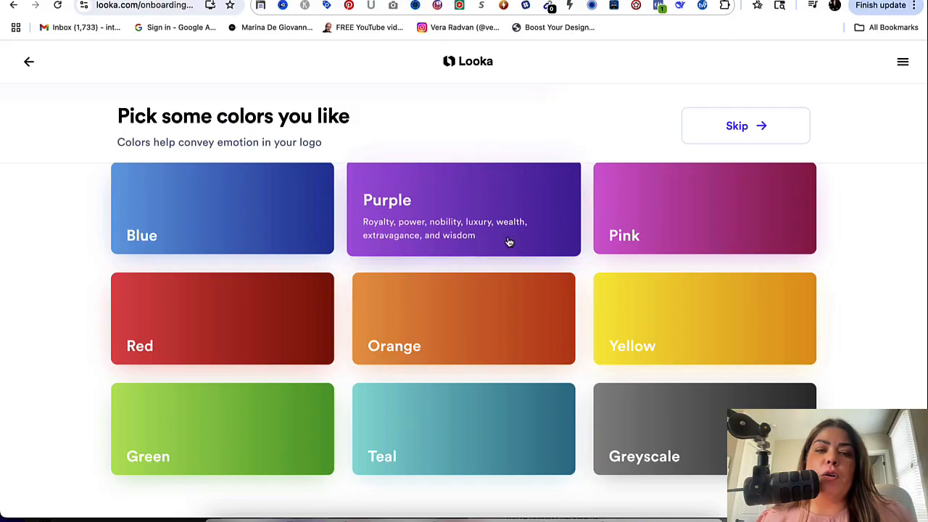
mouse_move(231, 199)
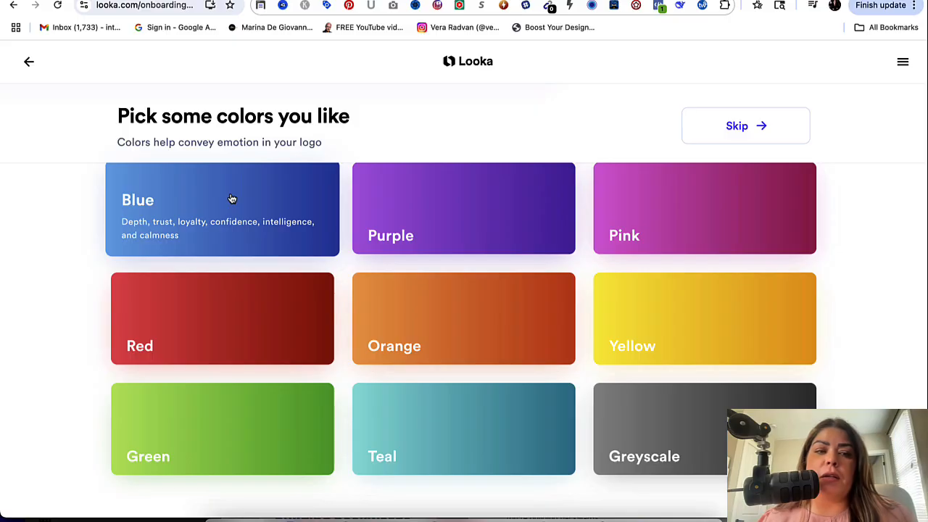
mouse_move(163, 232)
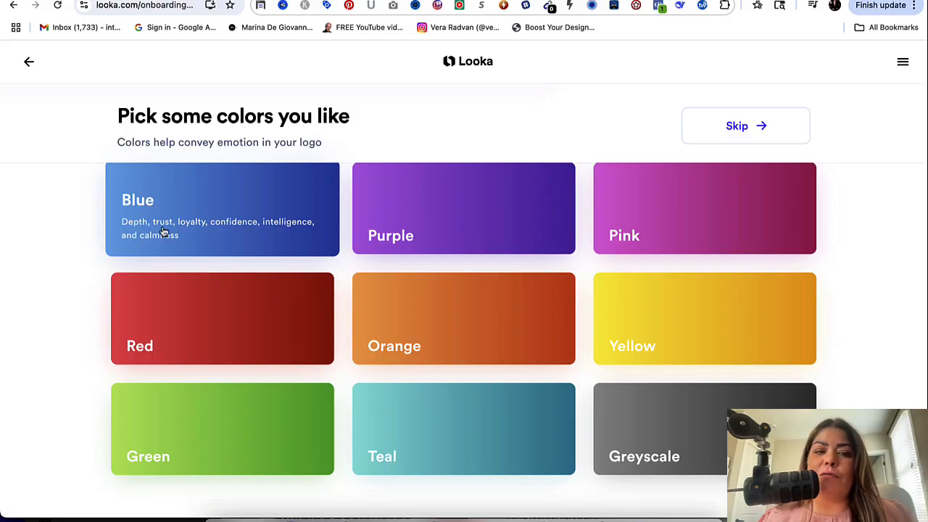
mouse_move(200, 239)
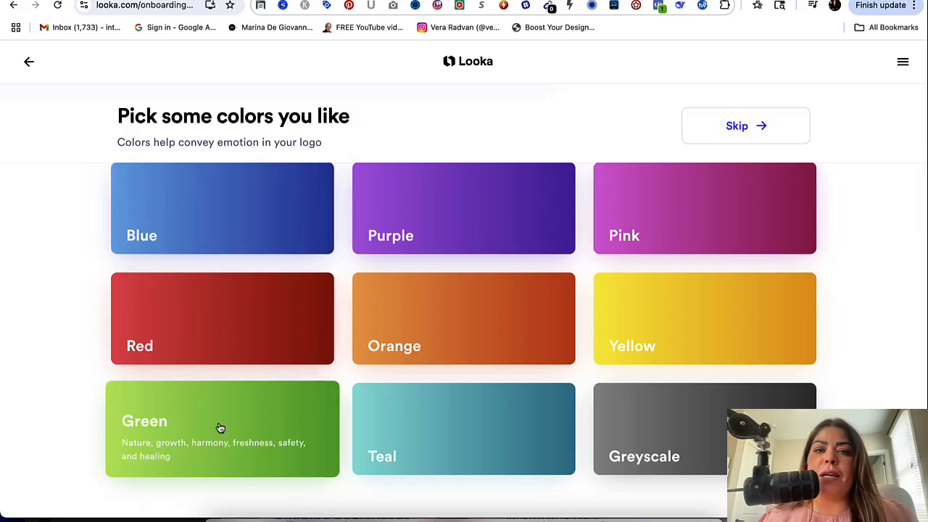
mouse_move(229, 419)
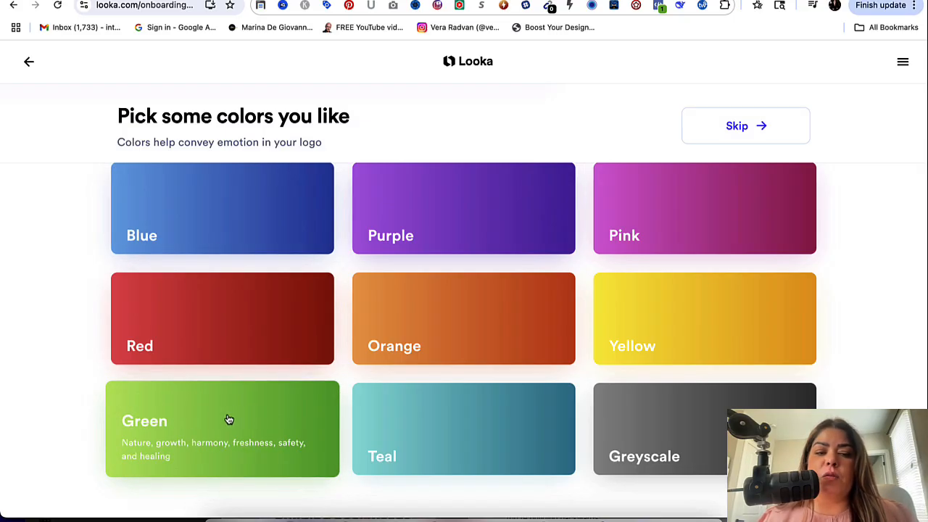
mouse_move(697, 435)
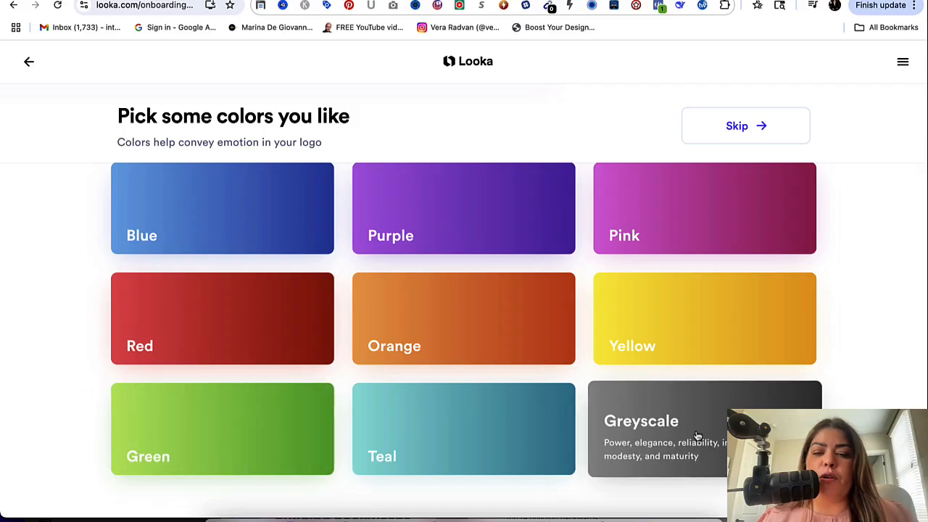
mouse_move(702, 432)
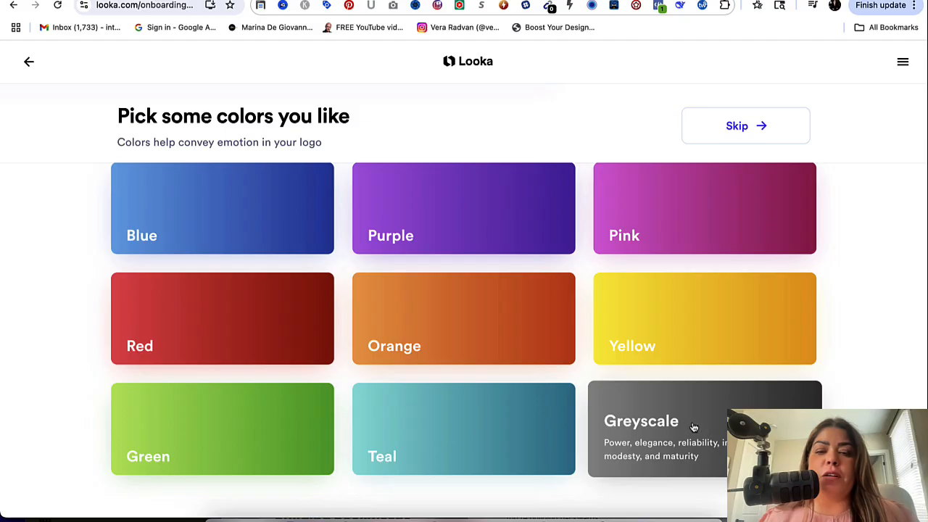
mouse_move(471, 399)
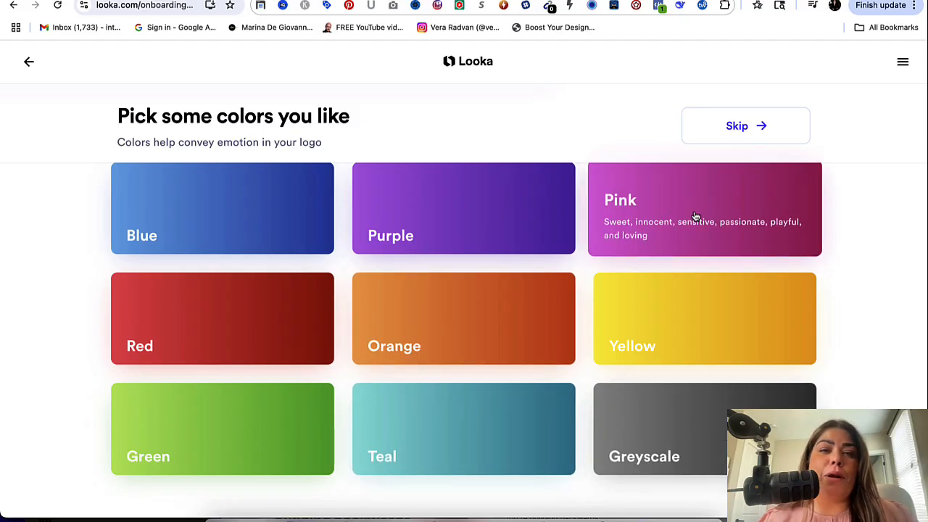
mouse_move(709, 206)
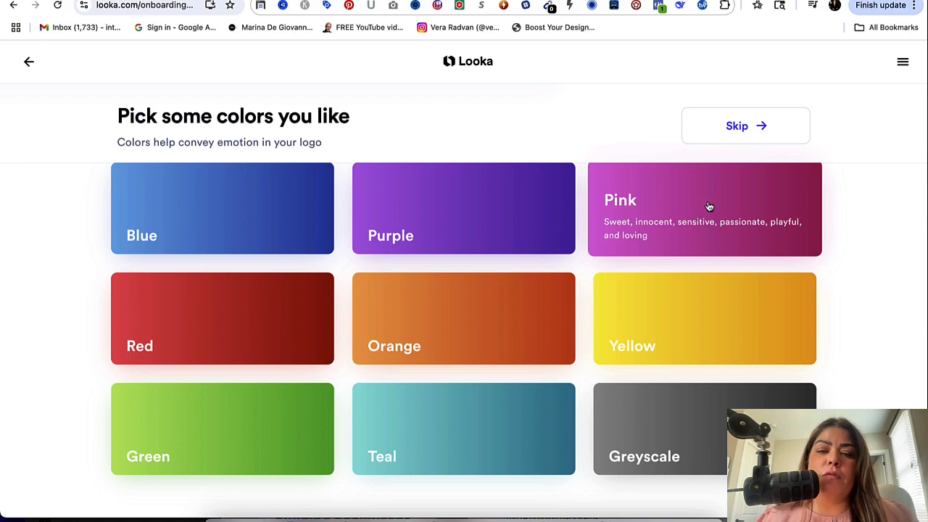
left_click(703, 209)
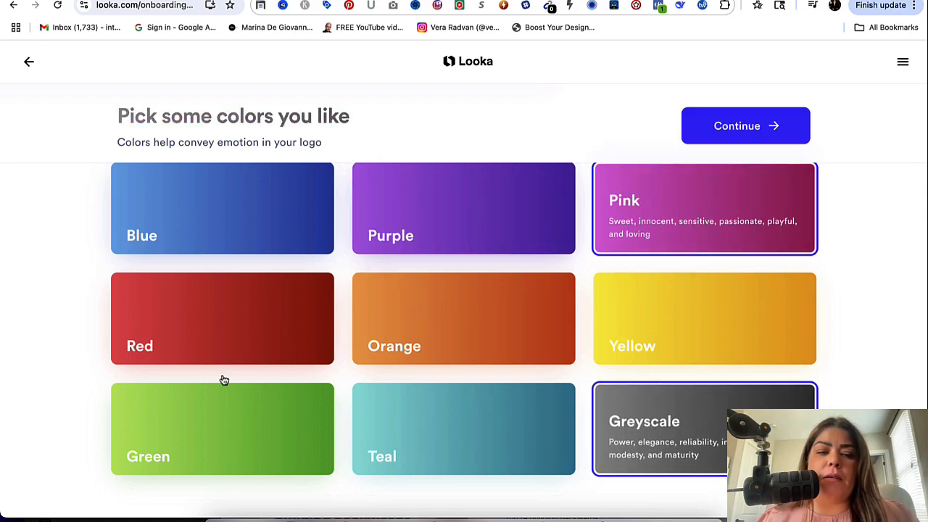
mouse_move(376, 431)
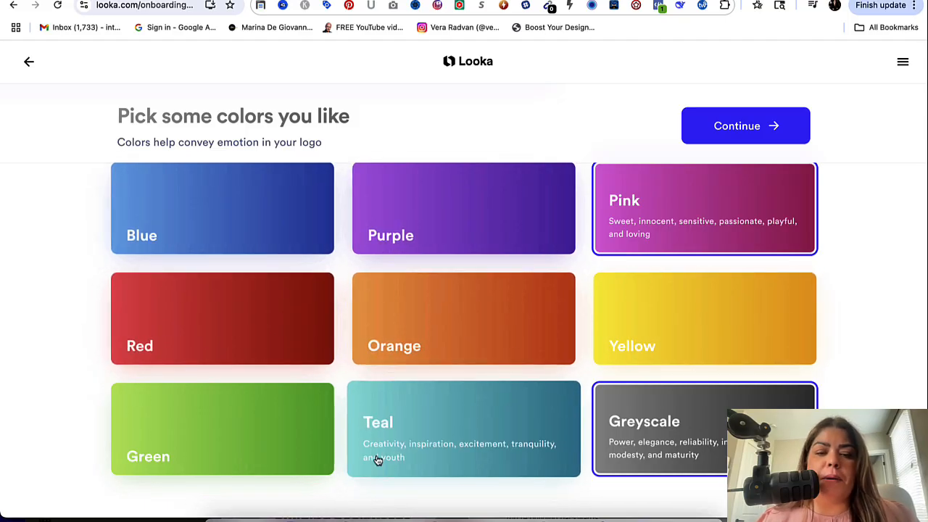
left_click(463, 427)
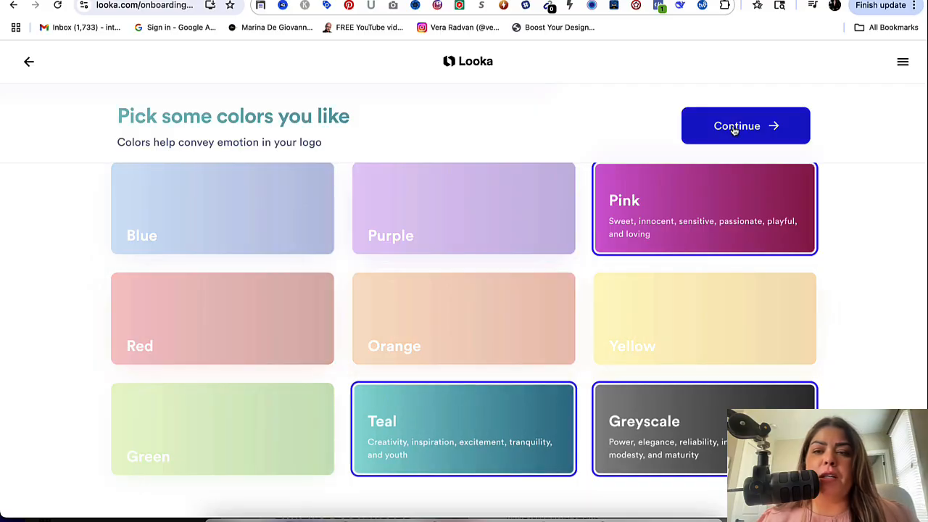
left_click(745, 125)
type("N")
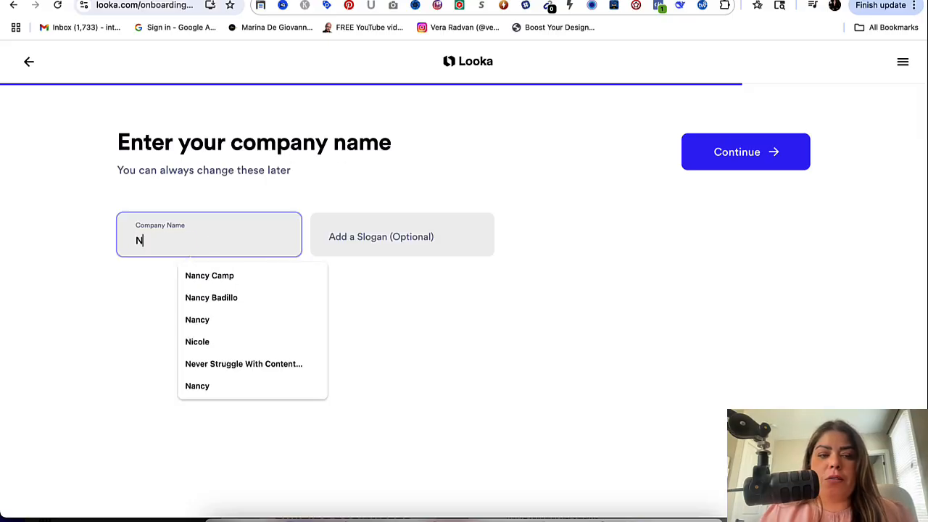
Step: Choose 'Nancy Badillo' as the company name with no slogan and continue
left_click(211, 297)
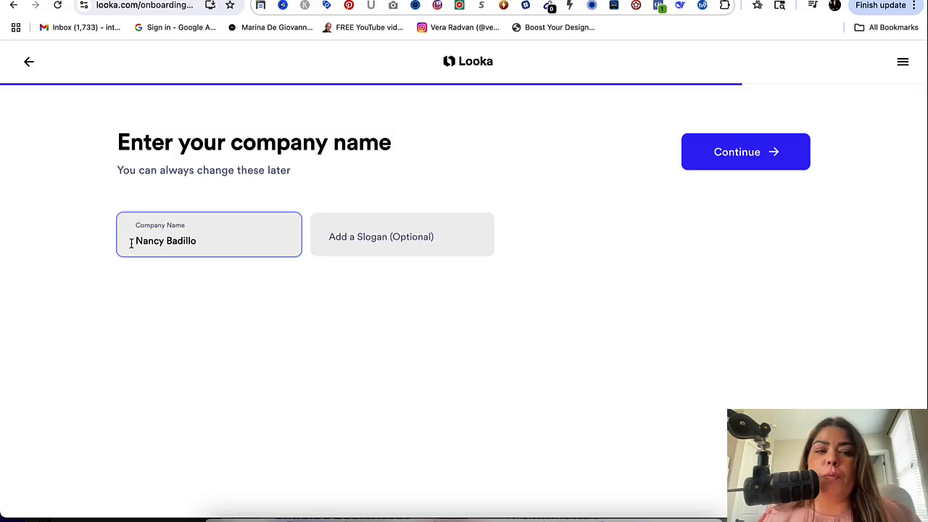
mouse_move(246, 240)
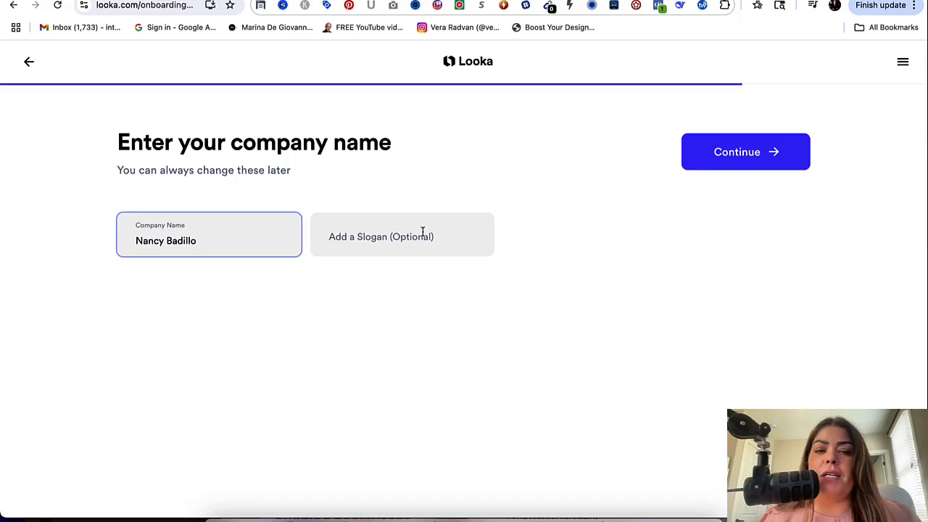
mouse_move(495, 220)
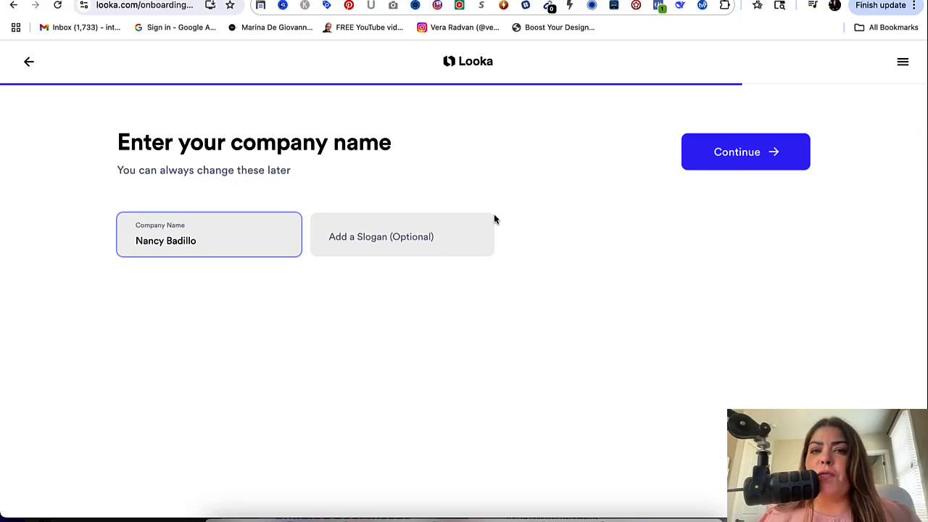
left_click(745, 152)
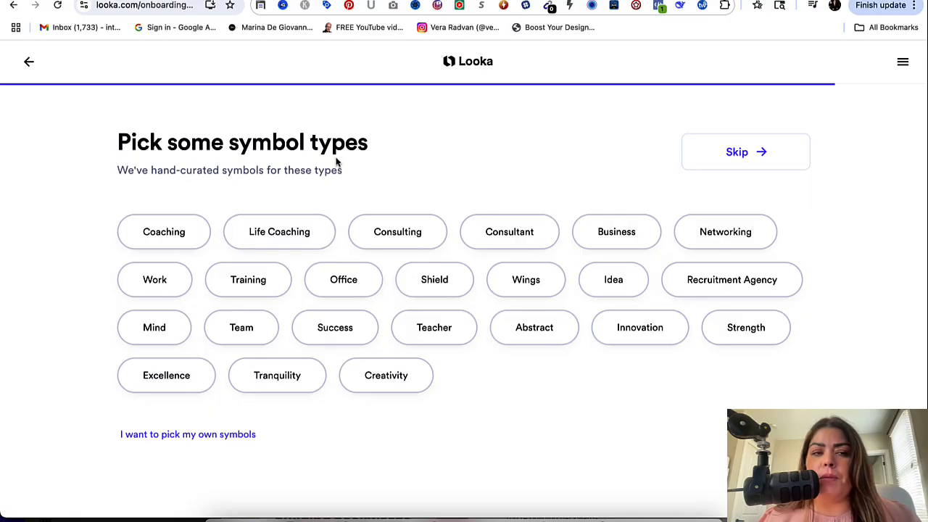
mouse_move(317, 419)
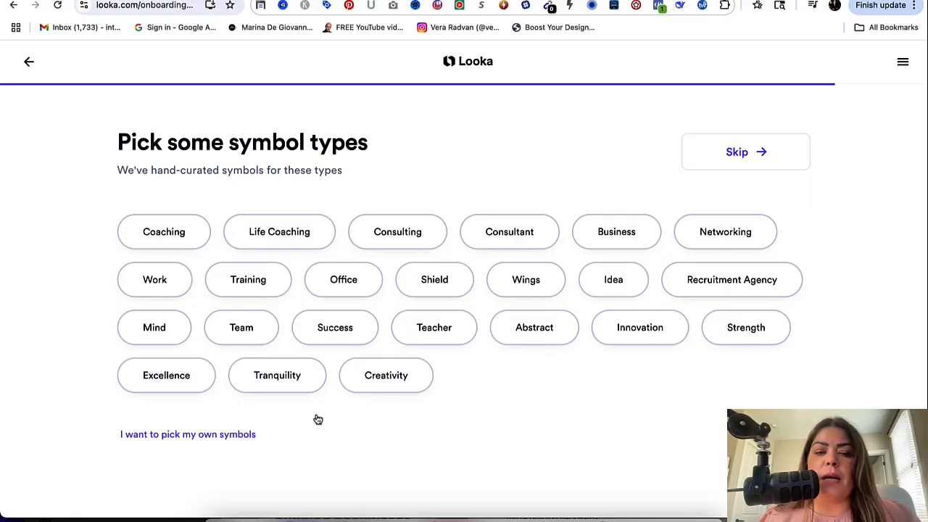
mouse_move(538, 208)
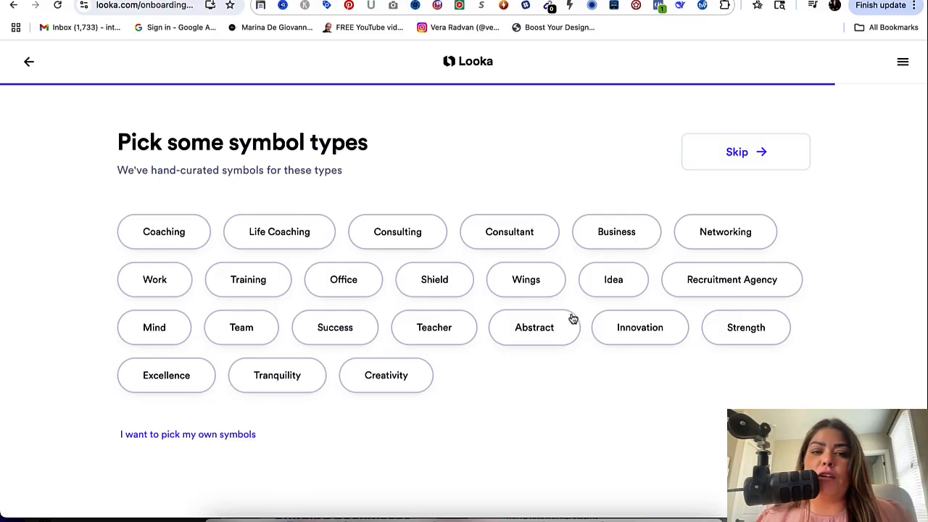
mouse_move(525, 287)
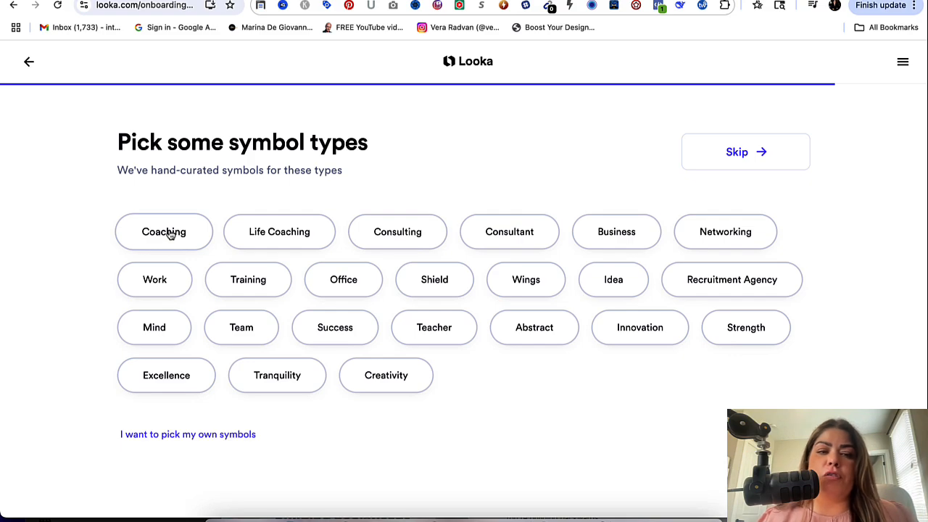
Step: Select Coaching and Creativity symbol types and generate the logos
left_click(616, 232)
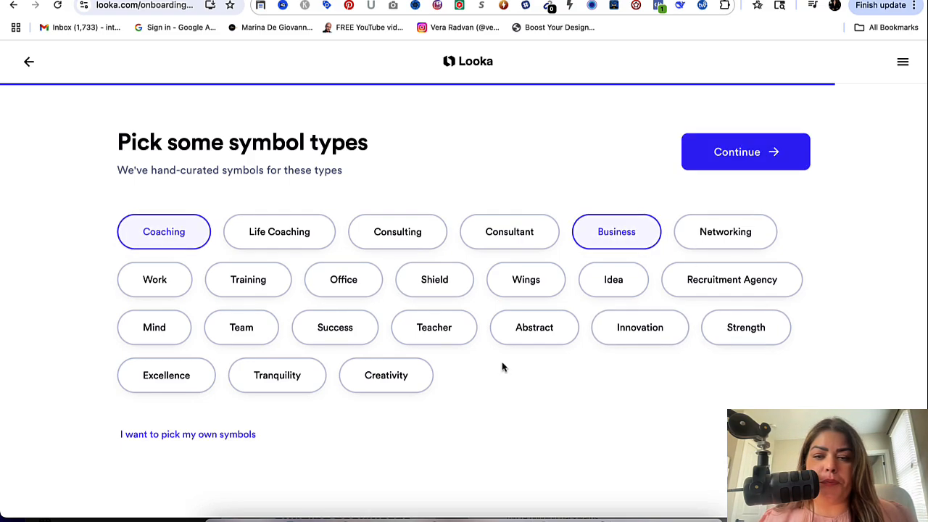
left_click(385, 374)
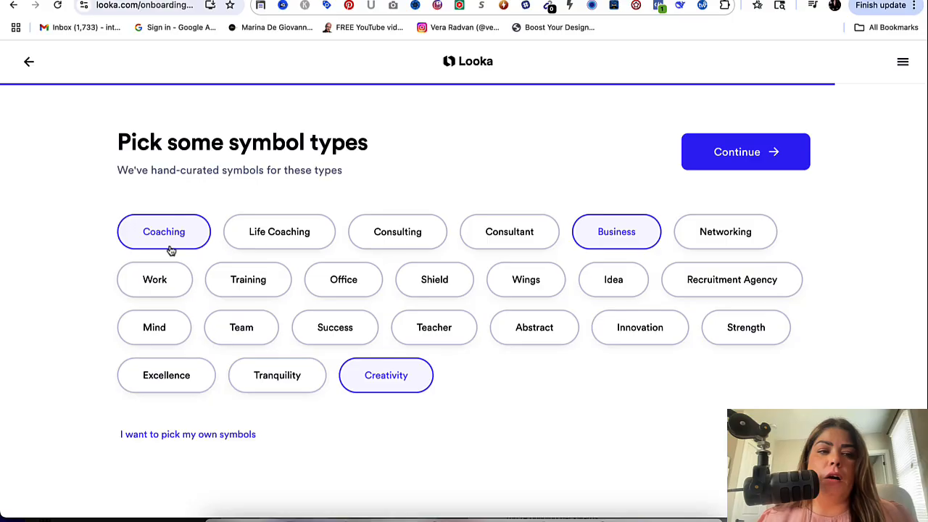
mouse_move(751, 160)
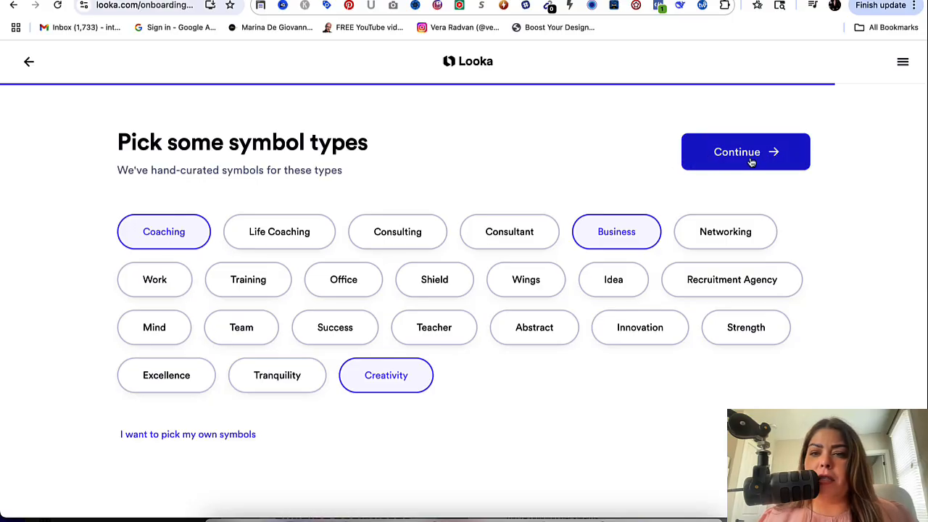
left_click(745, 152)
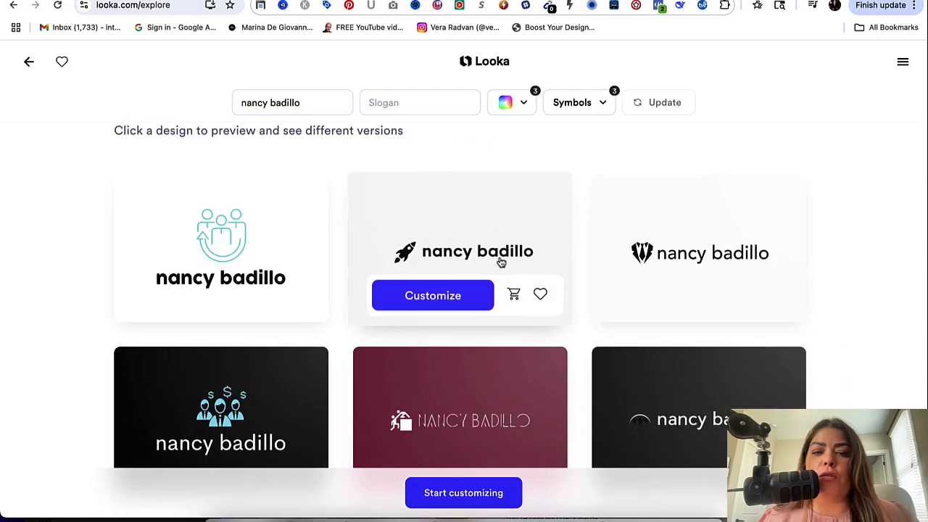
Step: Browse the first batch of Nancy Badillo logos and load more designs
scroll("down", 3)
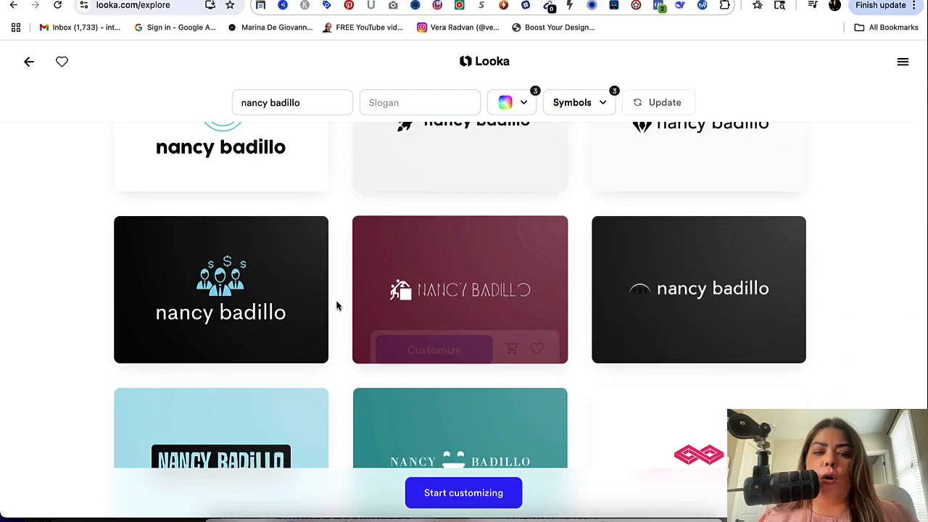
scroll("down", 3)
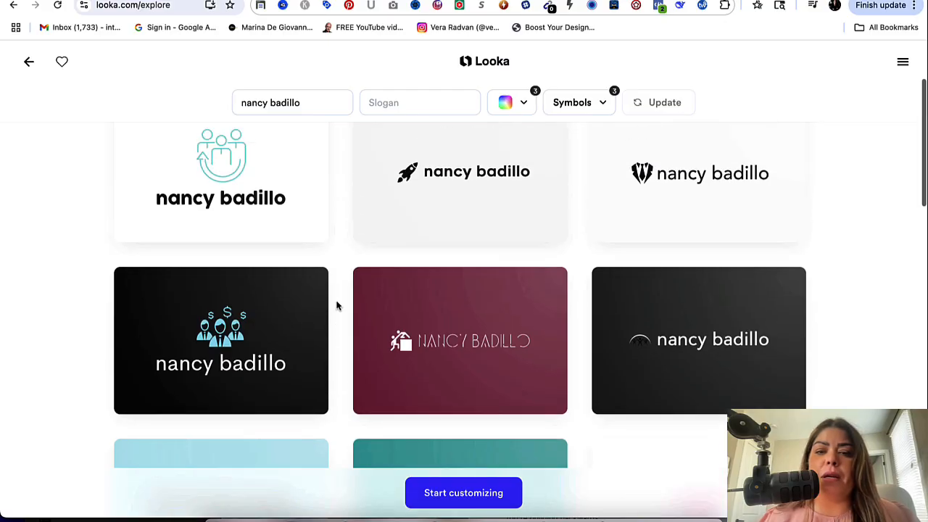
scroll("up", 3)
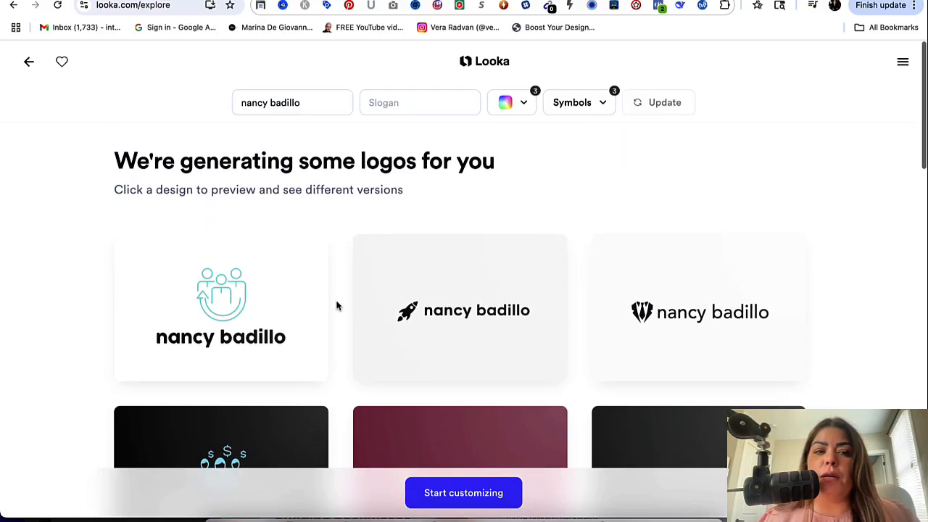
mouse_move(477, 332)
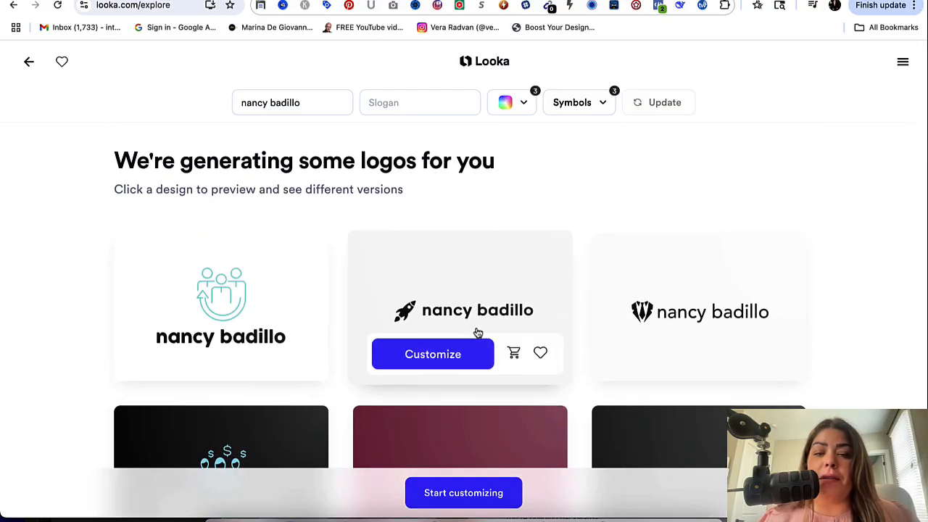
mouse_move(539, 332)
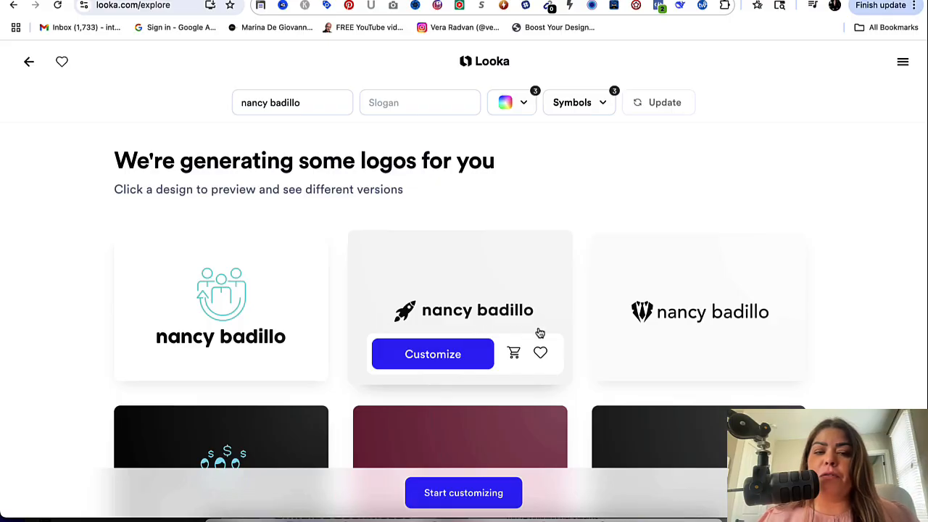
scroll("down", 3)
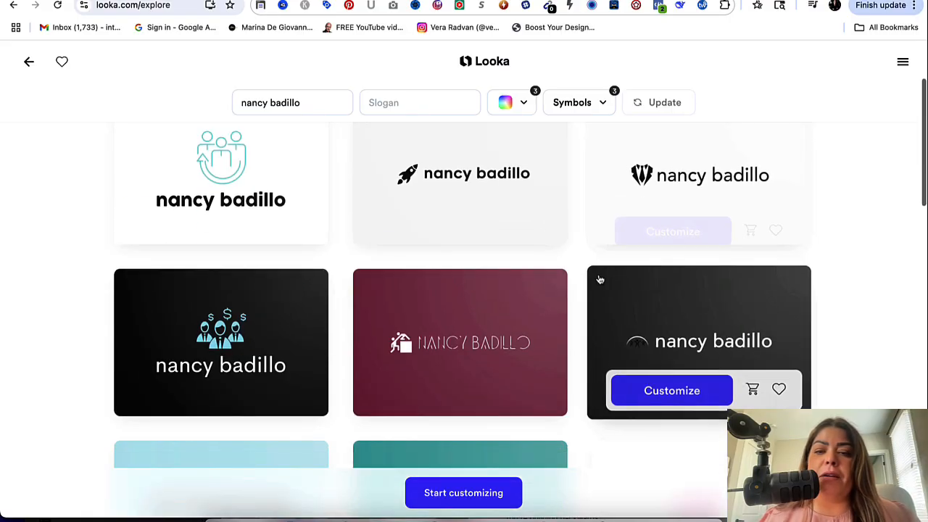
scroll("down", 3)
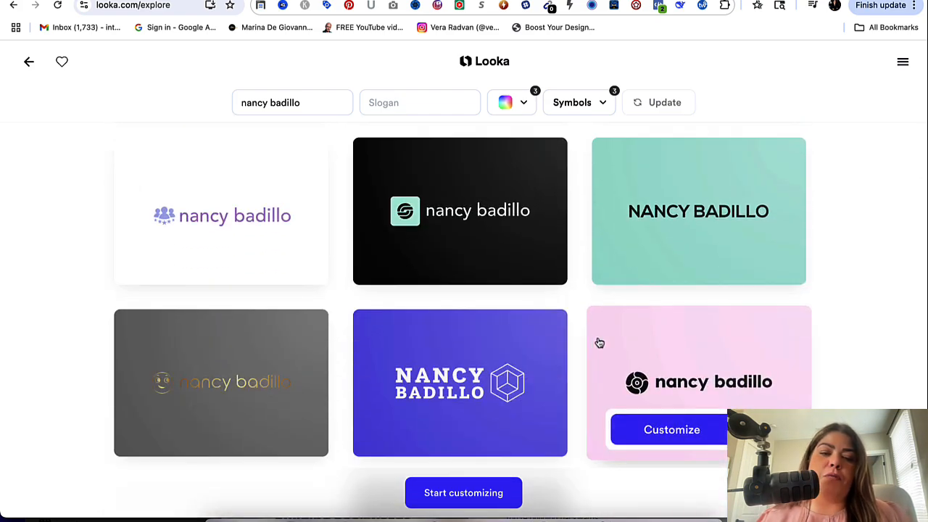
scroll("down", 3)
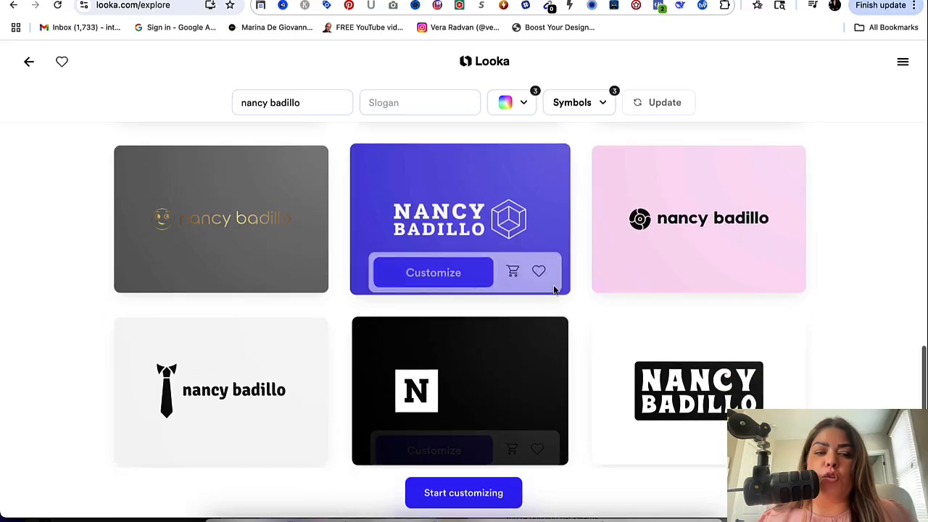
scroll("down", 3)
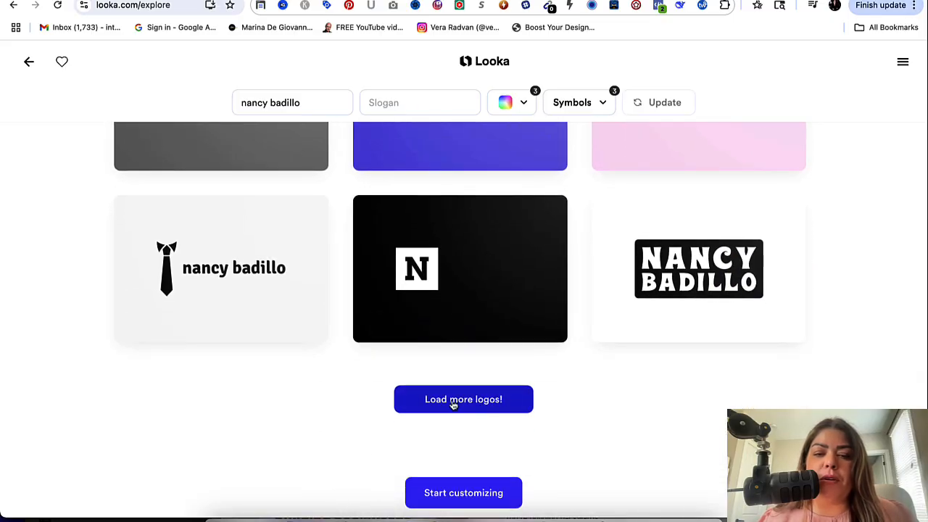
left_click(464, 399)
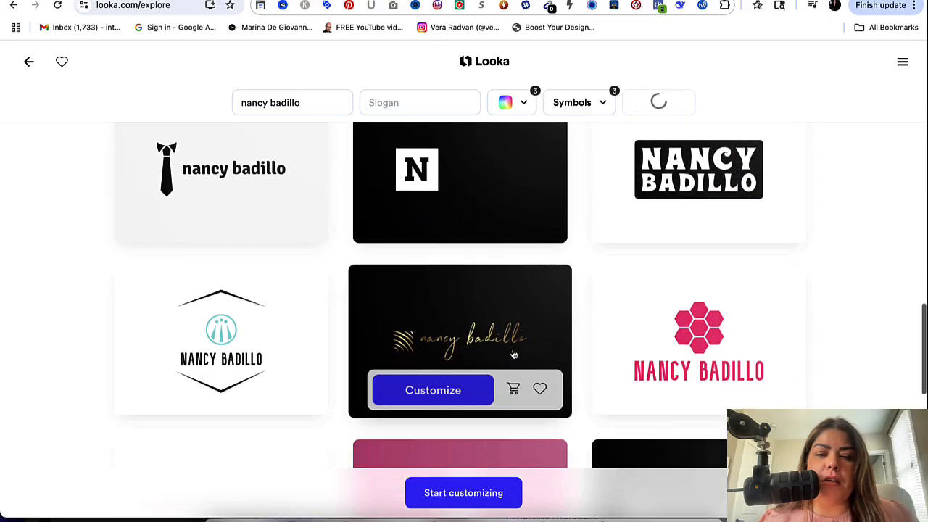
Step: Scroll through the new suggestions and dismiss the favoriting tip
scroll("down", 3)
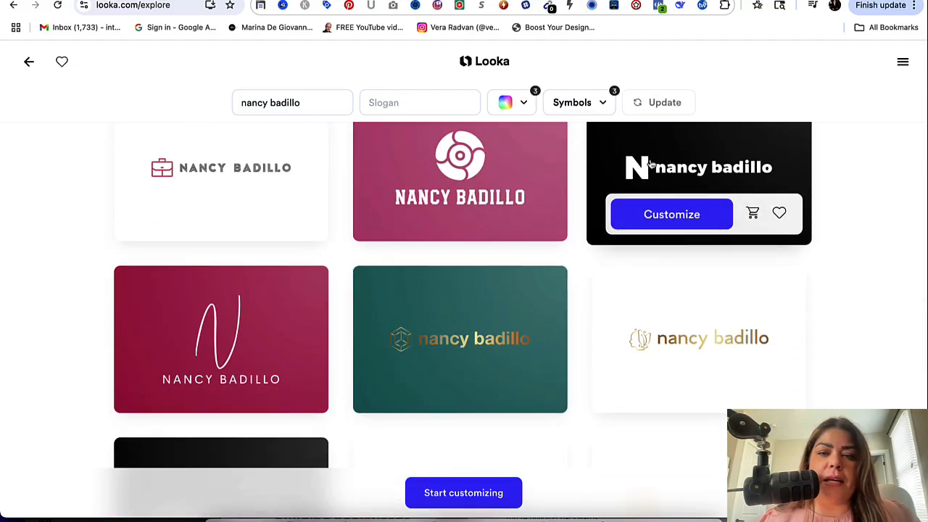
scroll("down", 3)
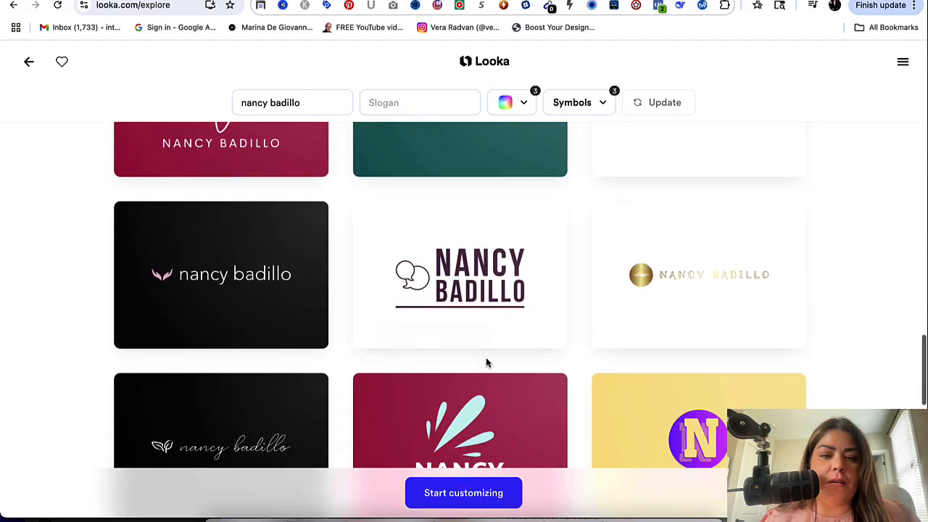
scroll("down", 3)
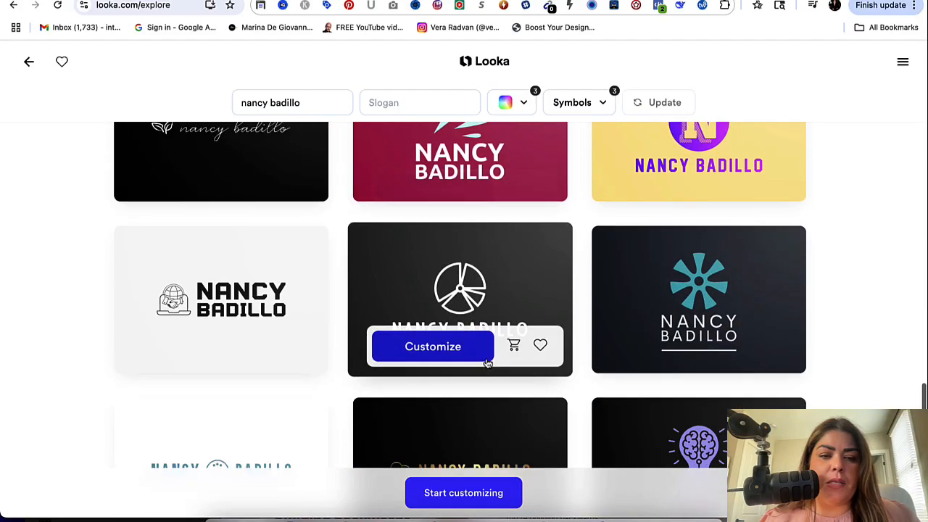
scroll("down", 3)
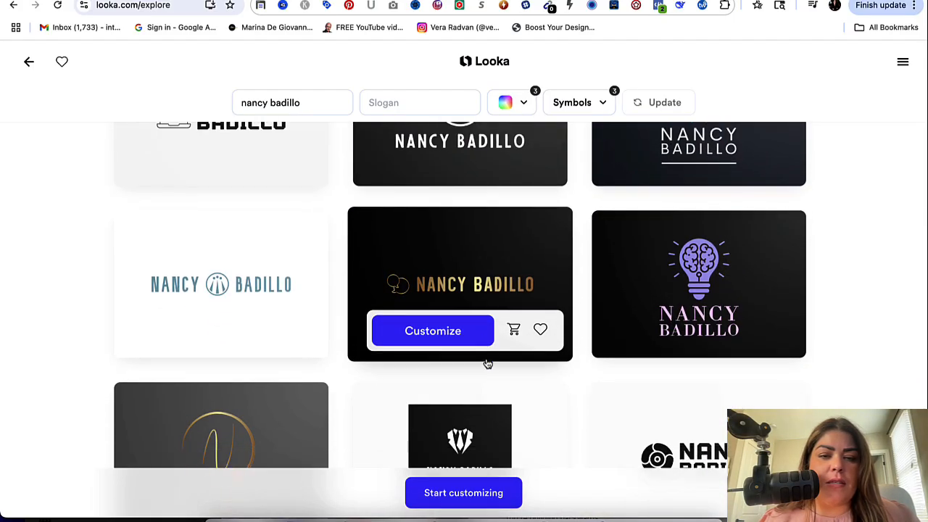
scroll("down", 3)
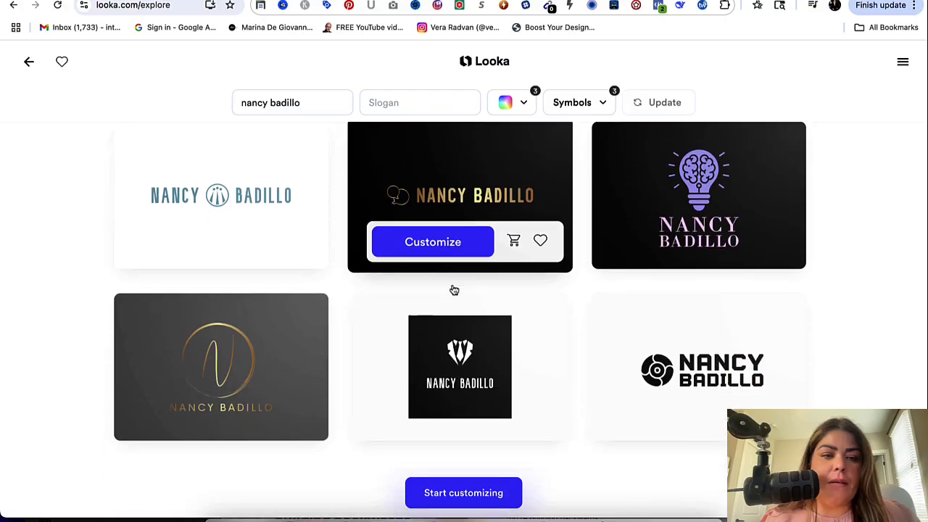
scroll("down", 3)
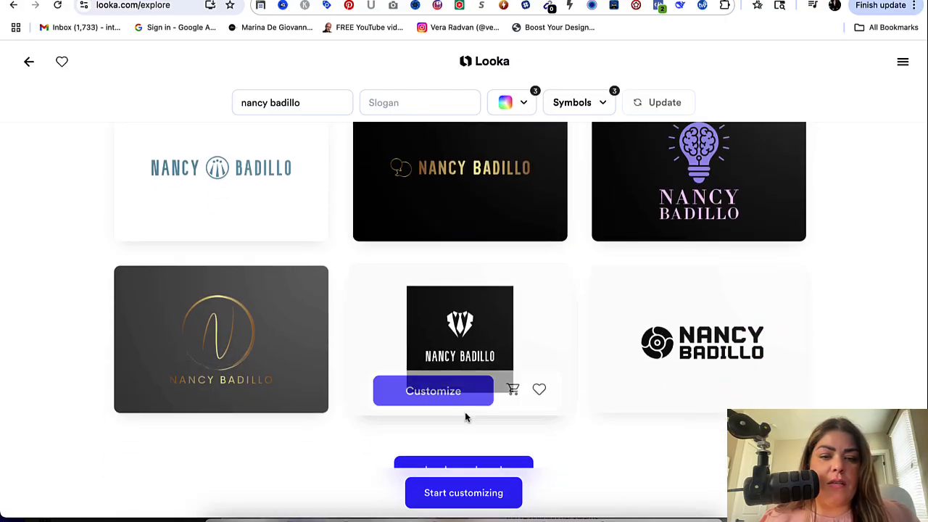
scroll("down", 3)
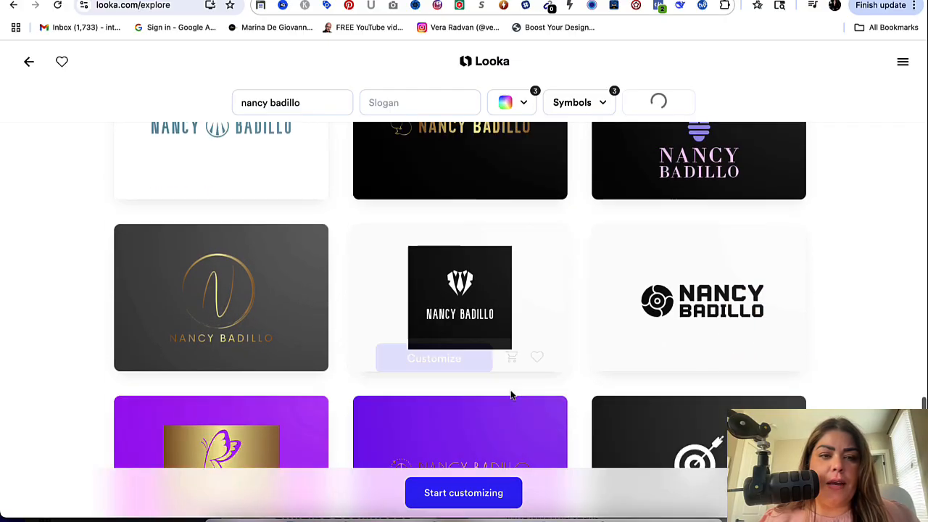
scroll("down", 3)
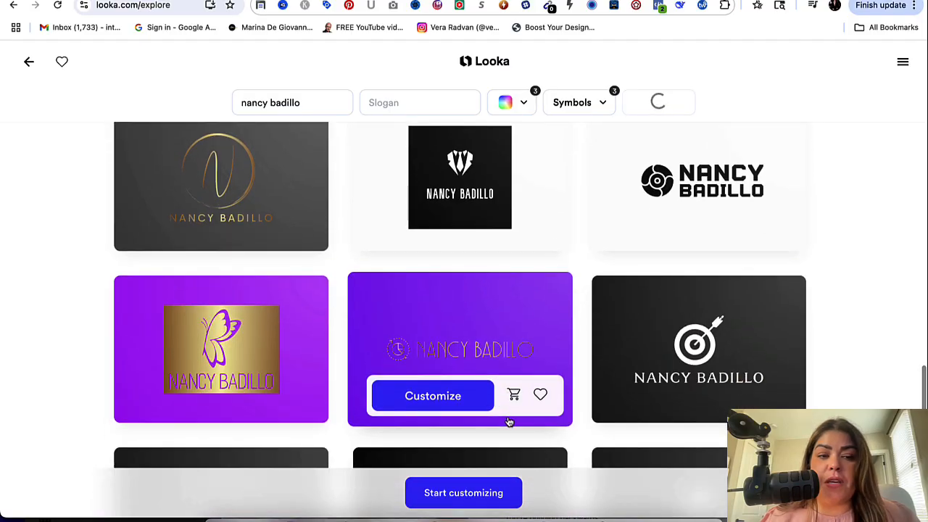
scroll("down", 3)
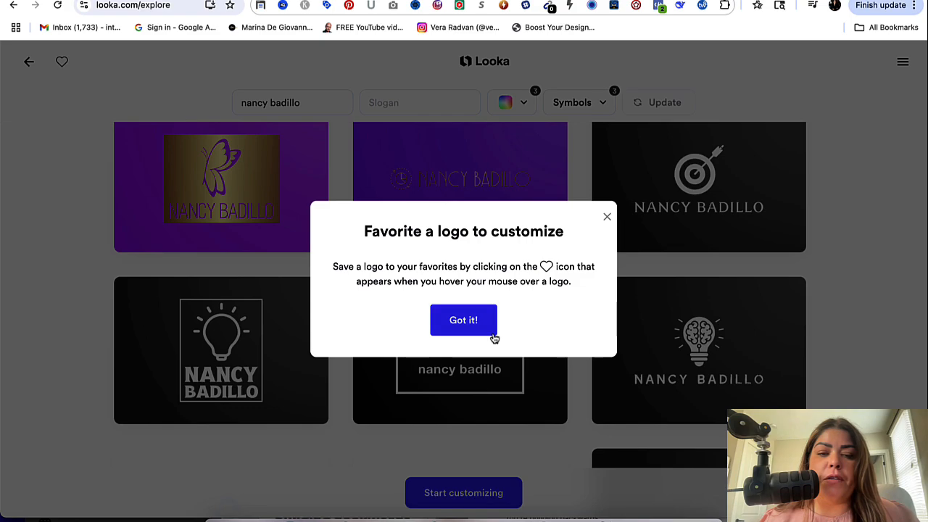
left_click(463, 320)
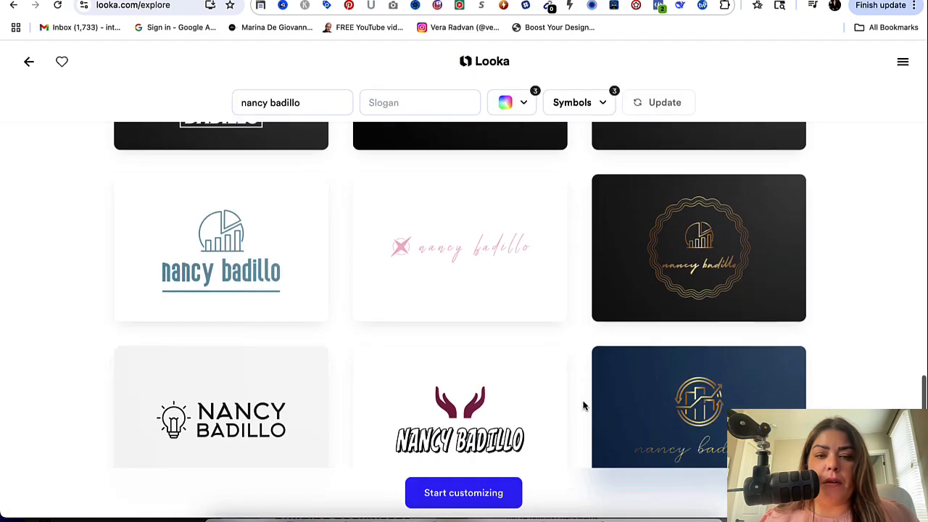
Step: Load a further batch of logo suggestions and look through them
scroll("down", 3)
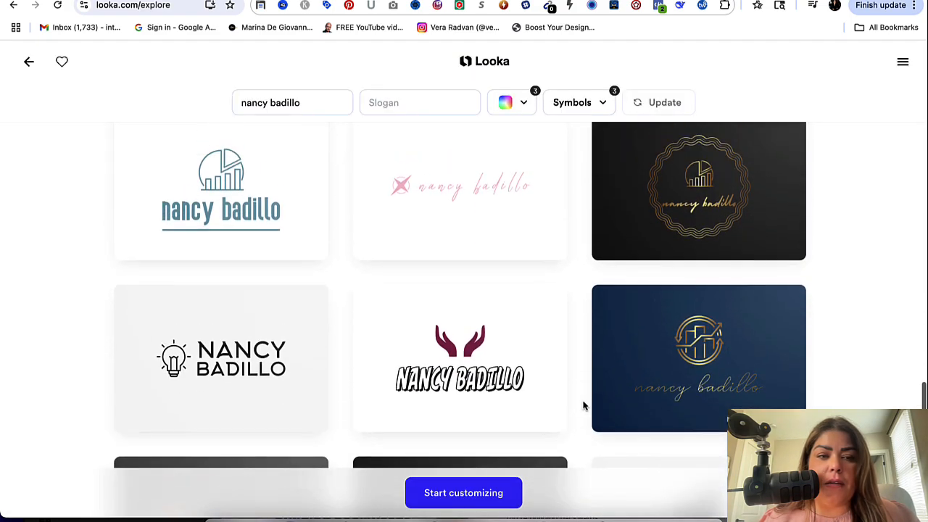
mouse_move(221, 209)
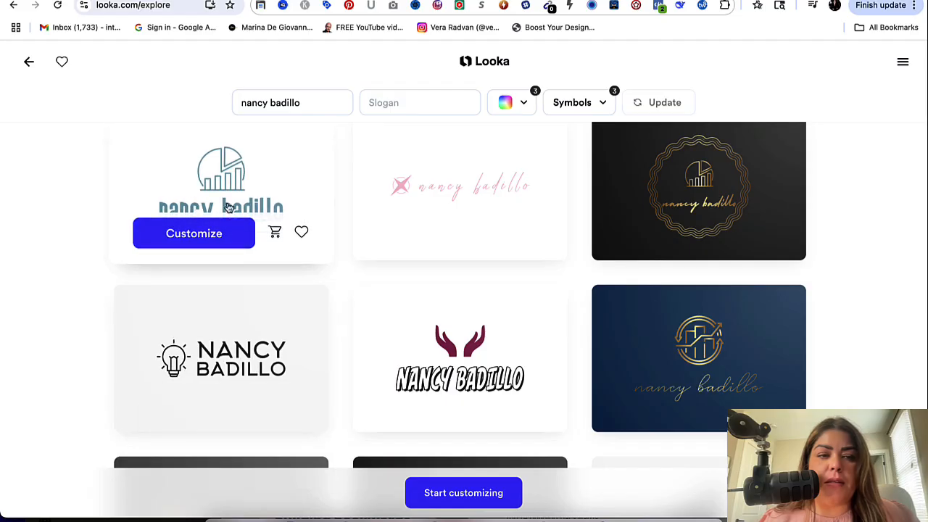
mouse_move(253, 197)
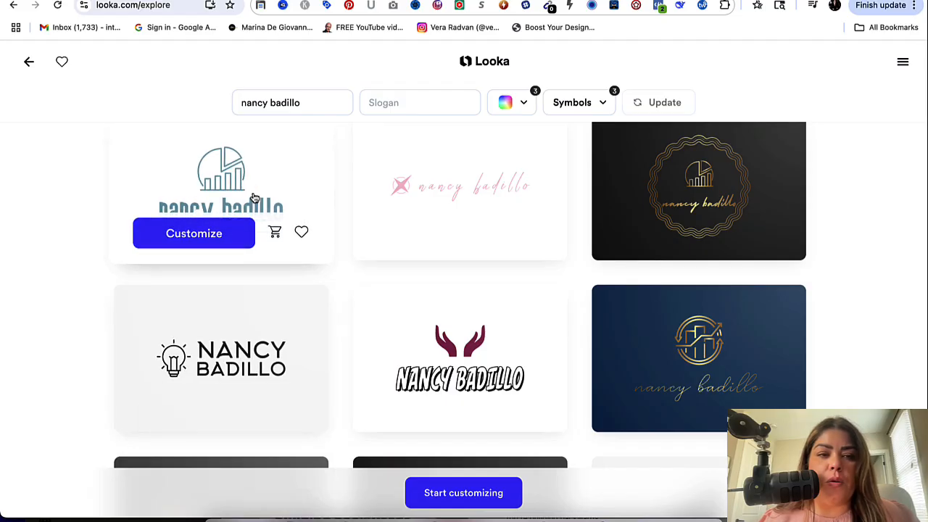
scroll("down", 3)
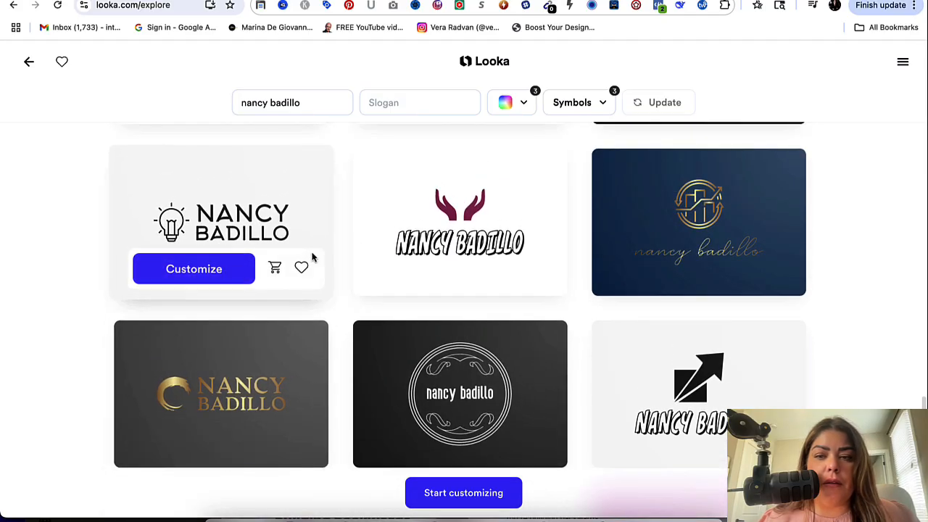
scroll("down", 3)
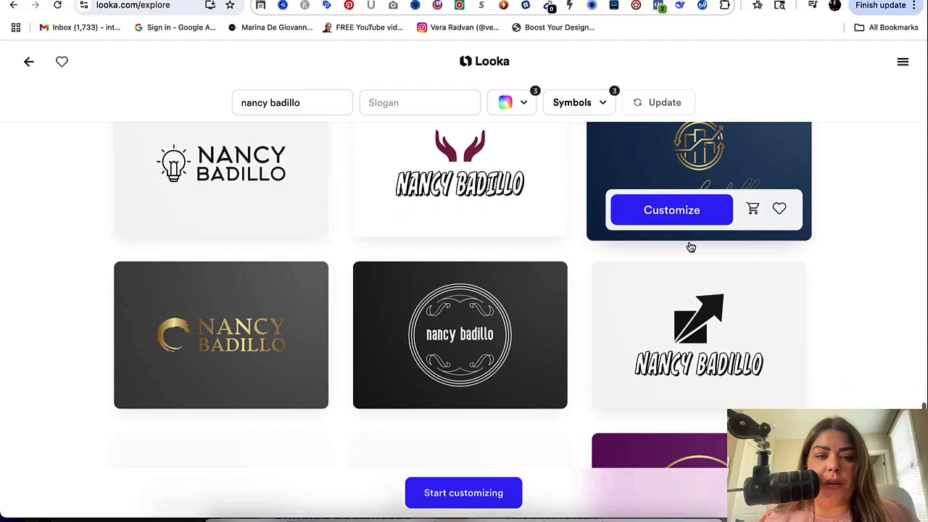
scroll("down", 3)
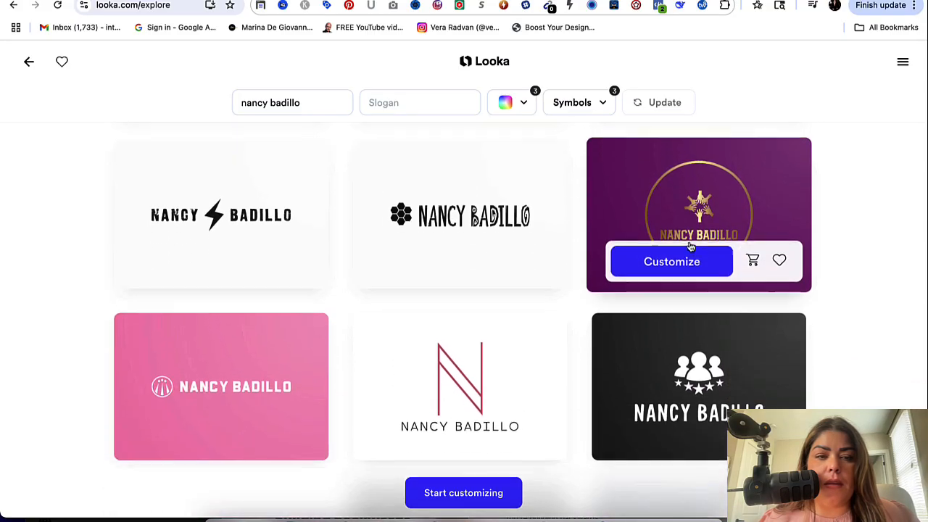
scroll("down", 3)
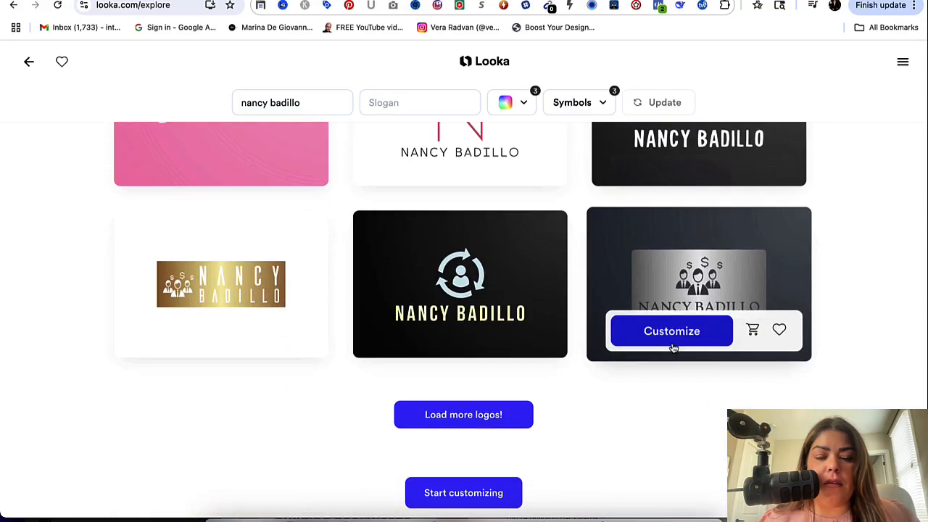
left_click(464, 415)
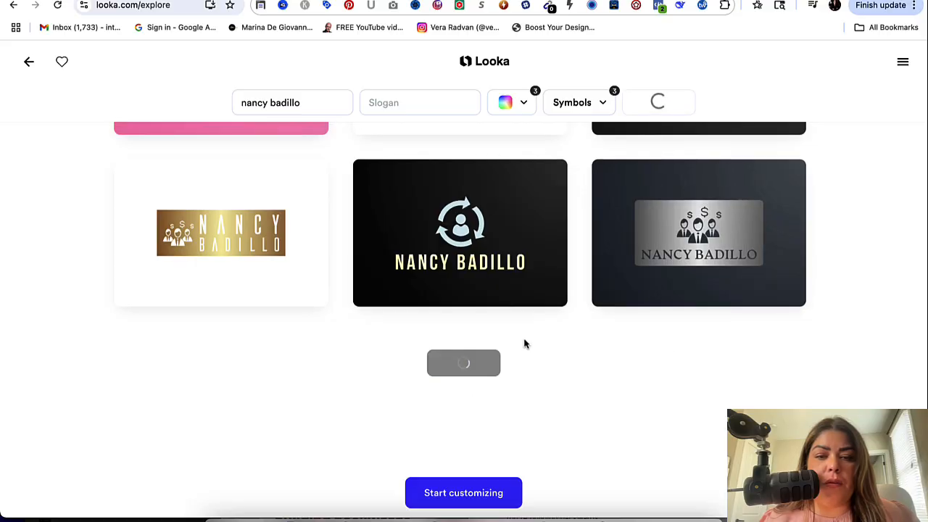
scroll("down", 3)
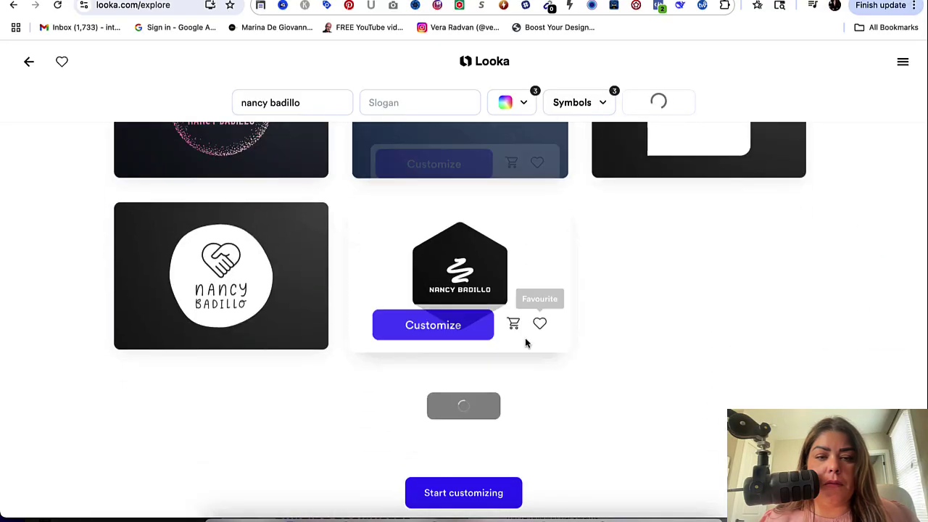
scroll("down", 3)
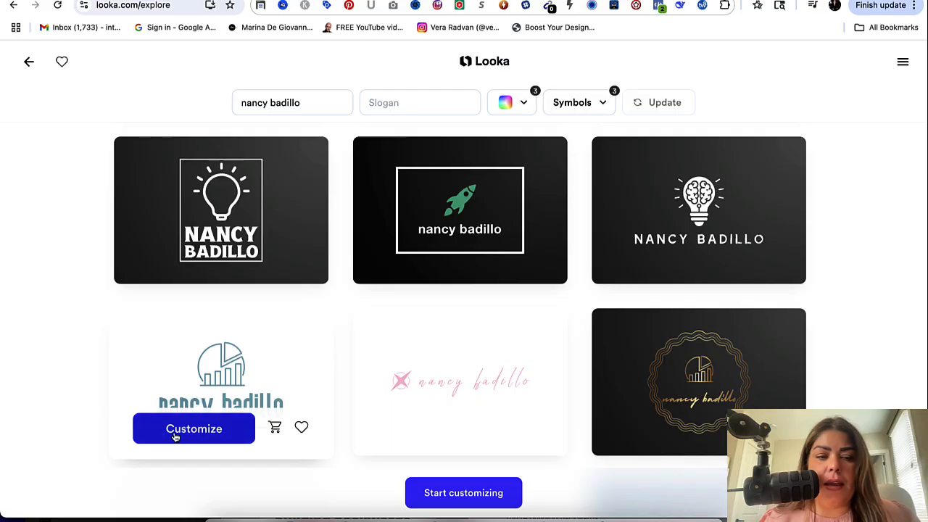
Step: Customize the bar-chart logo and apply the spaced uppercase font to the name
left_click(194, 429)
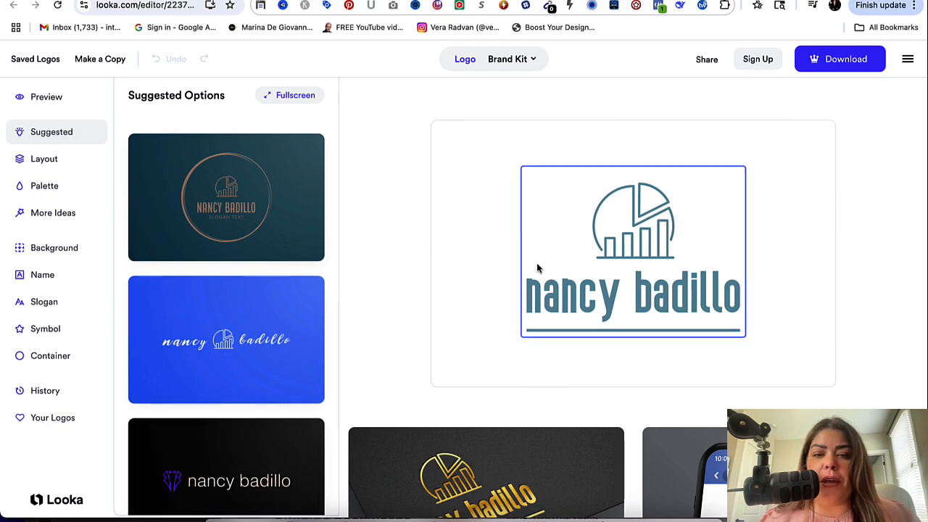
left_click(42, 274)
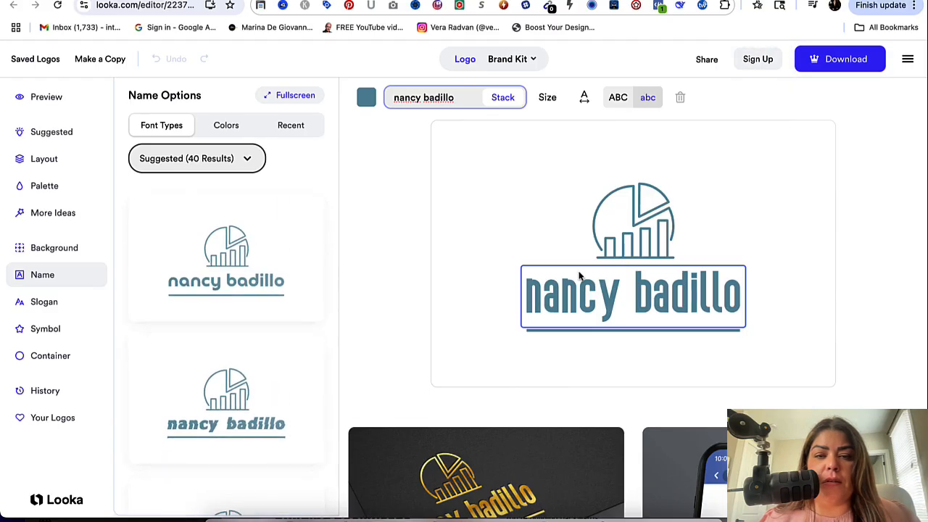
scroll("down", 3)
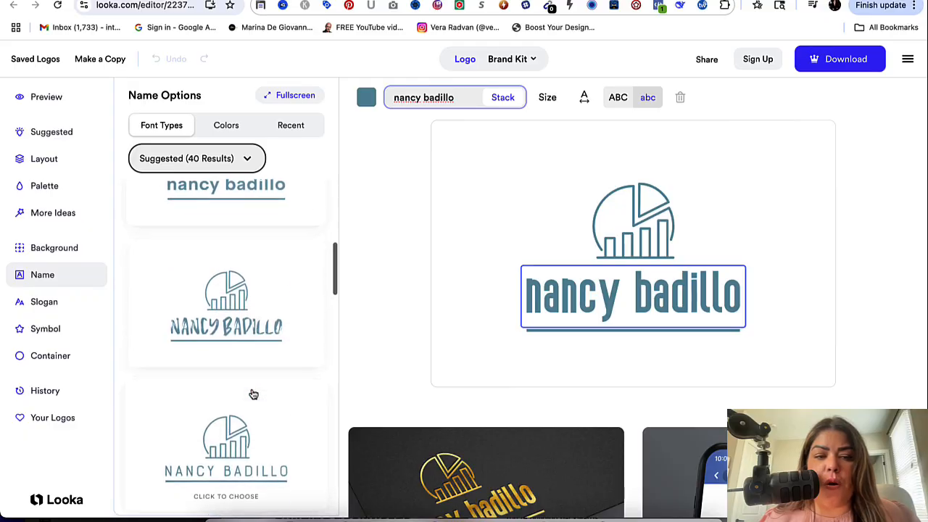
scroll("down", 3)
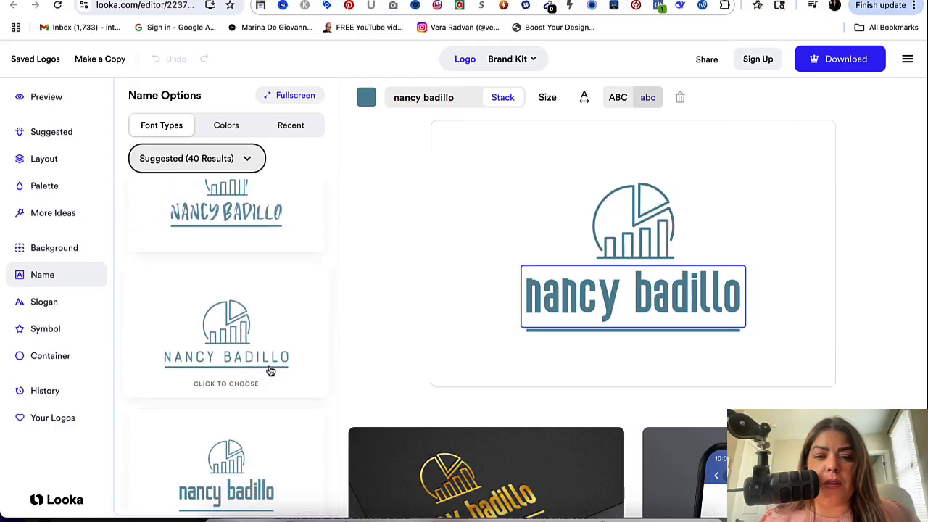
left_click(226, 356)
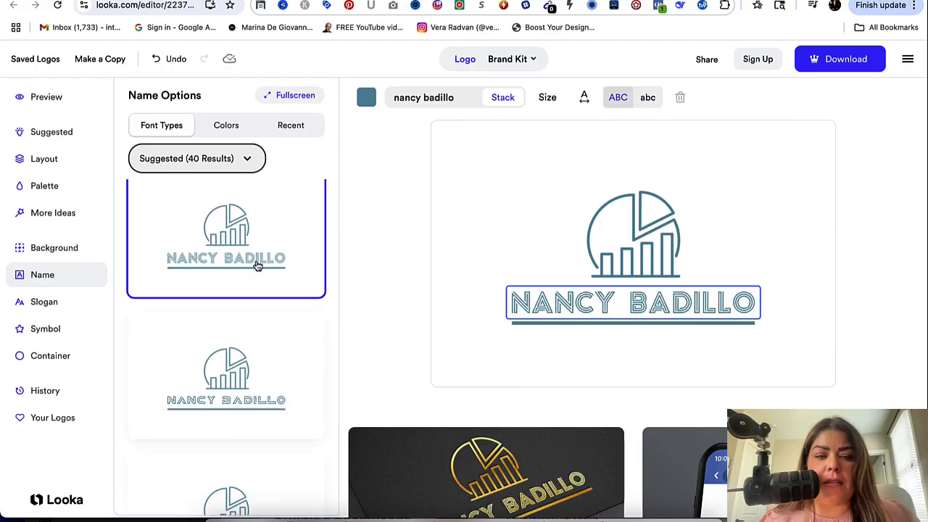
mouse_move(597, 287)
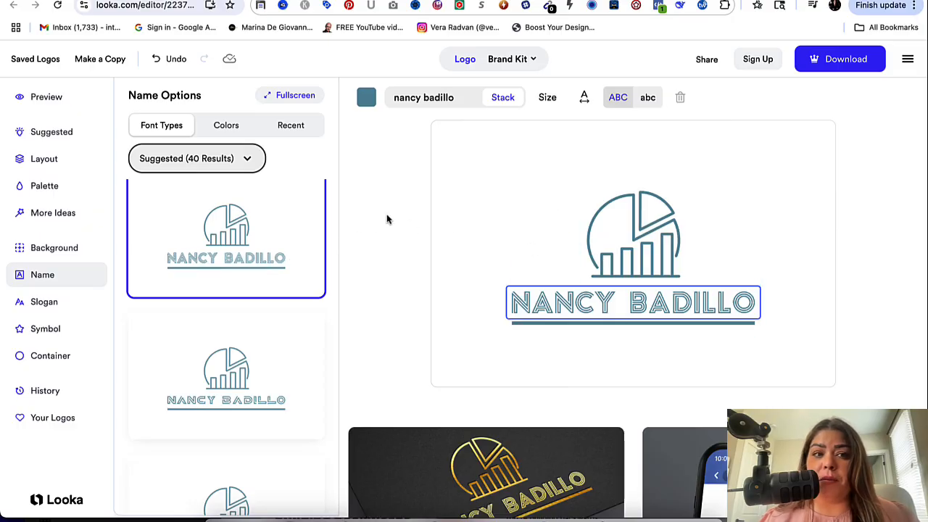
mouse_move(423, 220)
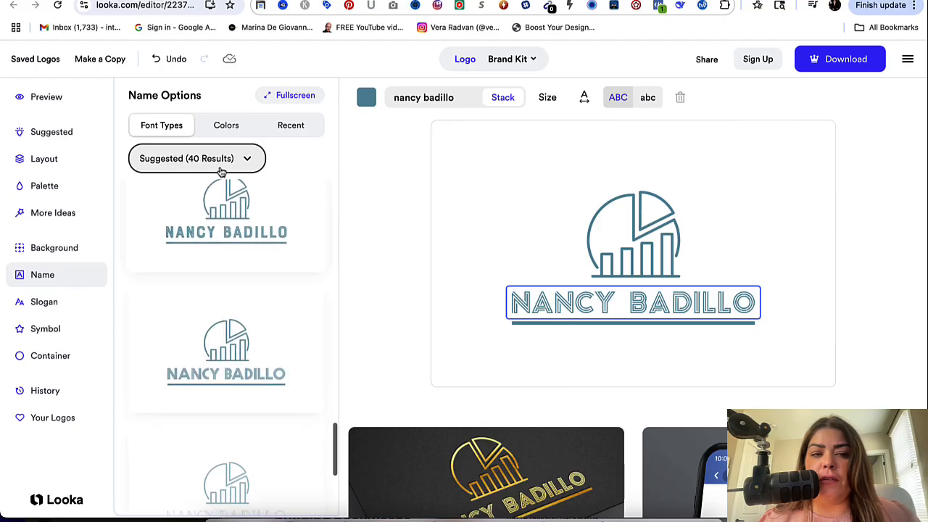
Step: Switch the name options to Colors and preview the wordmark in teal, then red
left_click(226, 125)
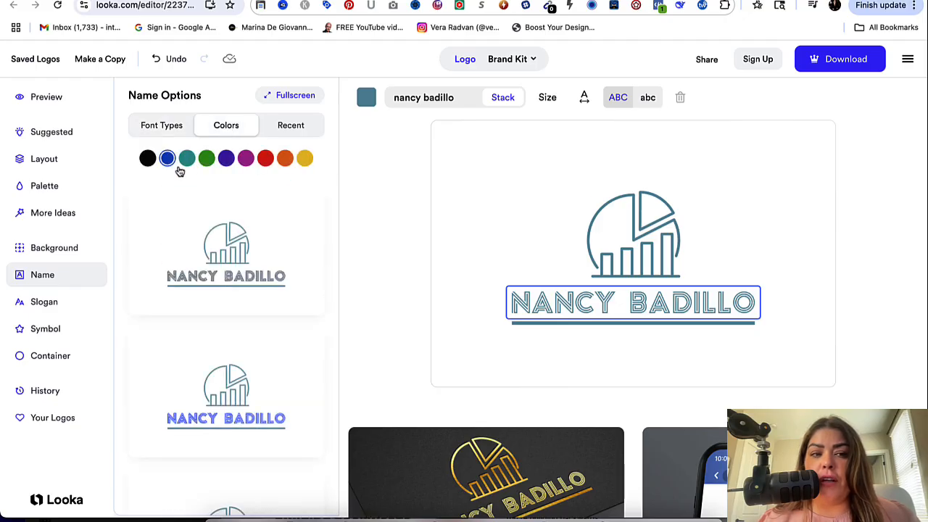
left_click(205, 158)
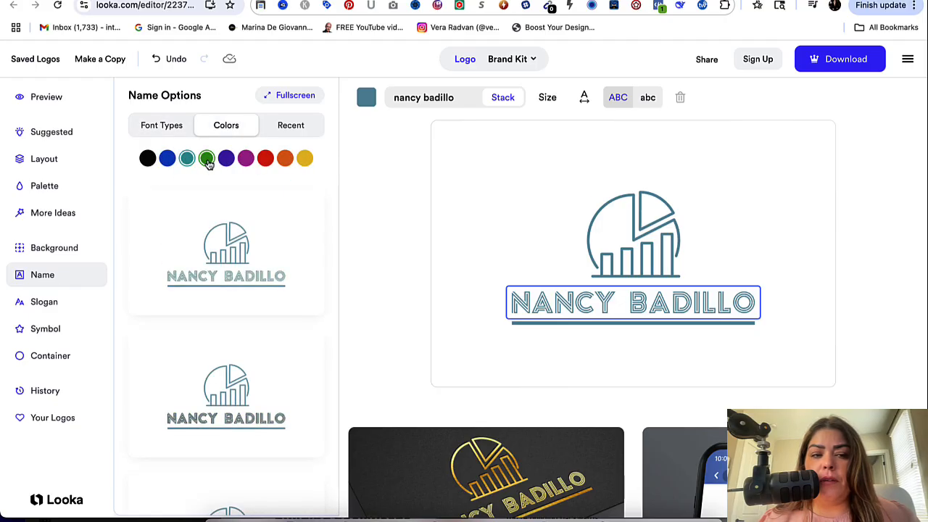
left_click(247, 158)
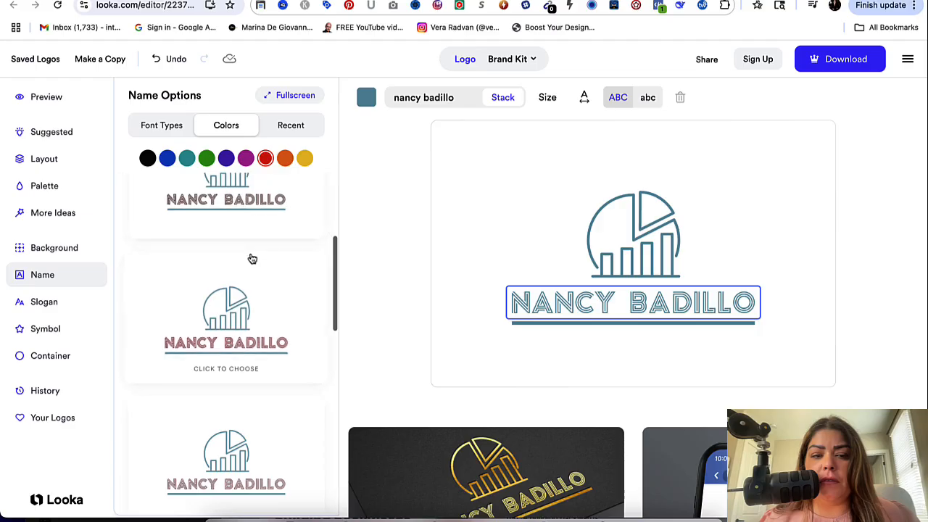
scroll("down", 3)
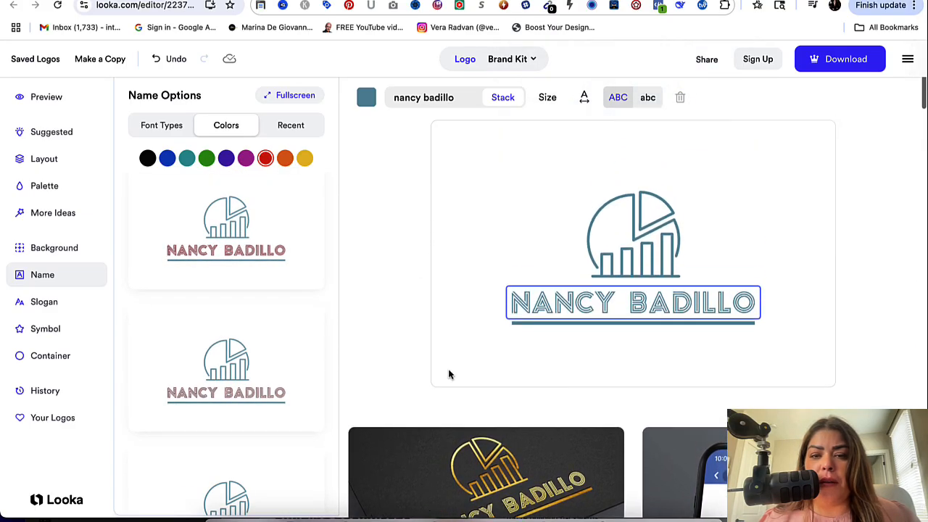
Step: Scroll through the brand kit mockups: business cards, T-shirt, signage and social profiles
scroll("down", 3)
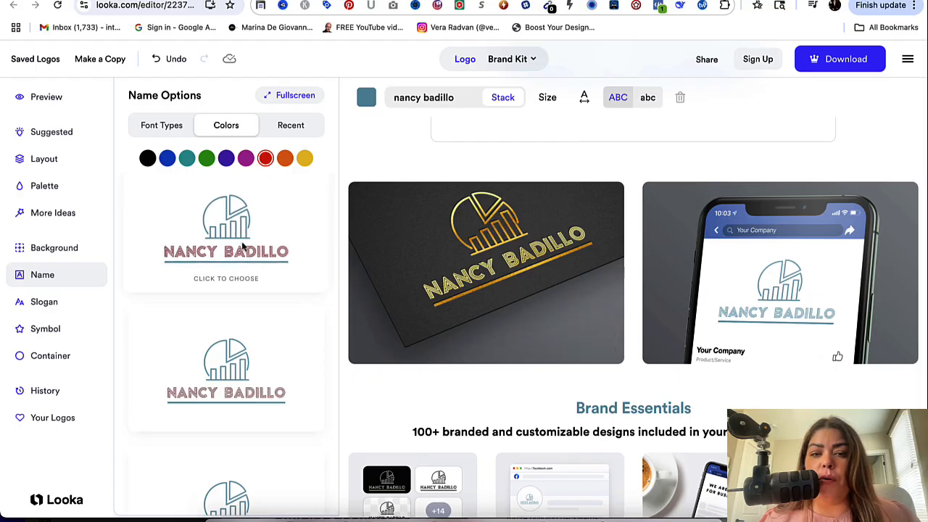
mouse_move(797, 318)
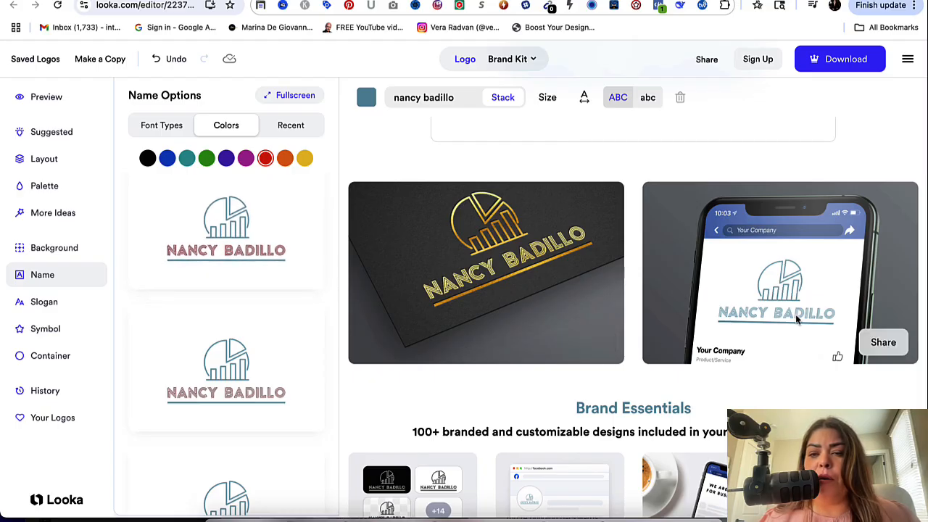
scroll("down", 3)
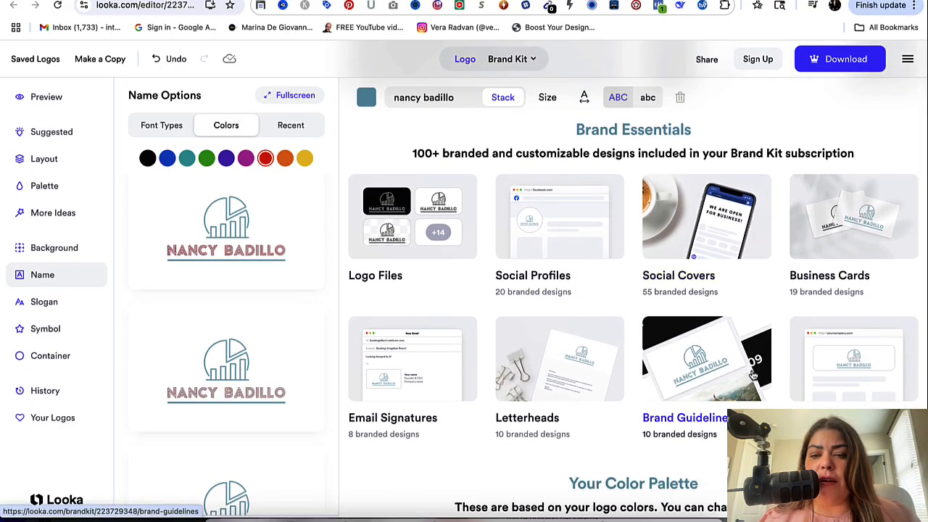
mouse_move(356, 238)
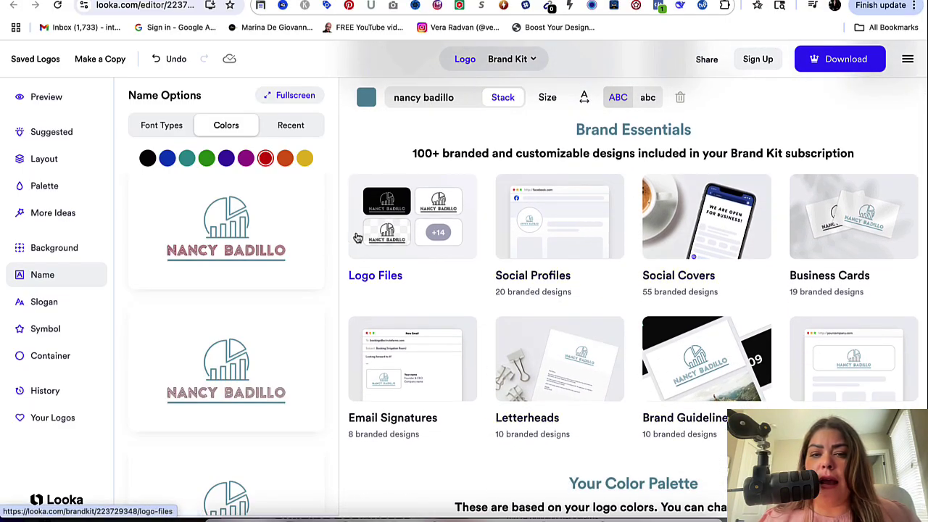
scroll("down", 3)
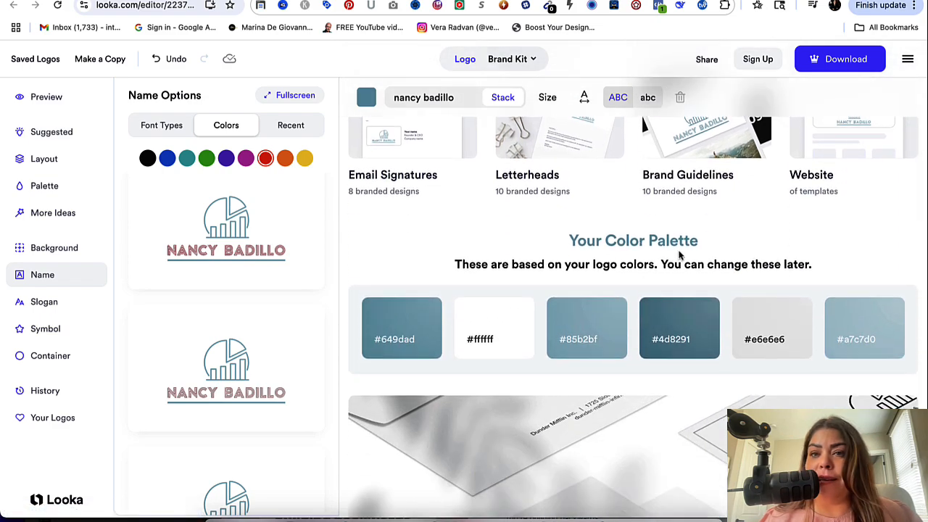
mouse_move(791, 371)
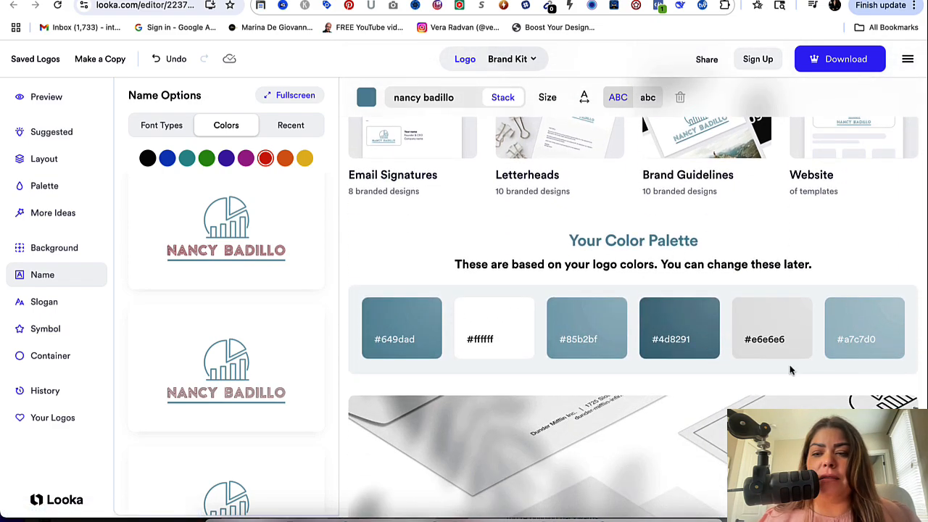
mouse_move(586, 328)
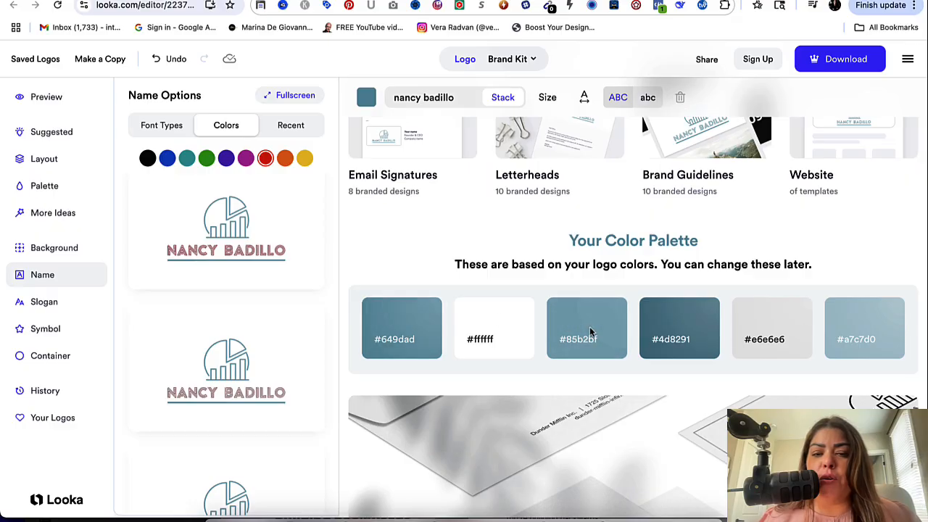
mouse_move(629, 310)
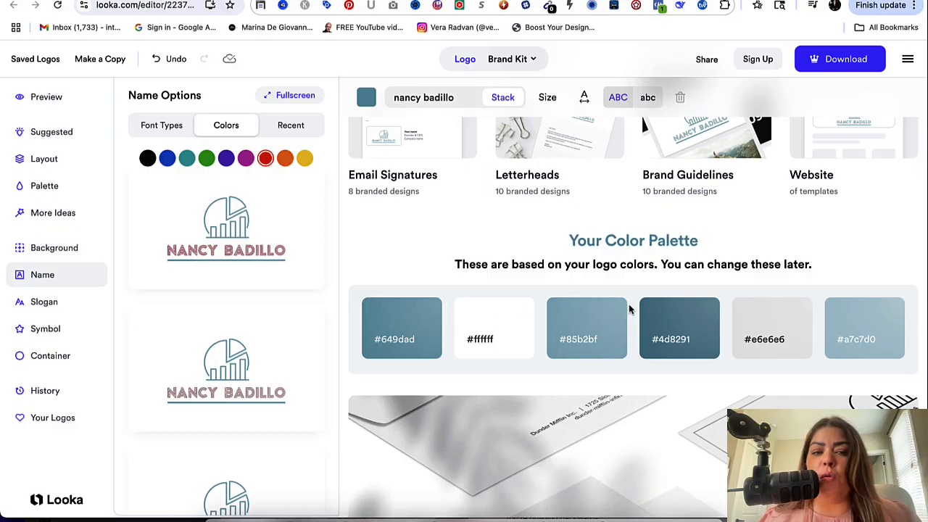
scroll("up", 3)
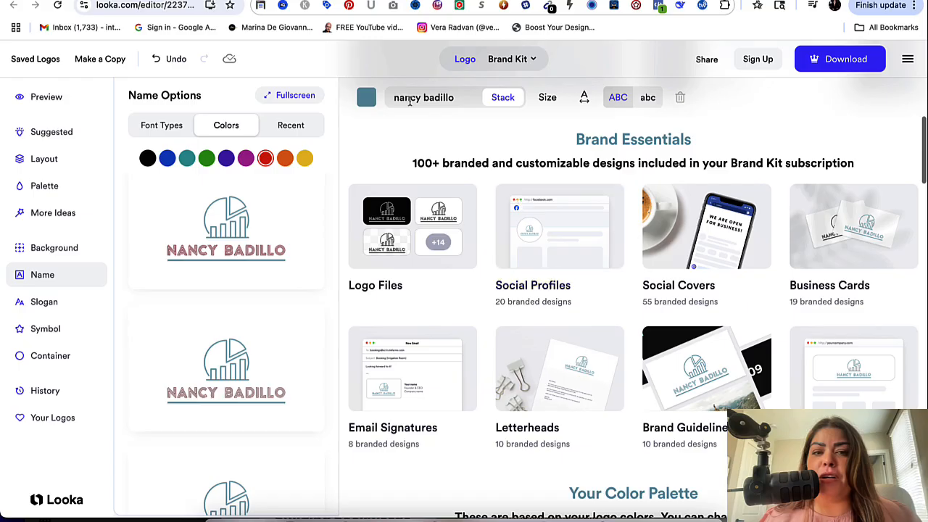
scroll("down", 3)
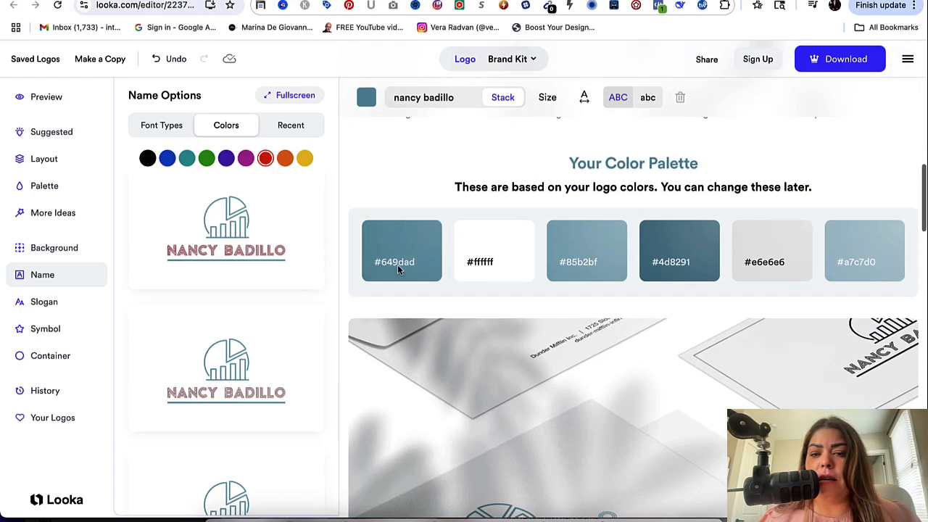
scroll("down", 3)
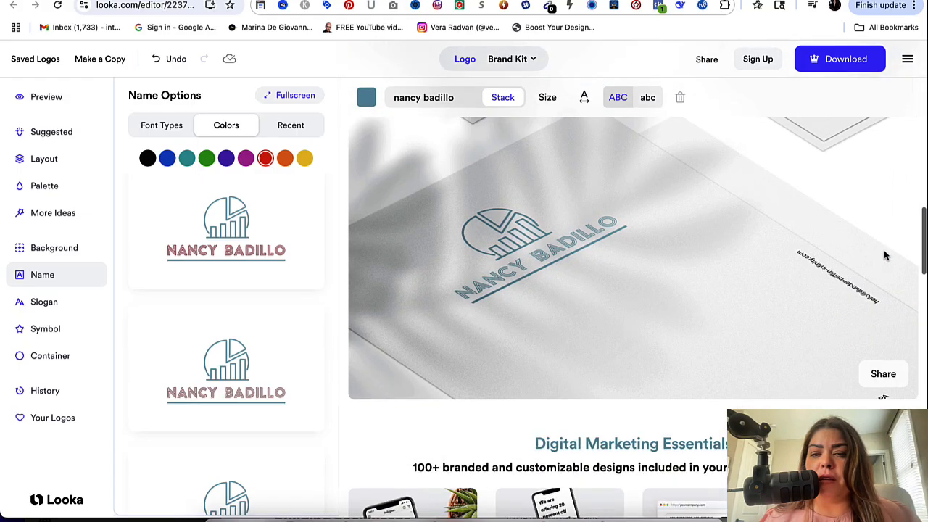
scroll("down", 3)
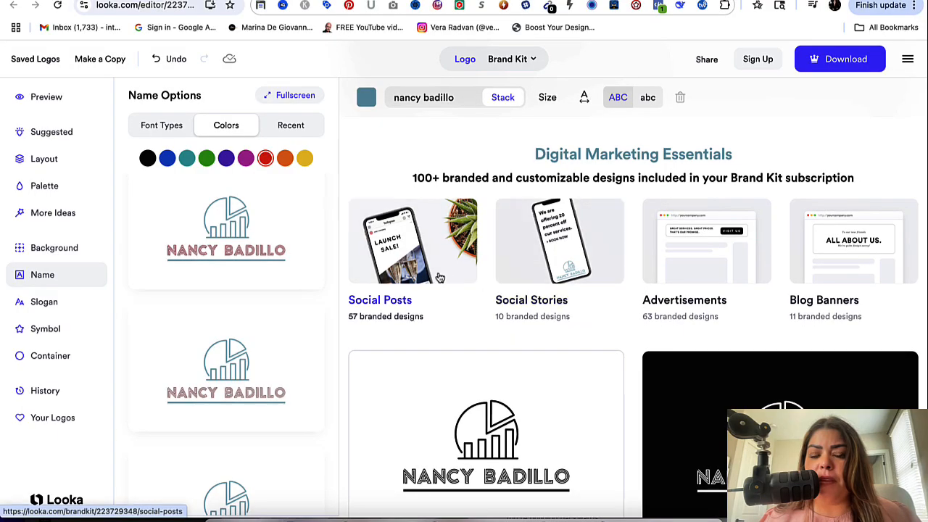
scroll("down", 3)
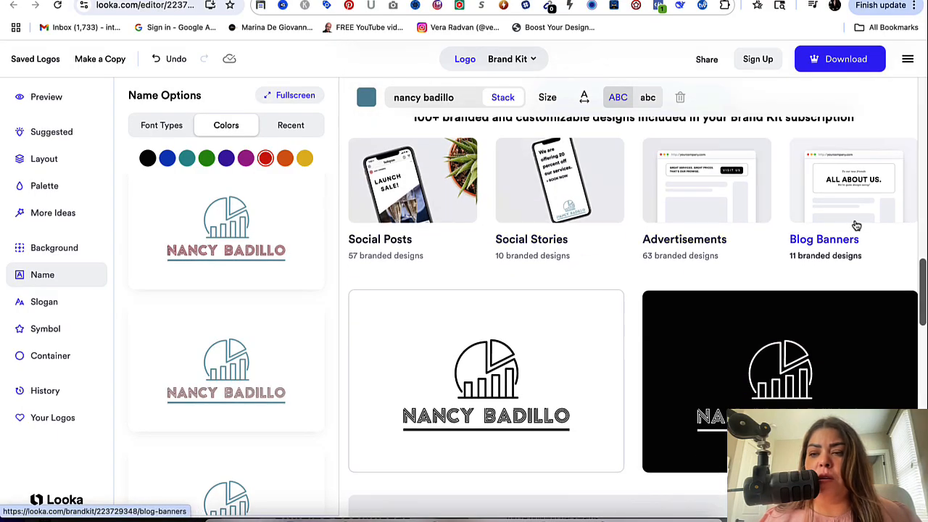
scroll("up", 3)
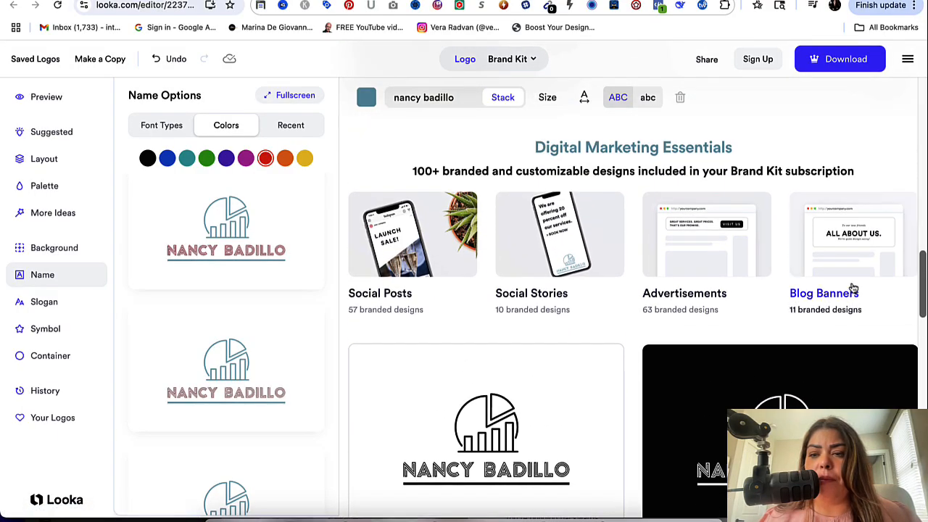
scroll("down", 3)
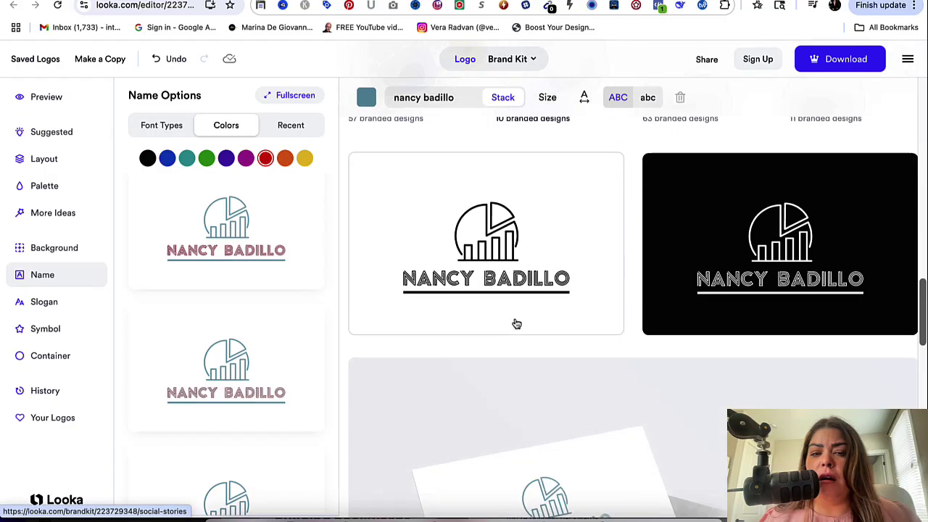
scroll("down", 3)
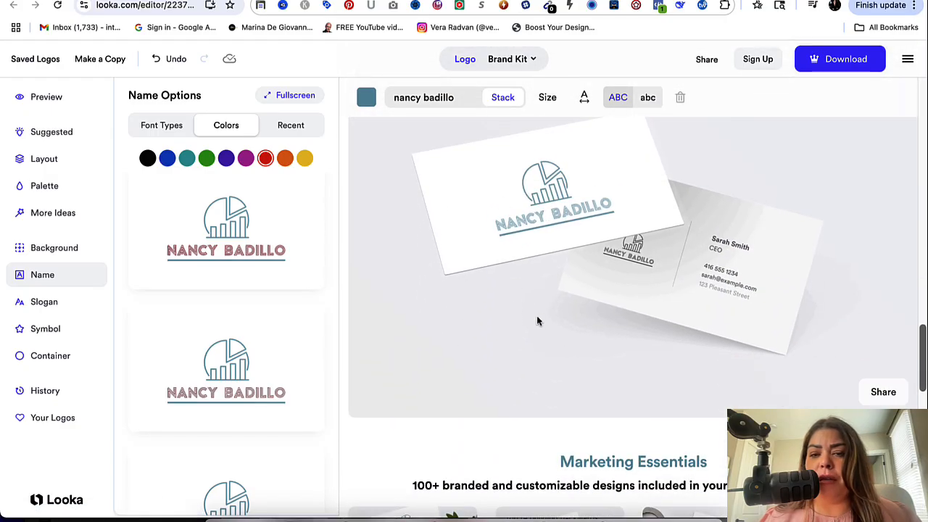
scroll("down", 3)
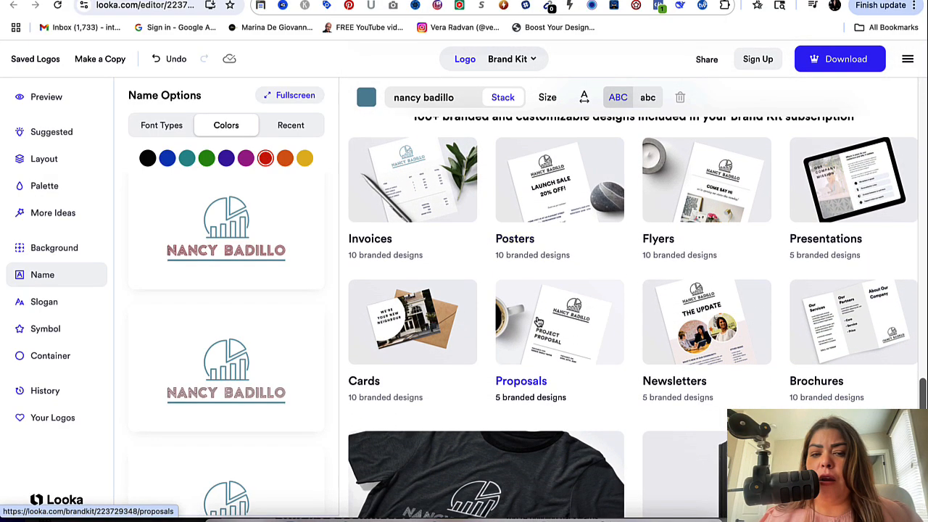
scroll("down", 3)
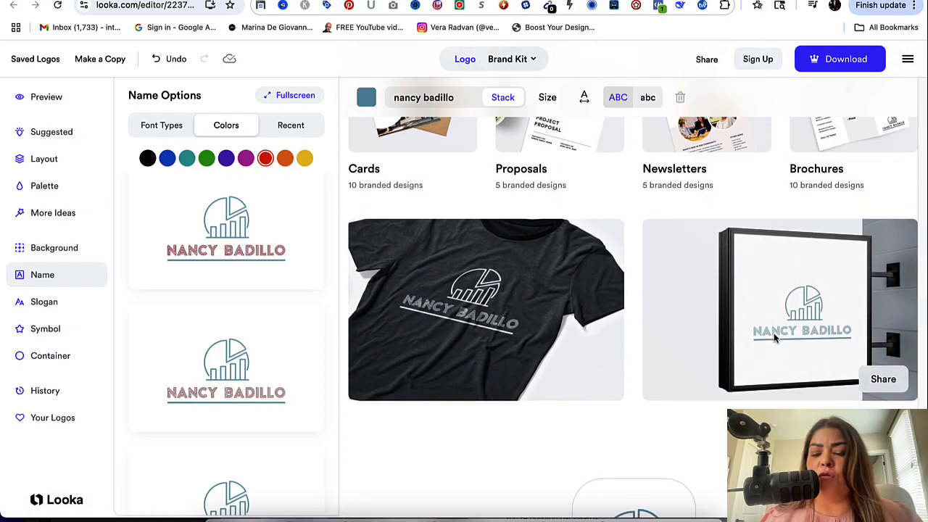
scroll("down", 3)
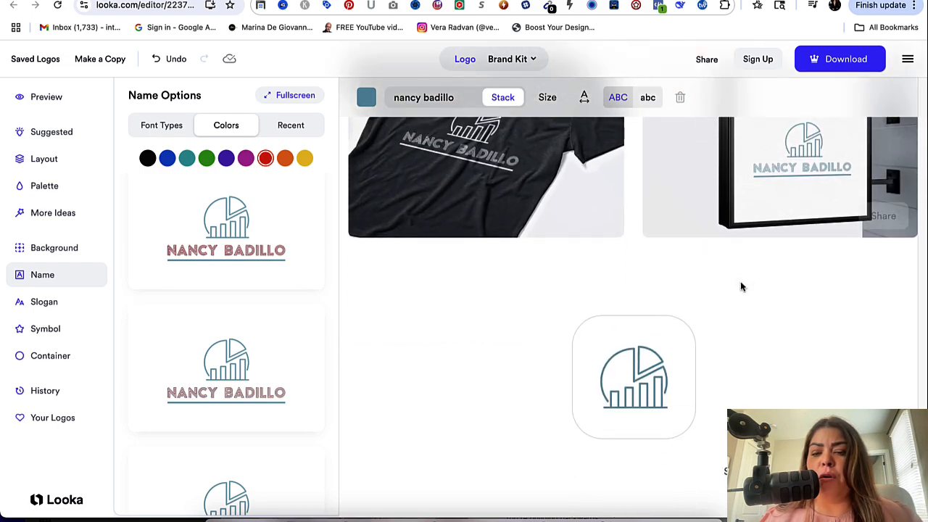
scroll("down", 3)
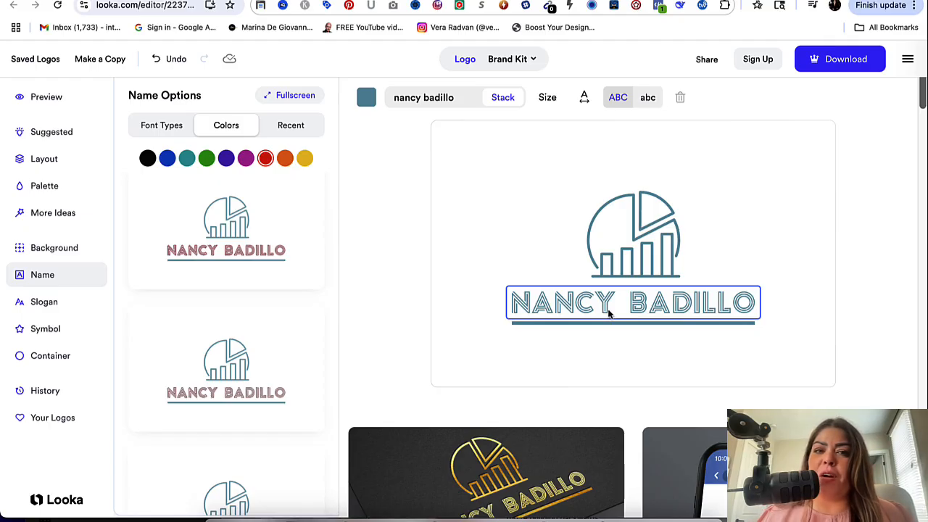
scroll("down", 3)
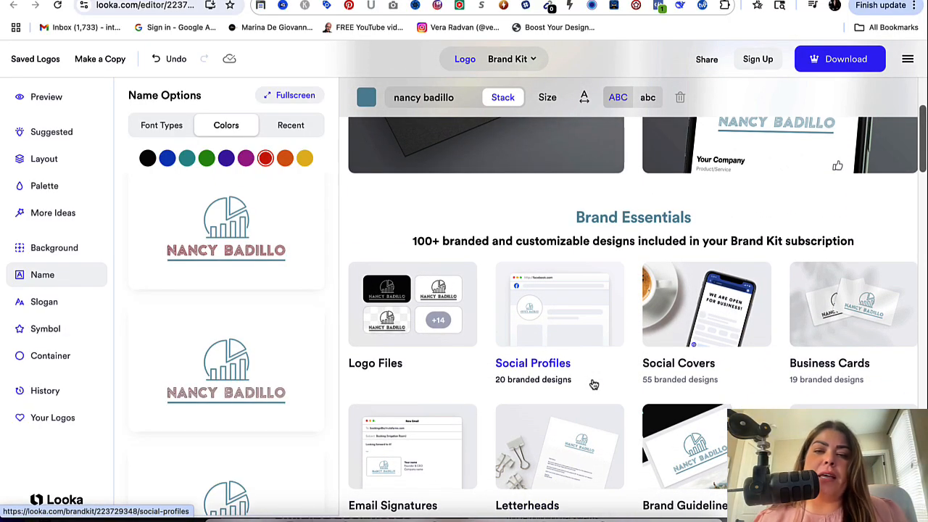
scroll("up", 3)
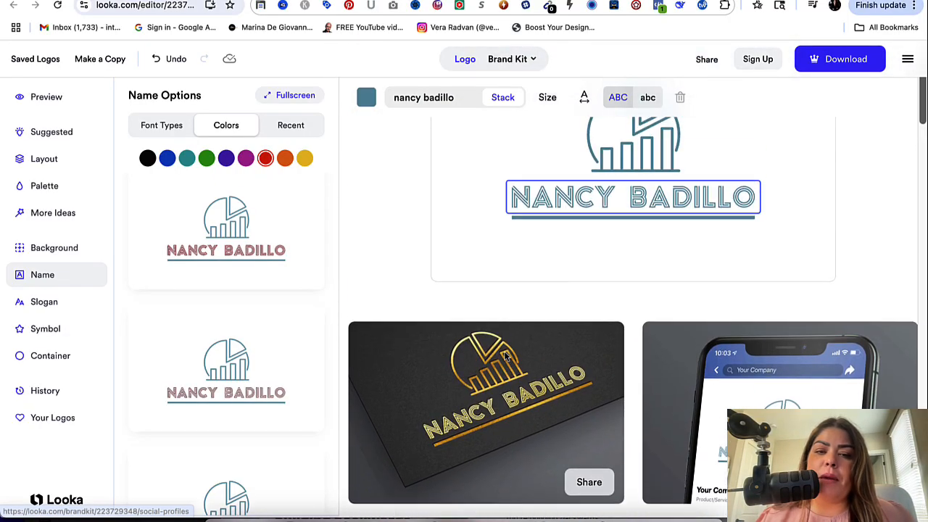
scroll("down", 3)
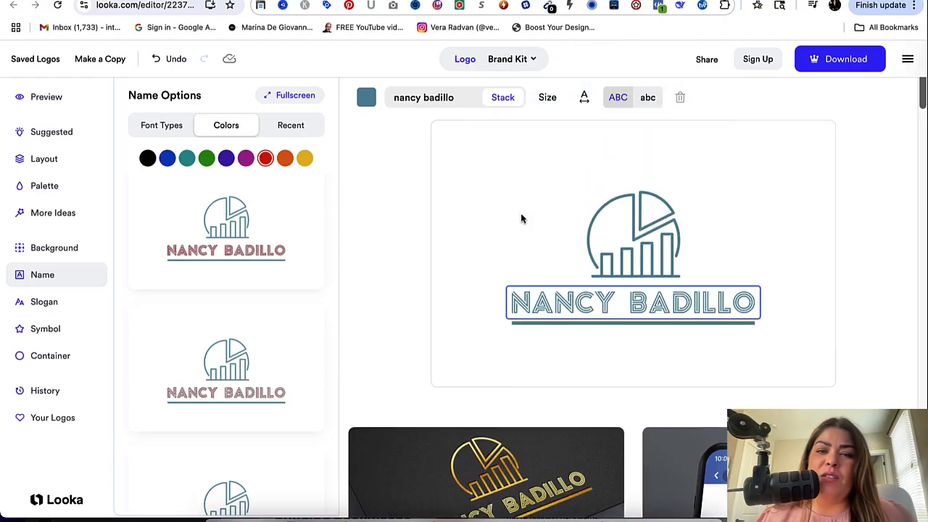
mouse_move(506, 195)
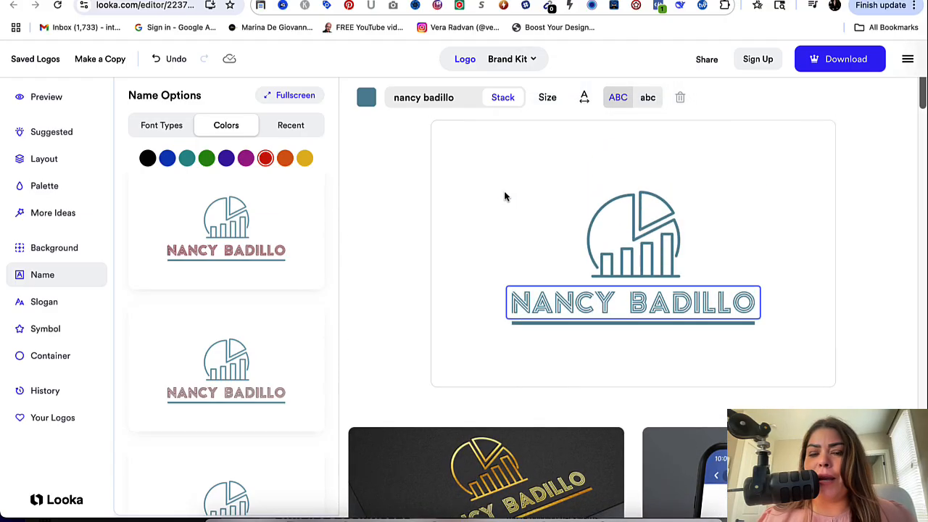
mouse_move(226, 365)
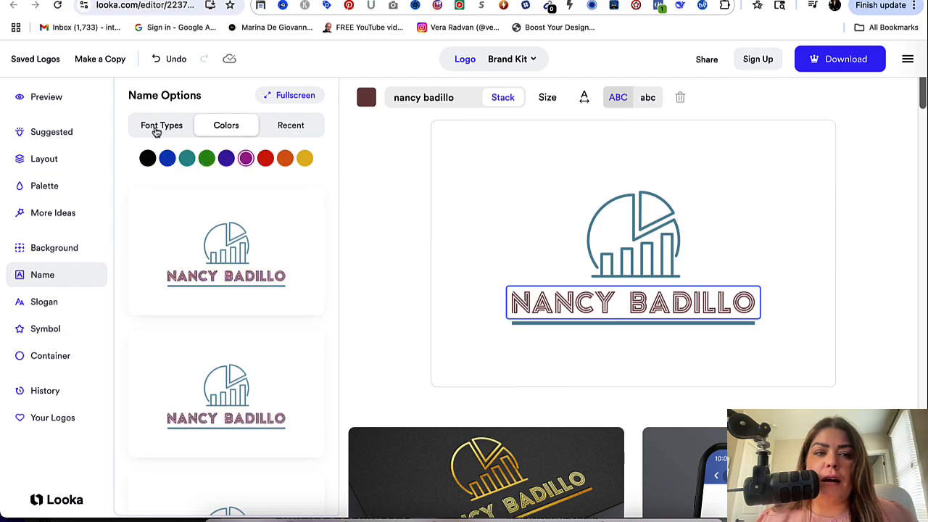
Step: Browse the name's font choices and try a thin, widely spaced font
left_click(161, 124)
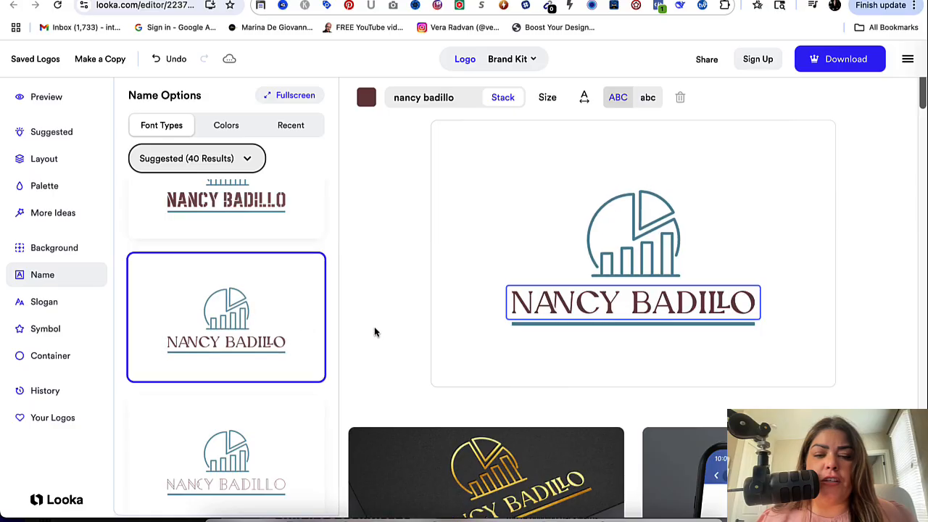
scroll("down", 3)
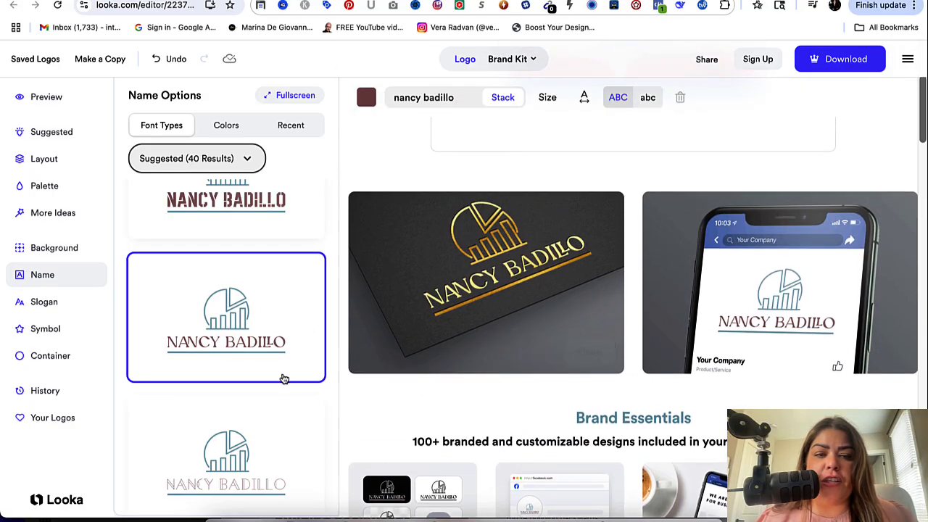
scroll("down", 3)
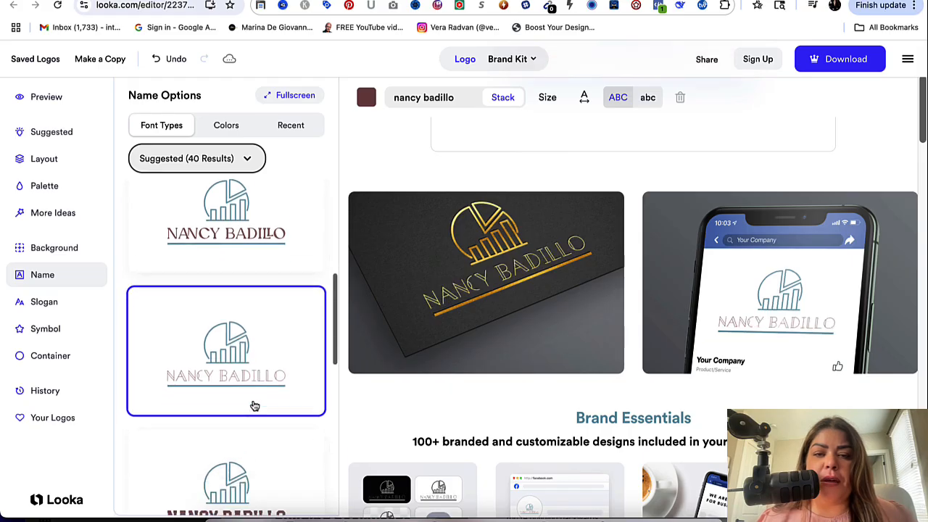
scroll("down", 3)
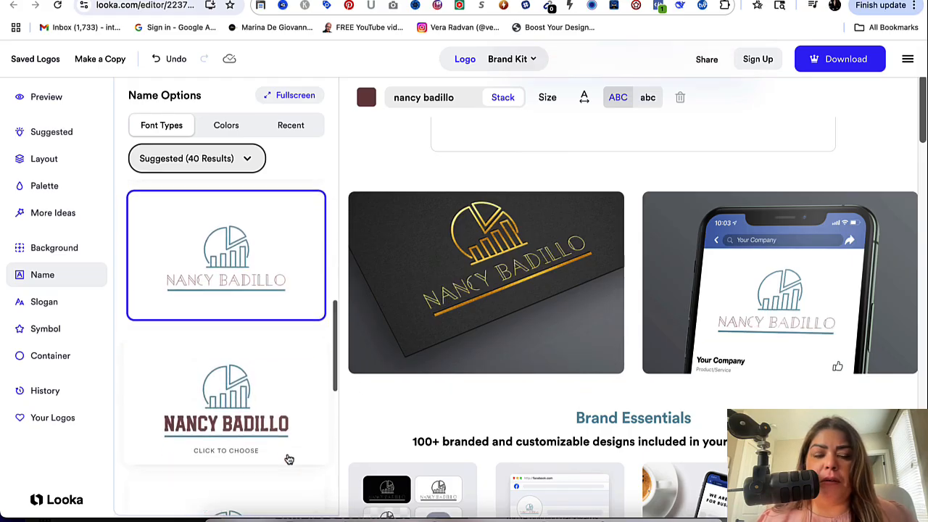
left_click(226, 403)
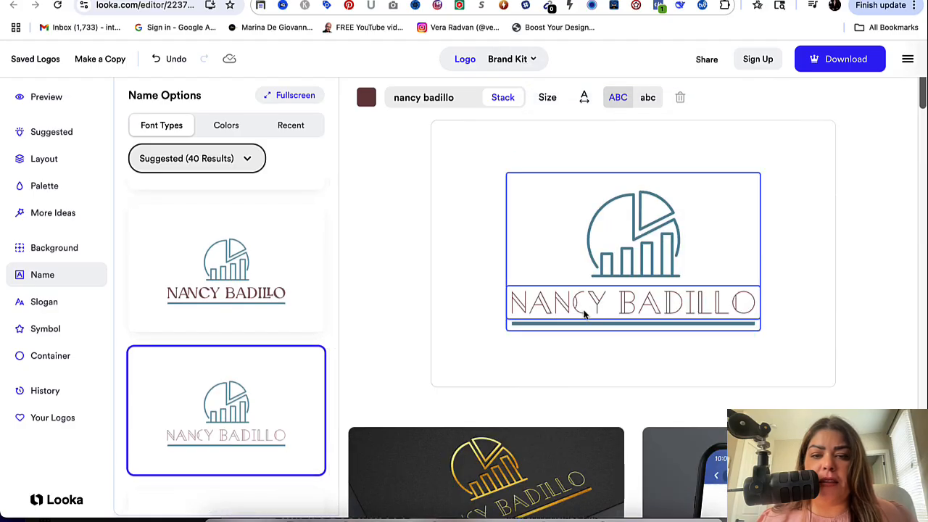
Step: Keep browsing fonts toward the bold uppercase block-letter style
scroll("down", 3)
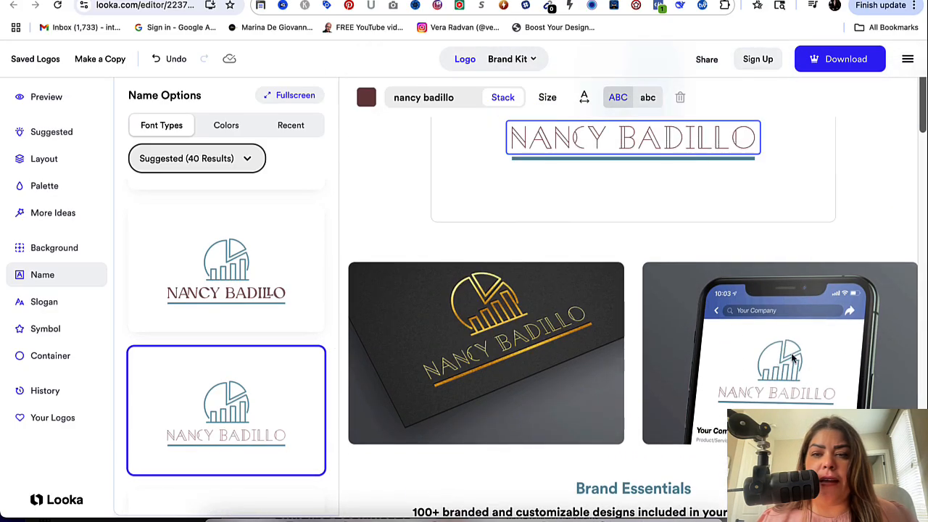
scroll("down", 3)
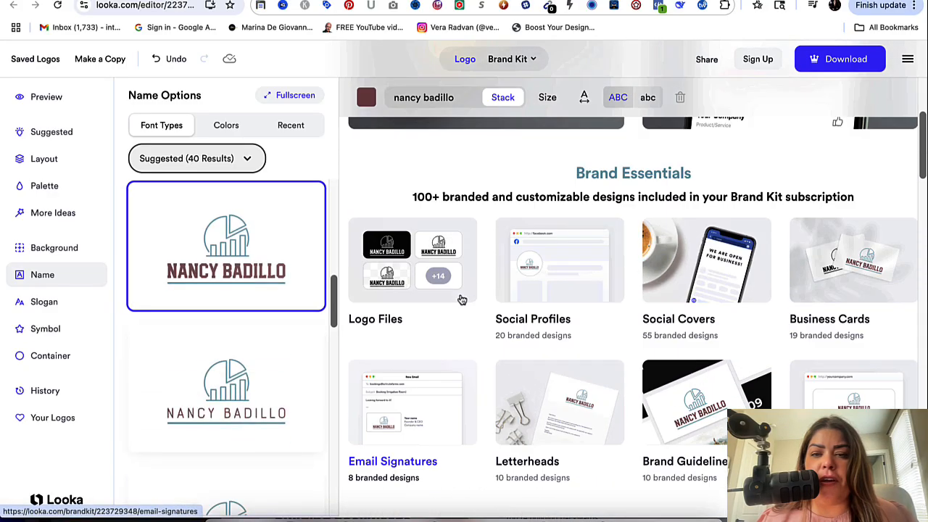
scroll("up", 3)
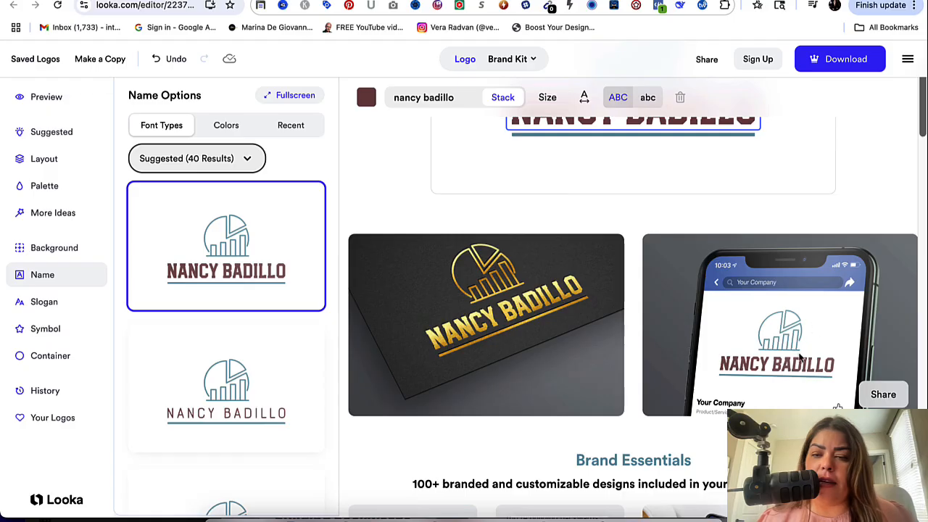
scroll("down", 3)
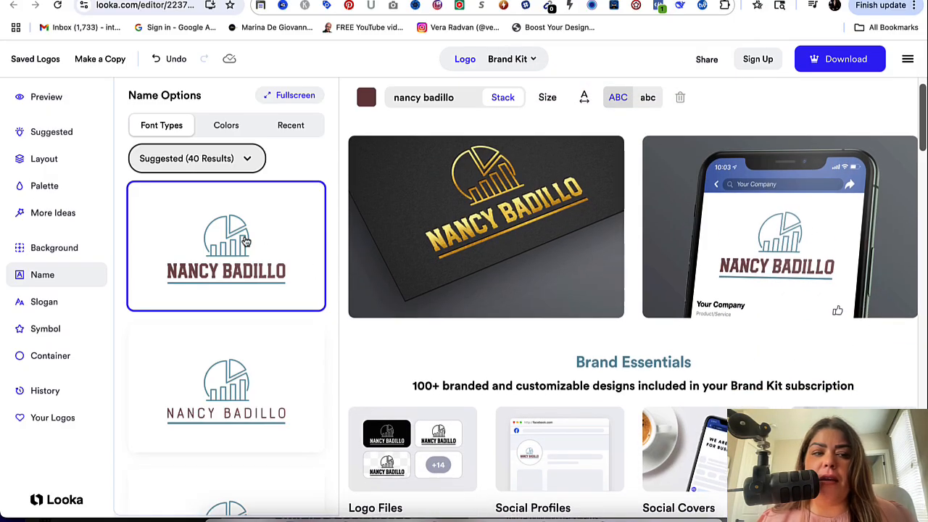
mouse_move(53, 137)
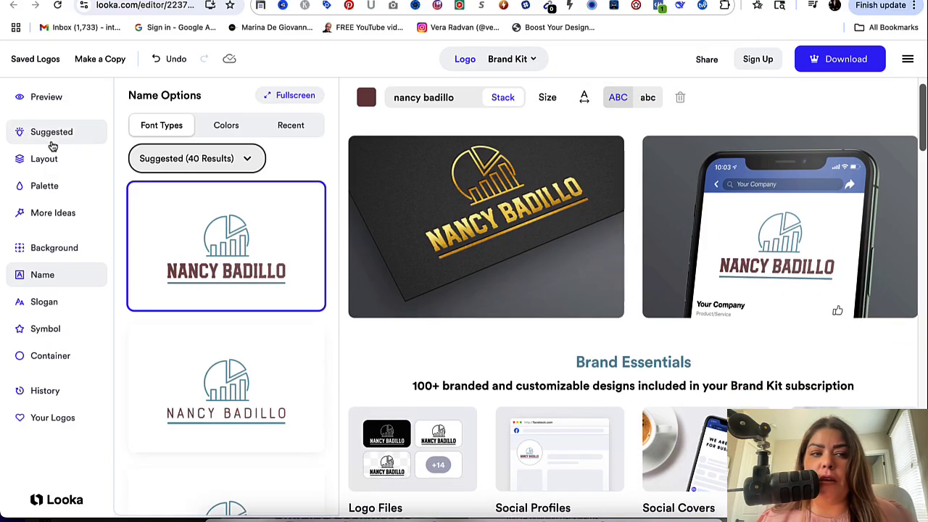
Step: Browse the Layout Options and try a name-only layout
left_click(43, 158)
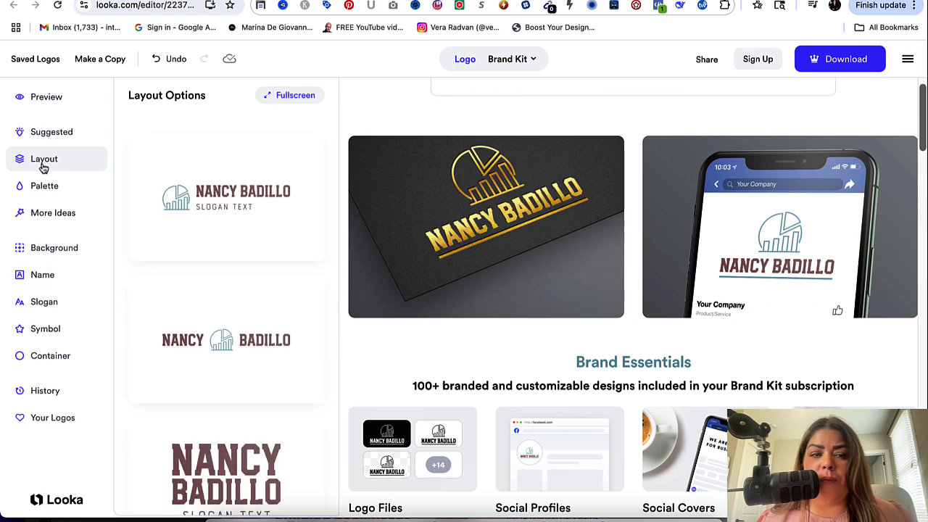
scroll("down", 3)
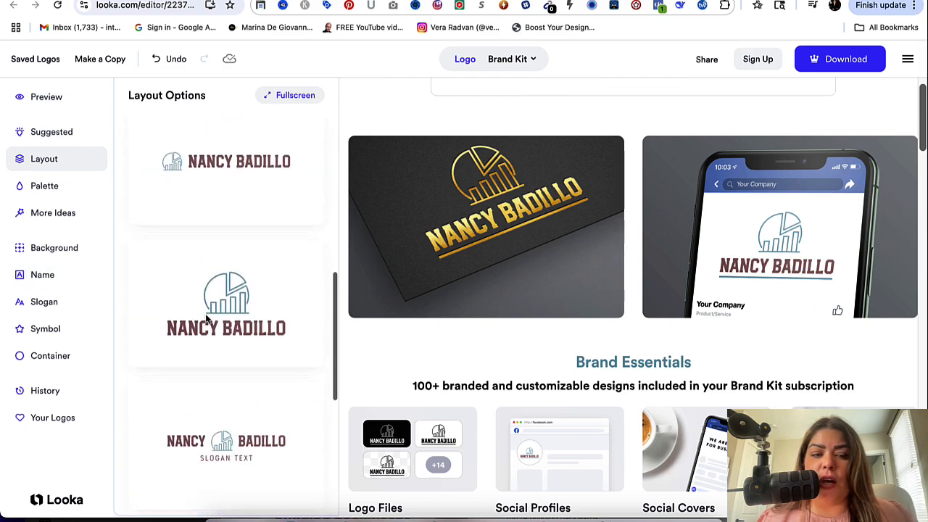
scroll("down", 3)
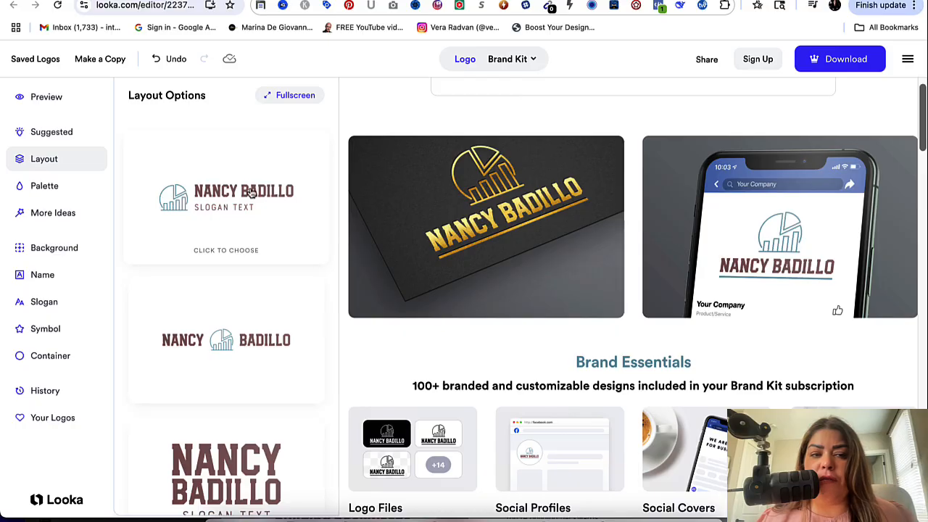
mouse_move(275, 210)
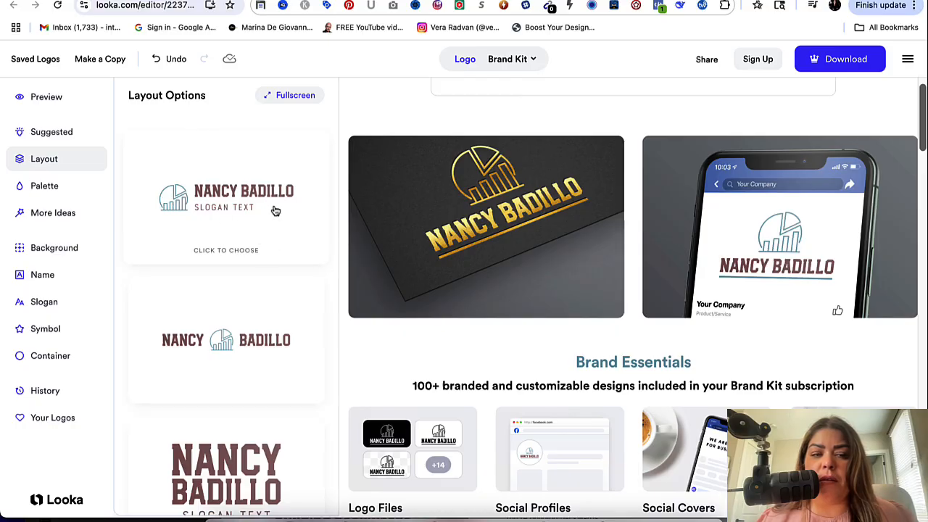
scroll("down", 3)
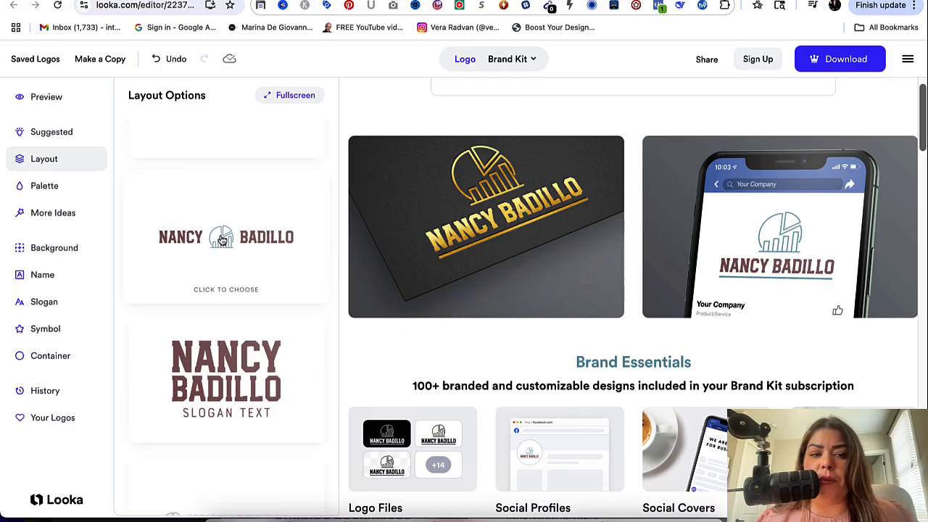
scroll("down", 3)
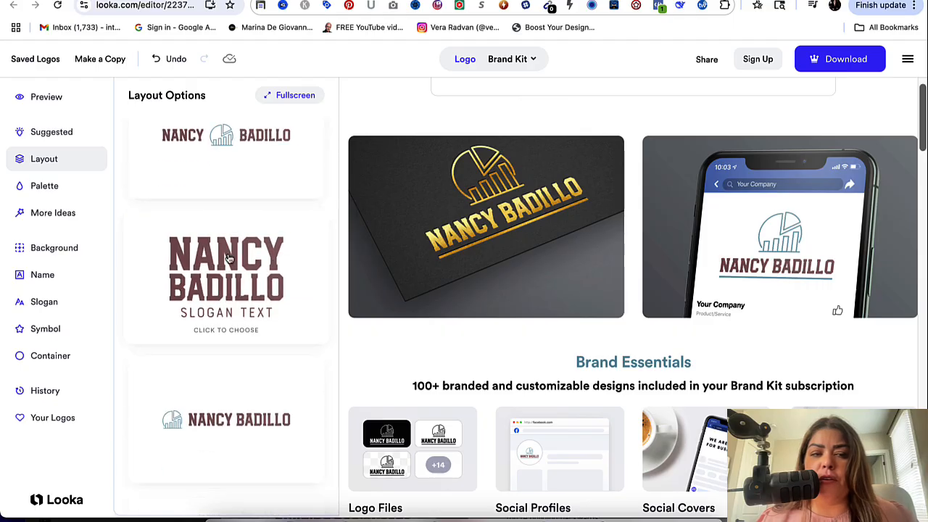
scroll("down", 3)
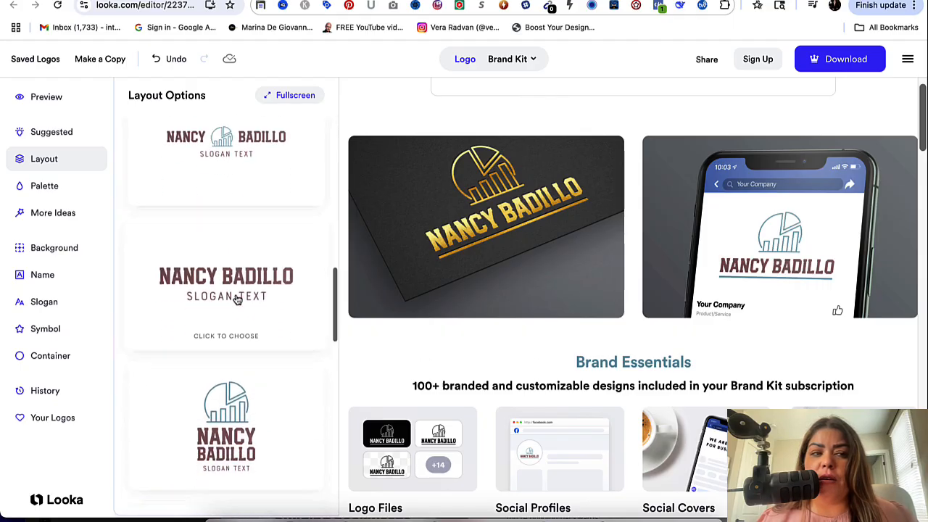
left_click(226, 283)
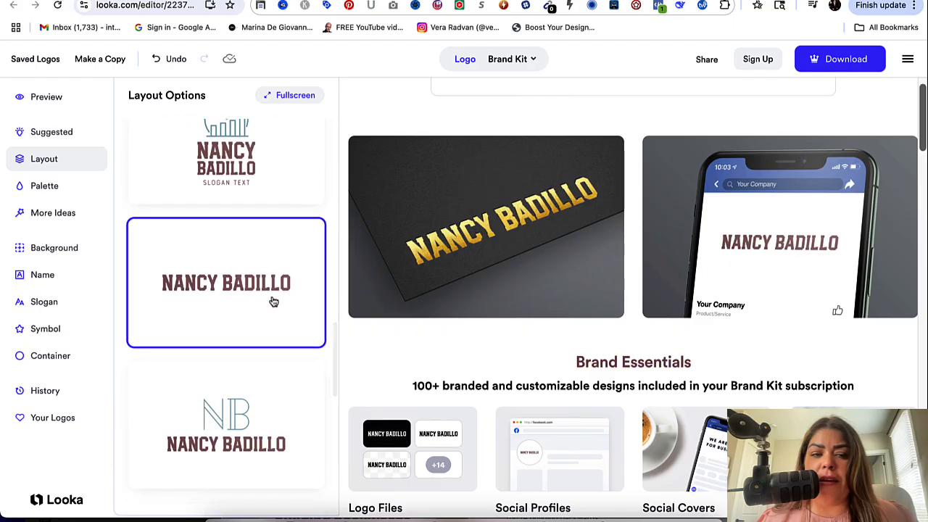
Step: Continue through layouts to the stacked one with the symbol above a two-line name
scroll("down", 3)
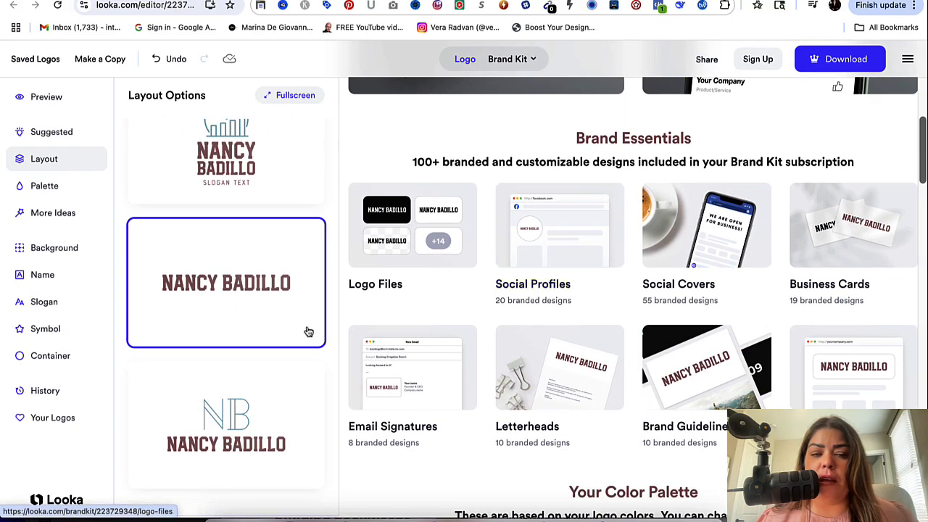
scroll("down", 3)
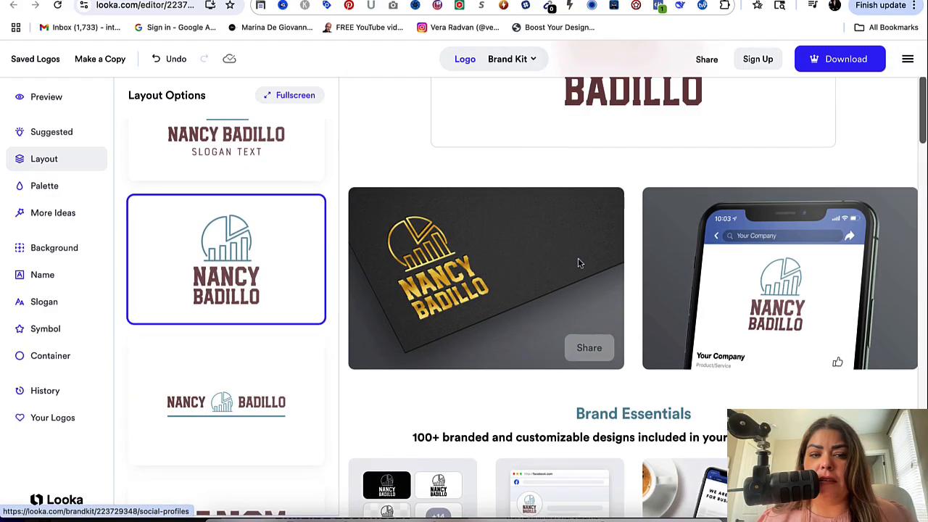
scroll("down", 3)
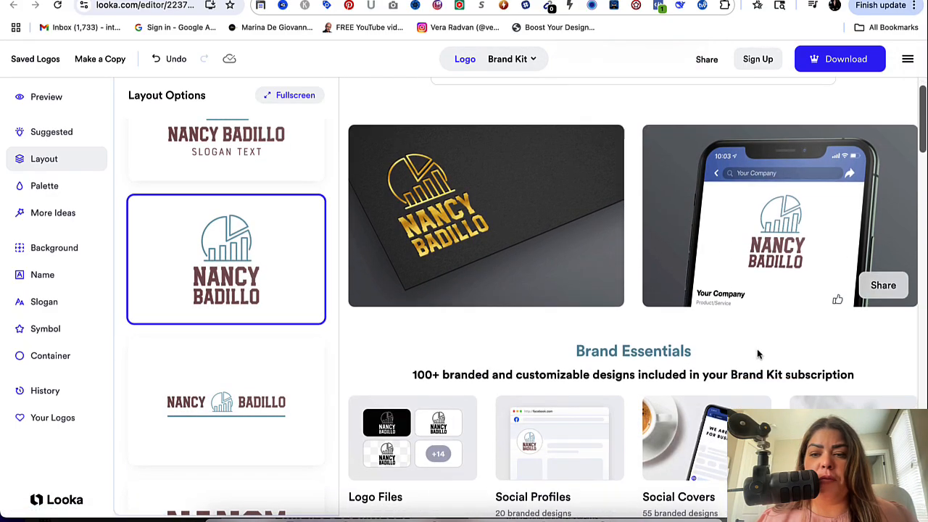
scroll("down", 3)
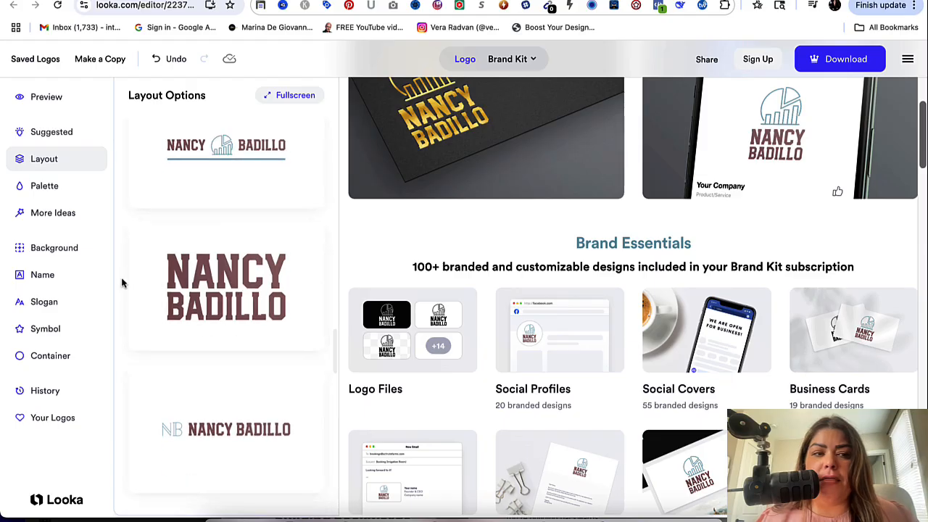
Step: Apply a Professional palette giving a dark navy background, teal chart symbol and white name
left_click(43, 186)
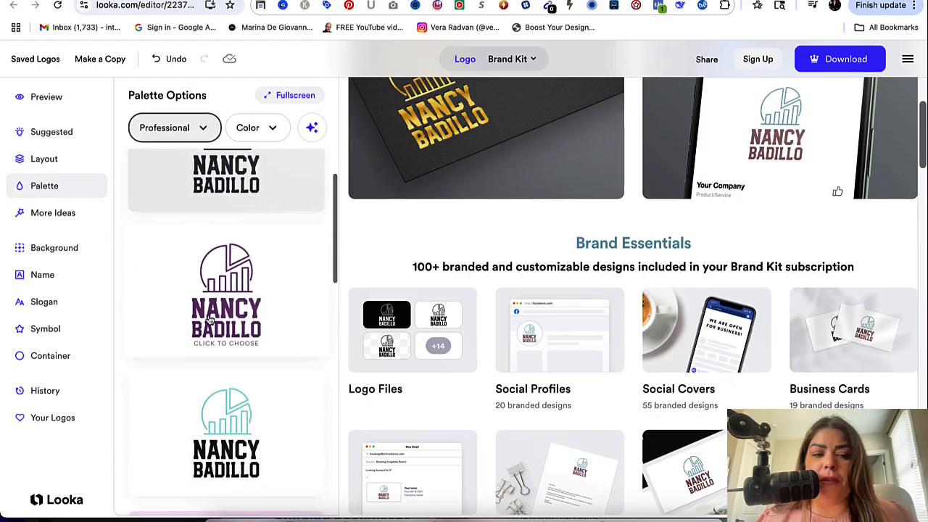
scroll("down", 3)
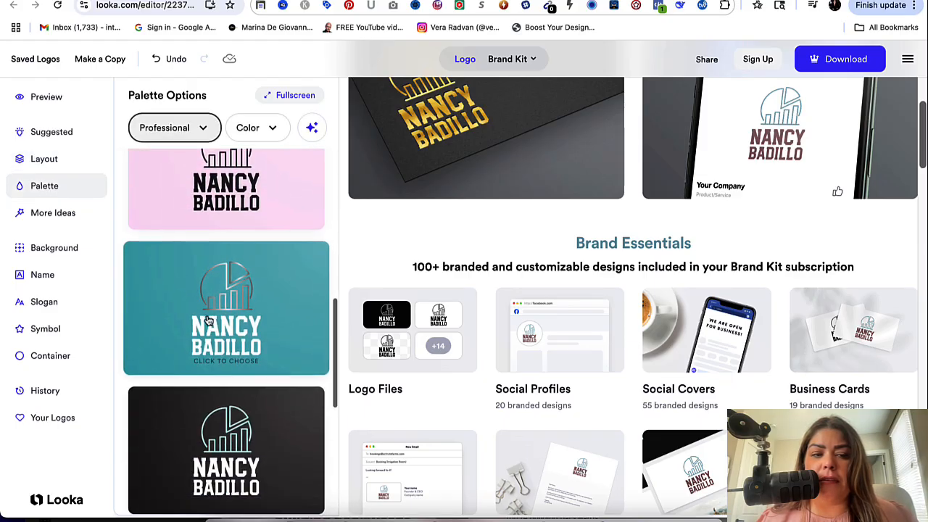
left_click(226, 307)
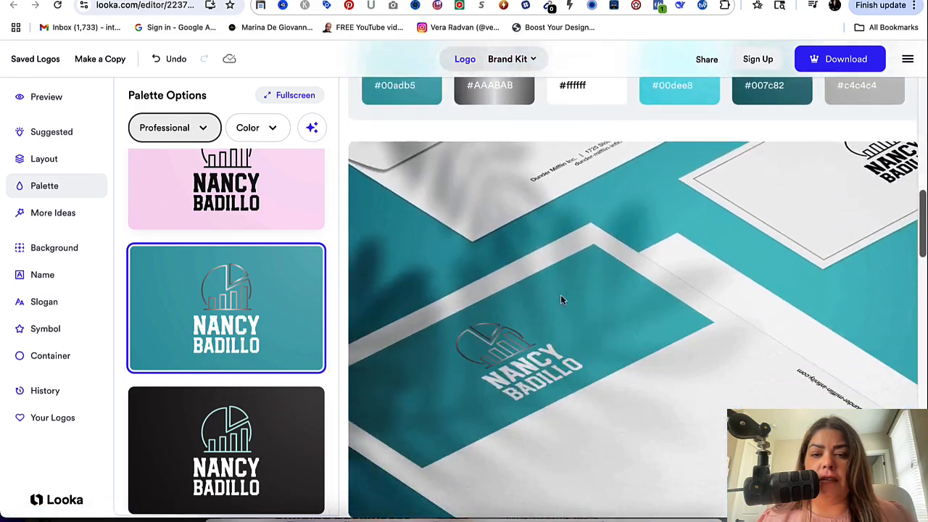
scroll("up", 3)
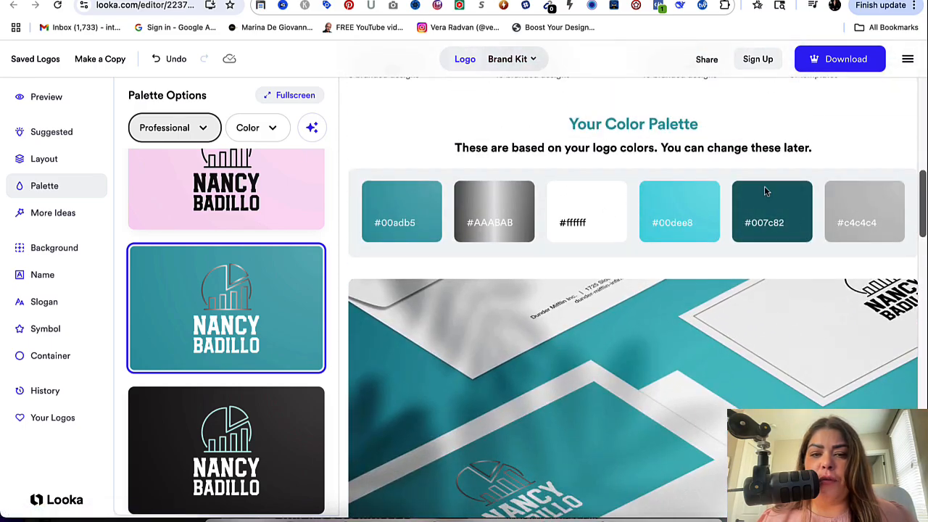
scroll("down", 3)
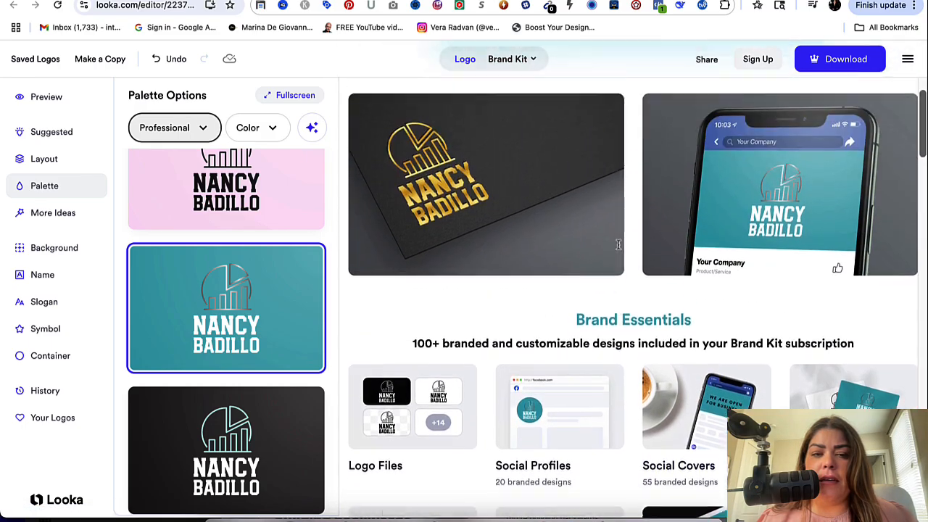
scroll("down", 3)
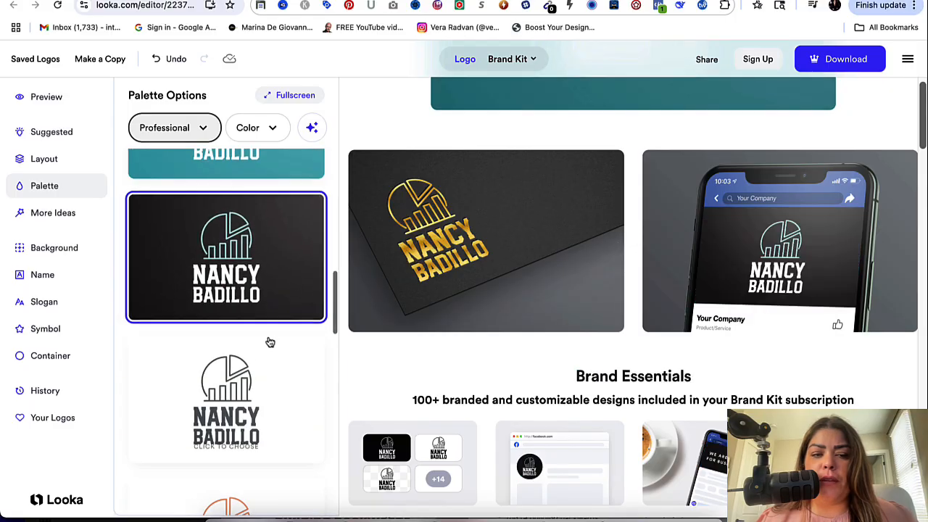
scroll("down", 3)
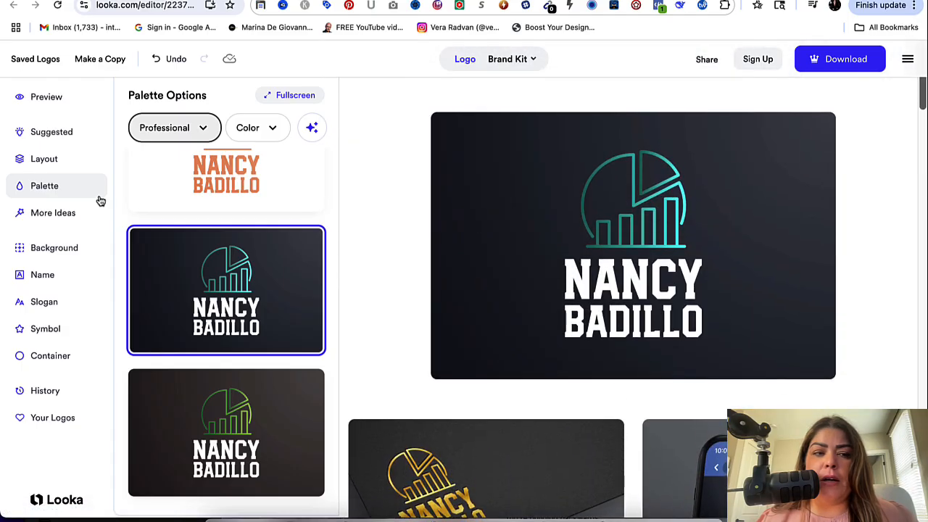
mouse_move(55, 247)
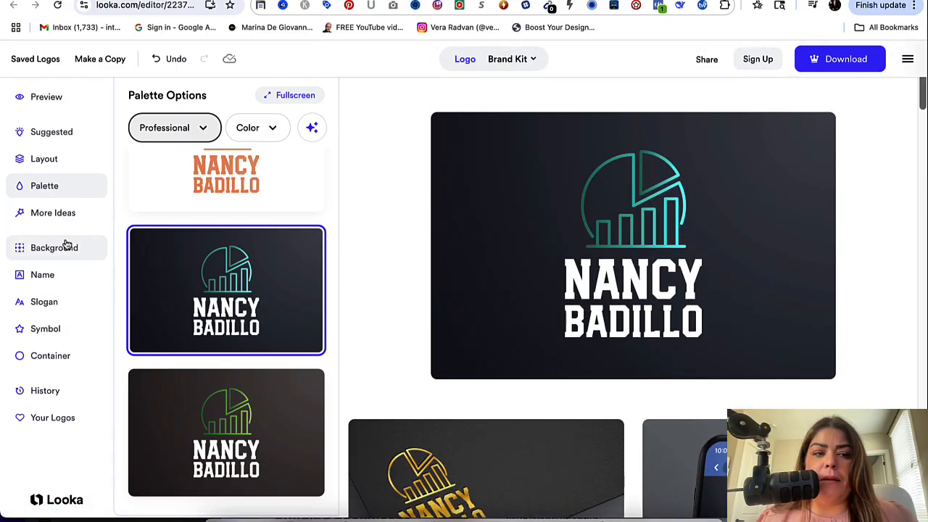
Step: From More Ideas' Font Pairs, apply the pairing with outlined NANCY and bold BADILLO
left_click(52, 212)
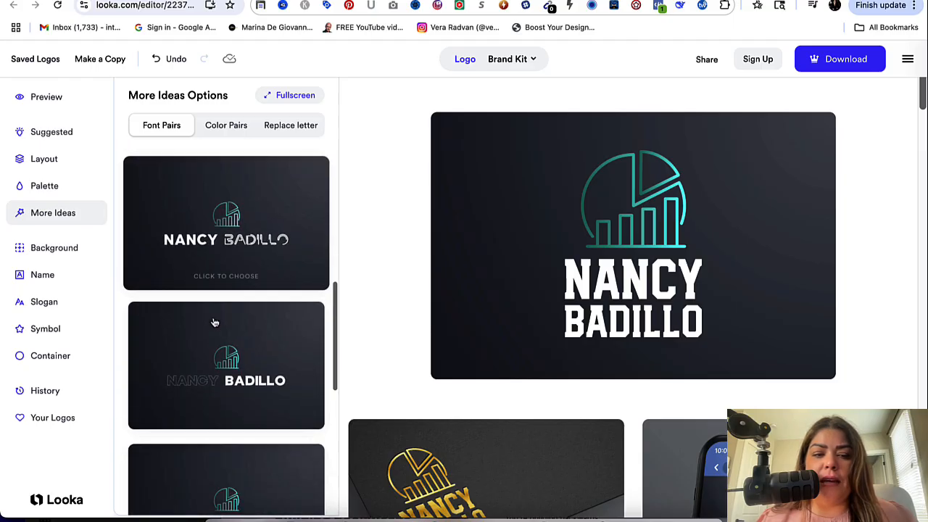
left_click(226, 365)
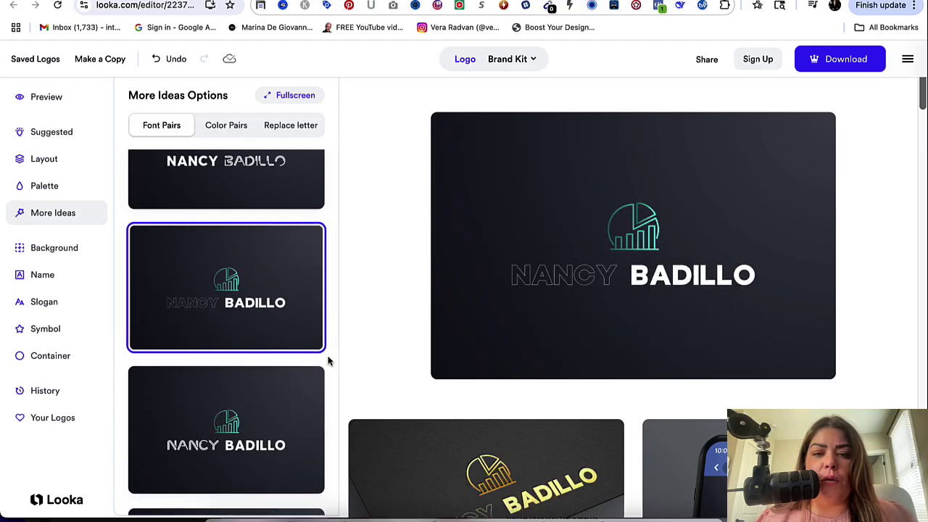
scroll("down", 3)
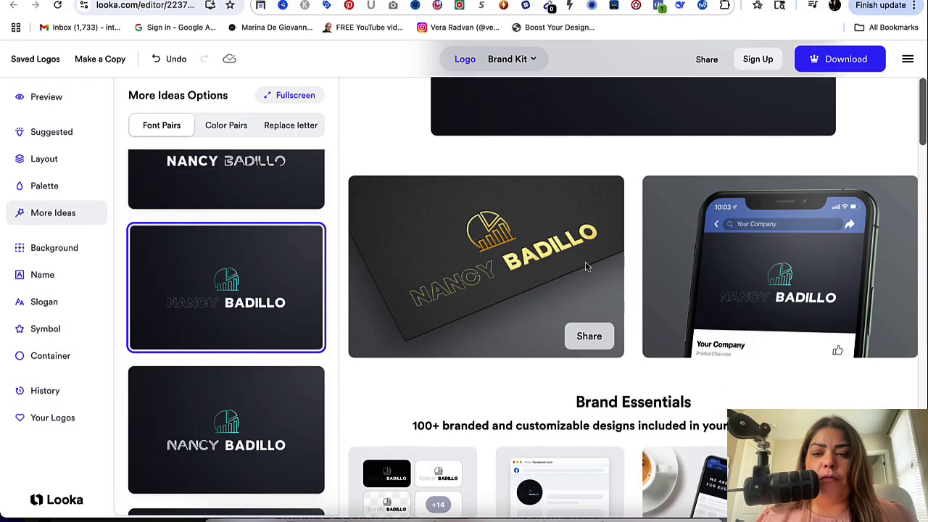
scroll("down", 3)
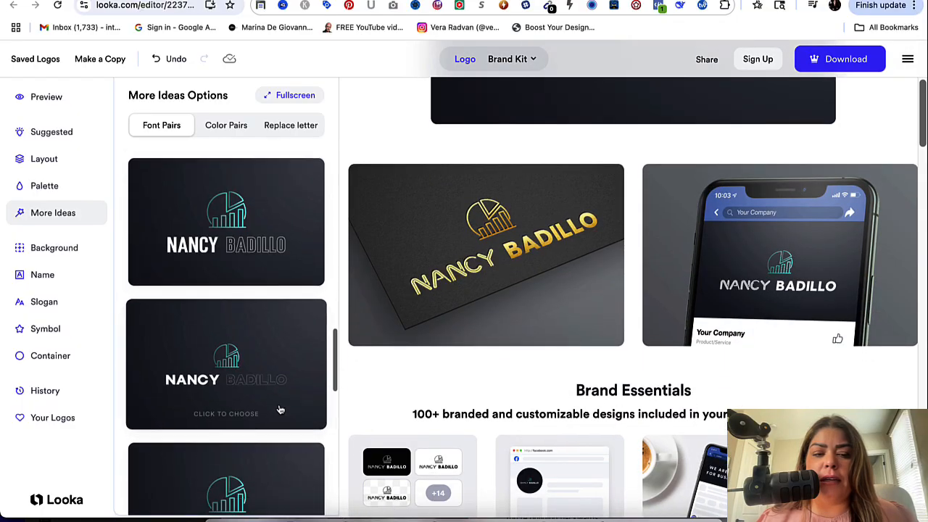
Step: Try another font pairing, ending with a lighter NANCY over bold BADILLO
left_click(226, 220)
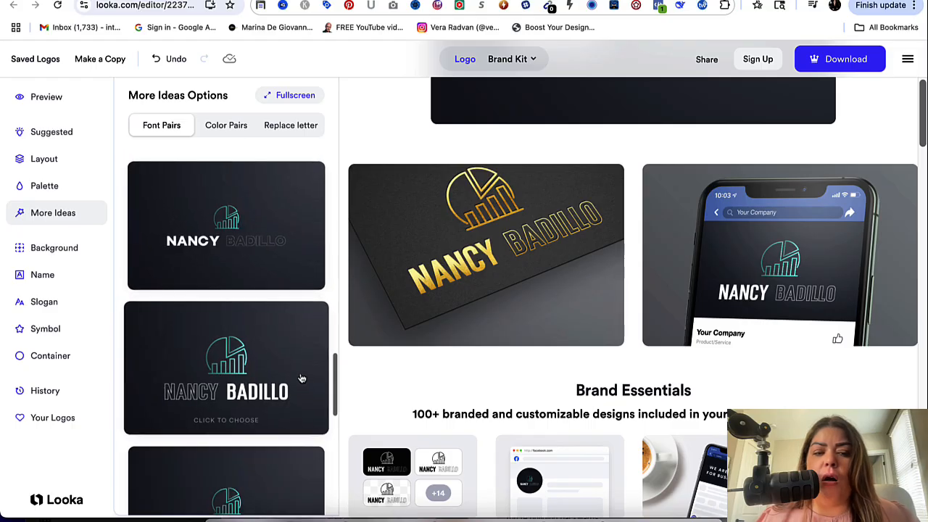
scroll("down", 3)
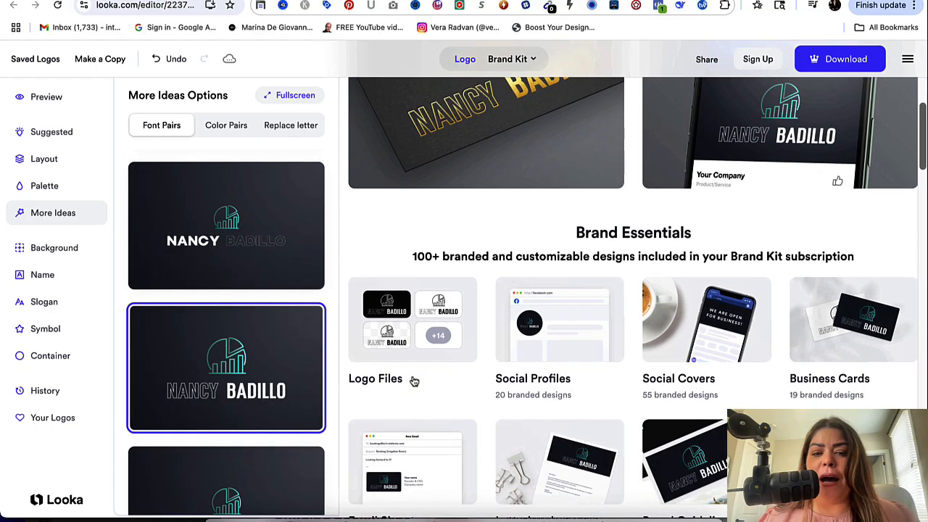
scroll("up", 3)
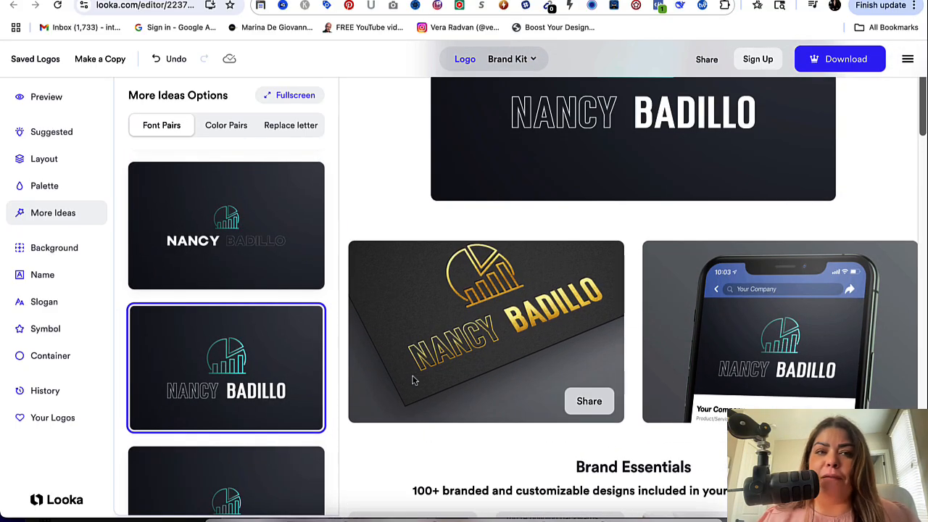
left_click(53, 246)
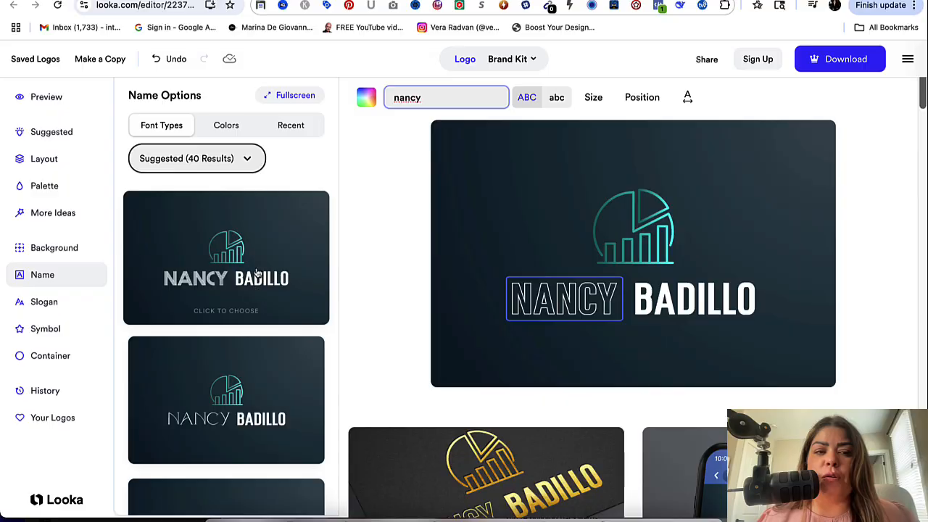
Step: Set both NANCY and BADILLO in one bold all-caps font after trying a light-and-bold option
left_click(226, 399)
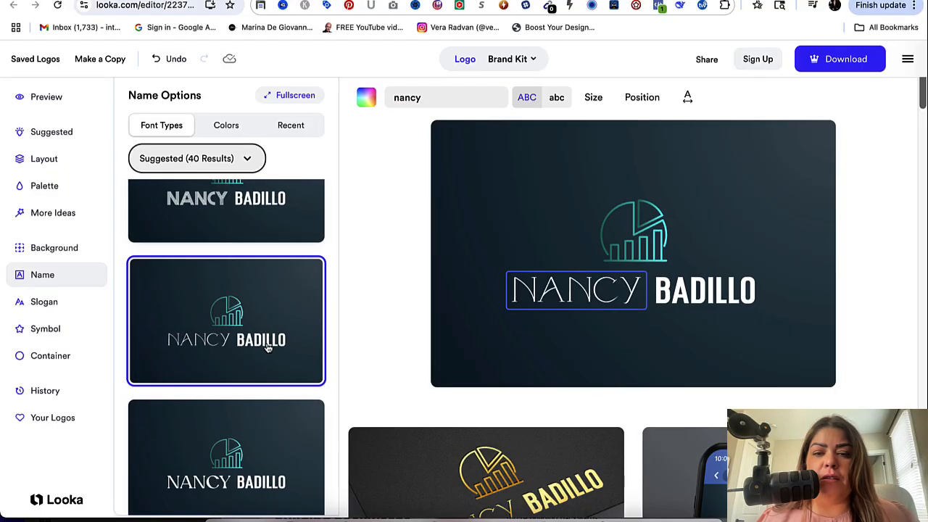
scroll("down", 3)
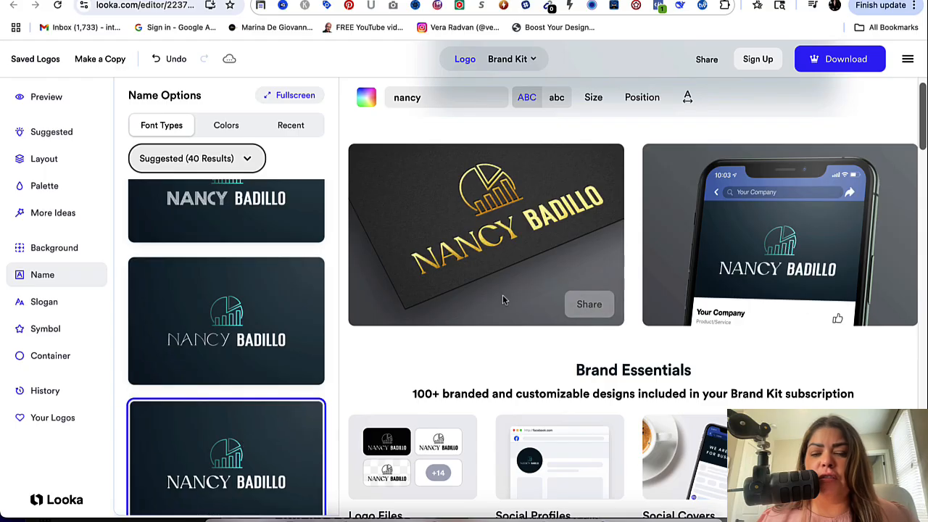
mouse_move(609, 196)
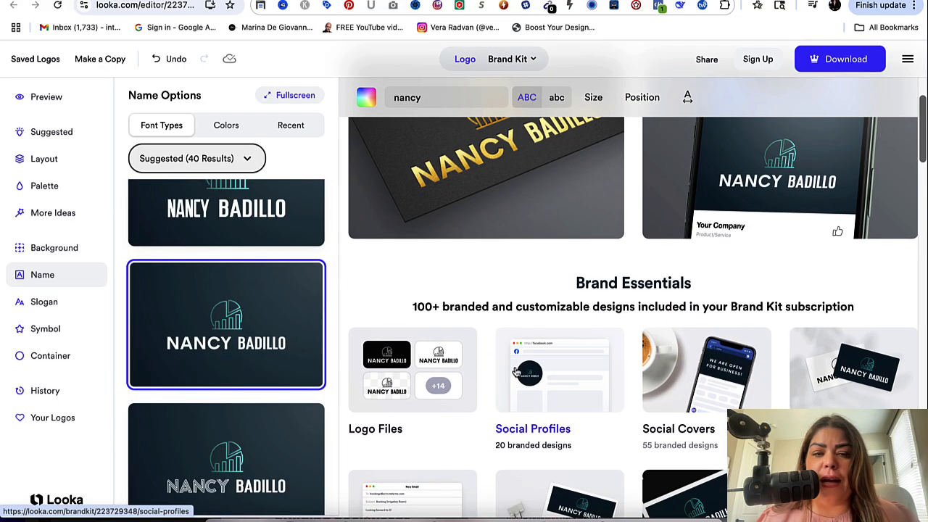
scroll("down", 3)
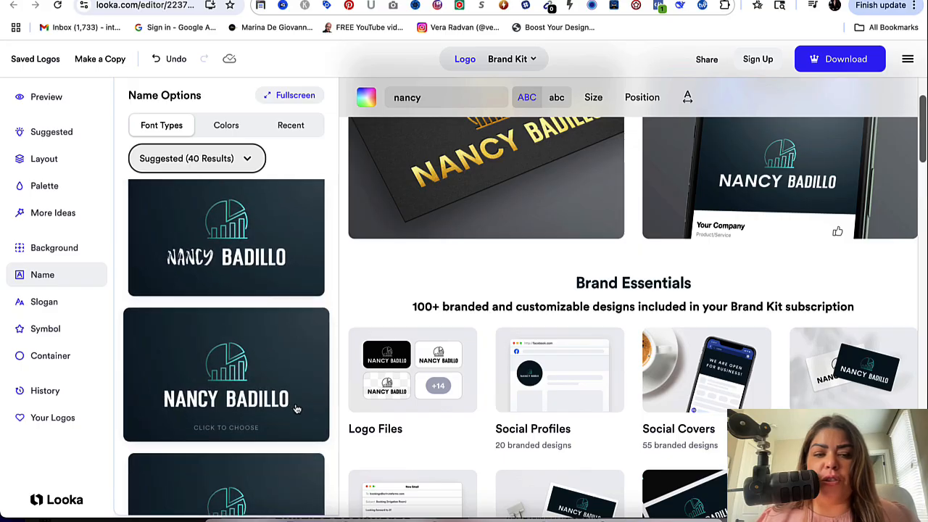
left_click(226, 374)
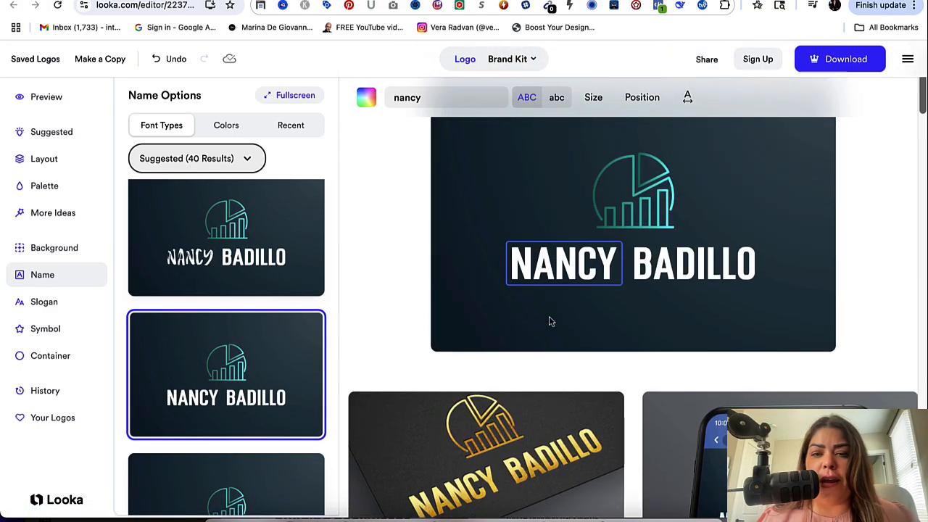
Step: Bring up the suggested logo variations, then the symbol choices
left_click(52, 131)
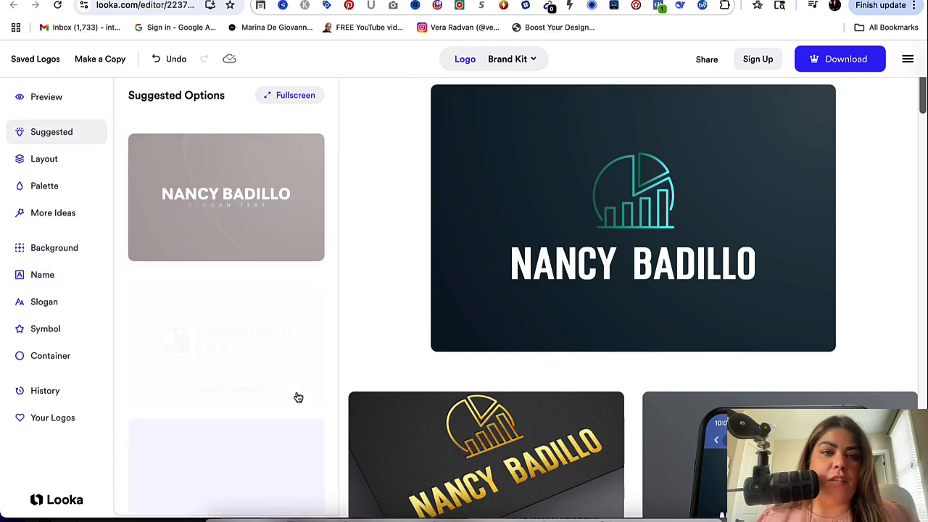
scroll("down", 3)
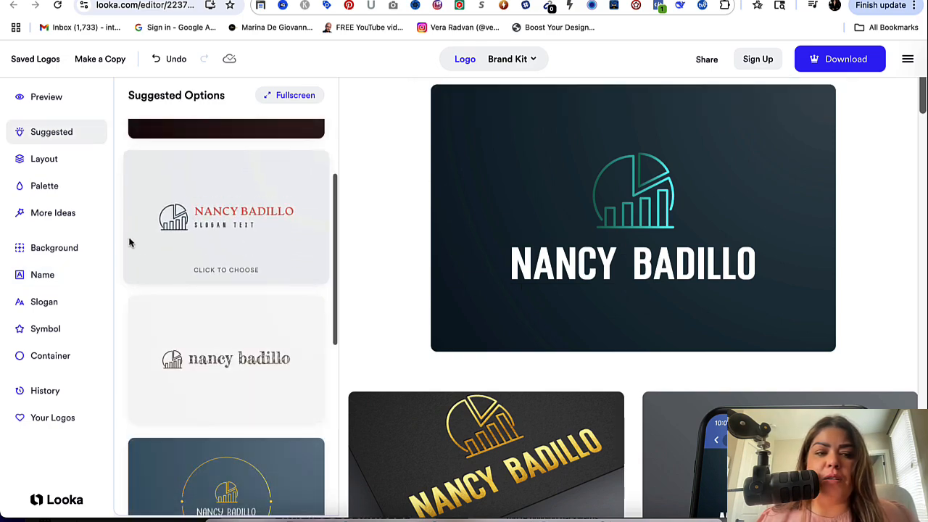
left_click(45, 328)
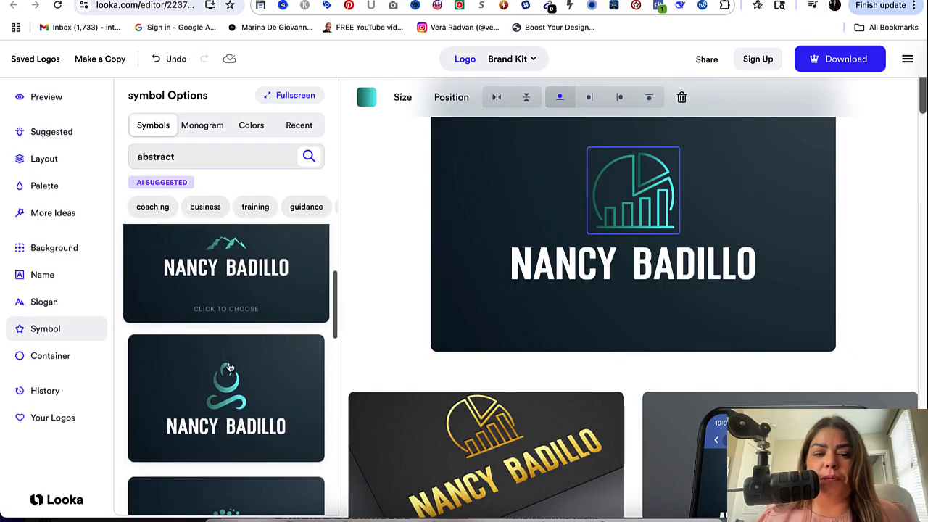
Step: Swap the chart icon for a different abstract symbol and browse more
scroll("down", 3)
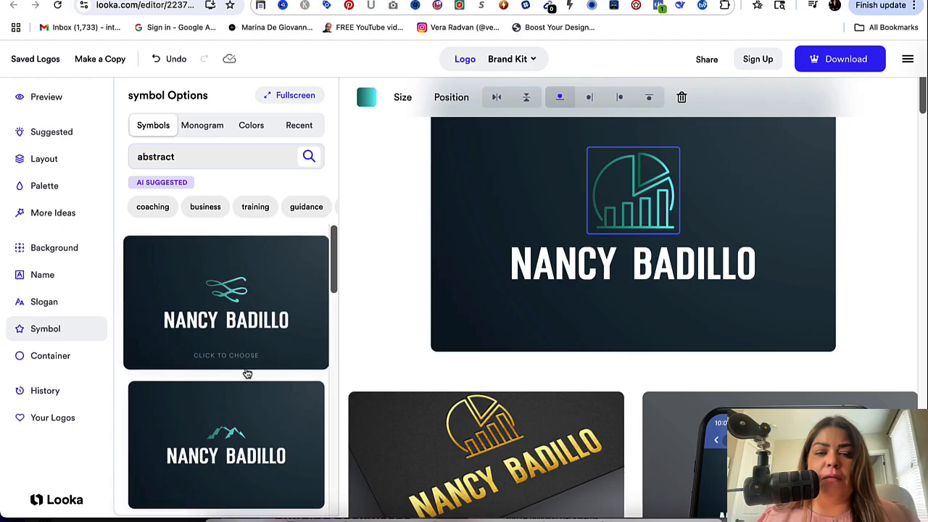
left_click(226, 444)
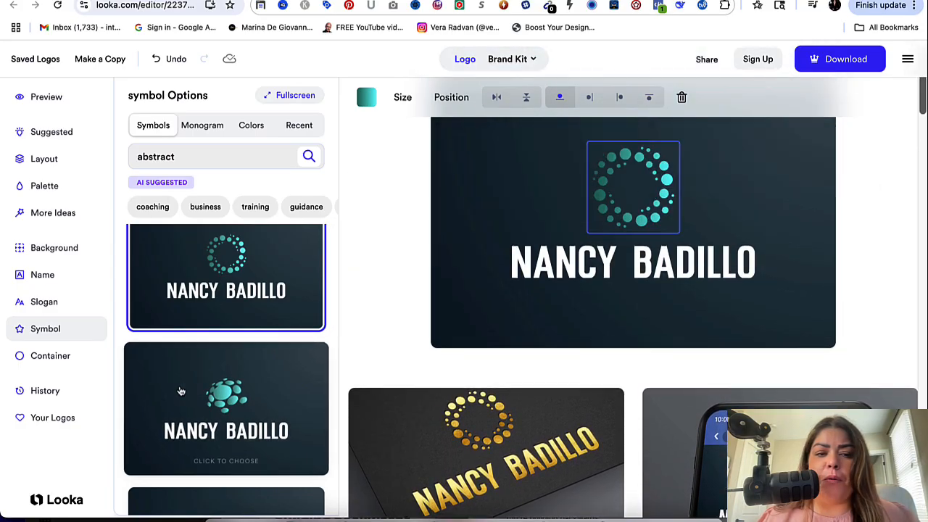
scroll("down", 3)
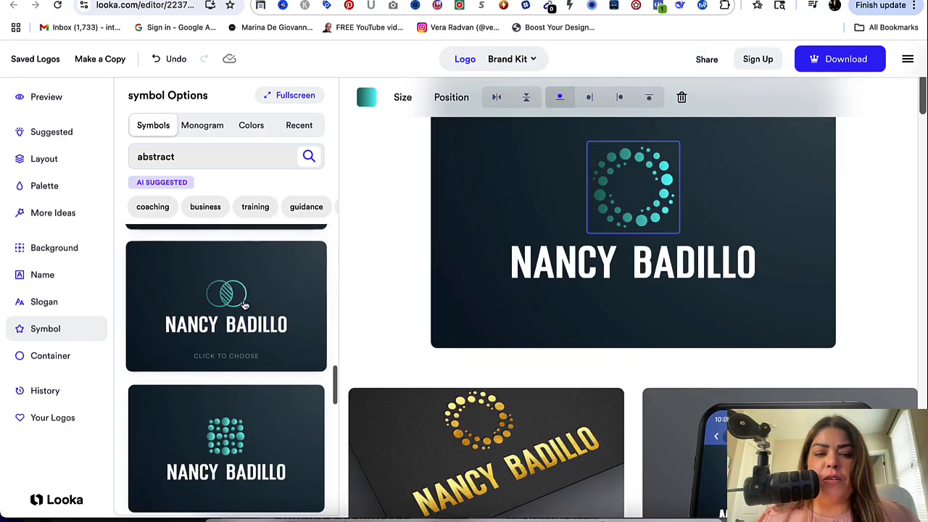
scroll("down", 3)
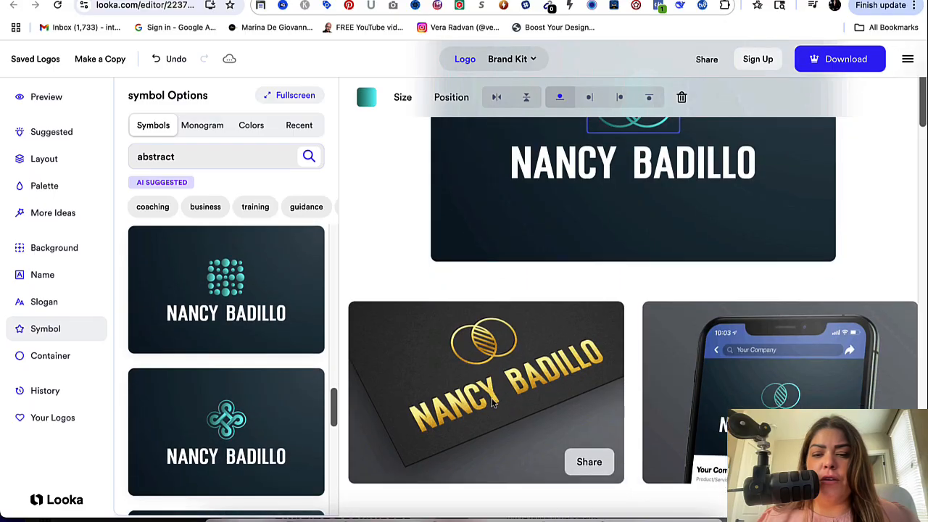
scroll("down", 3)
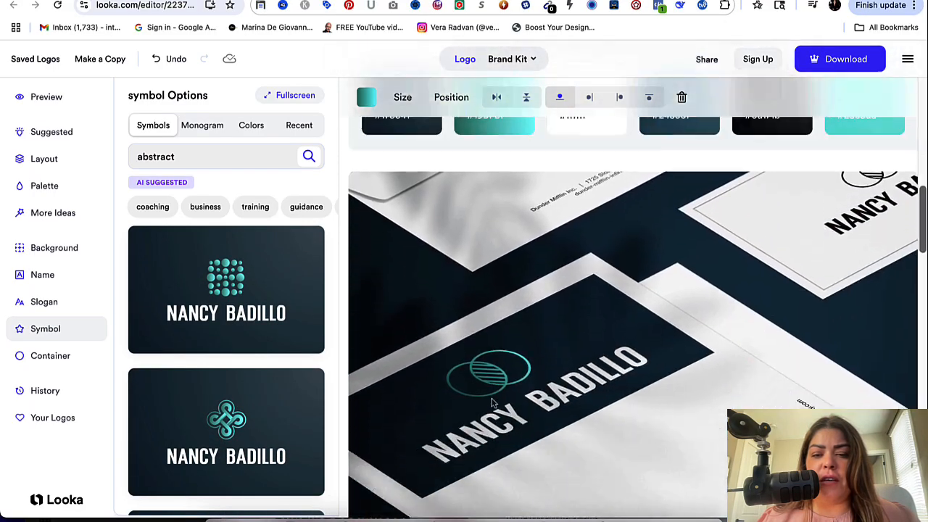
scroll("down", 3)
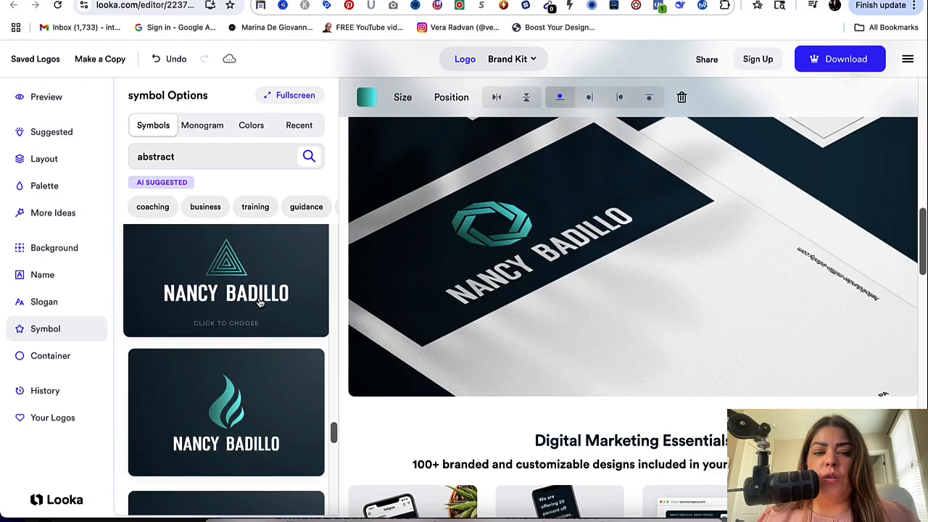
Step: Try the teal flame symbol, then settle on the teal mountain peaks
left_click(226, 411)
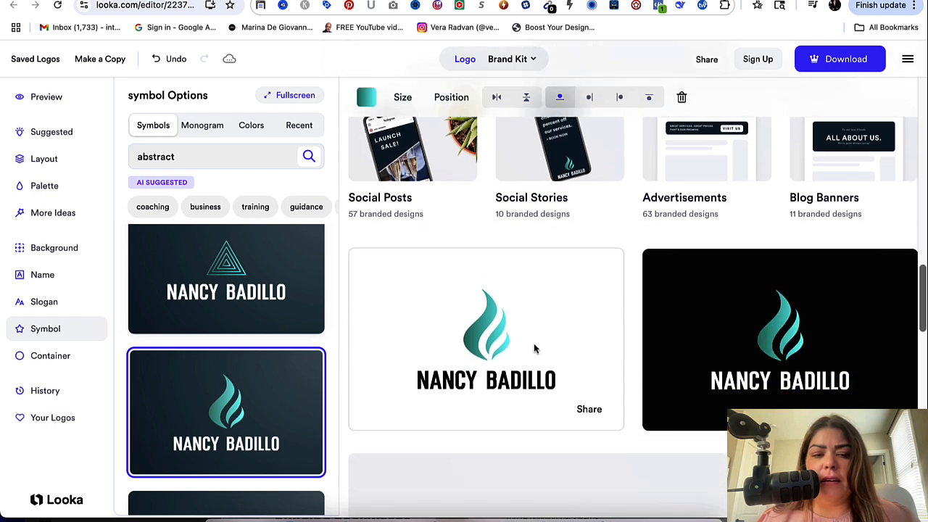
scroll("down", 3)
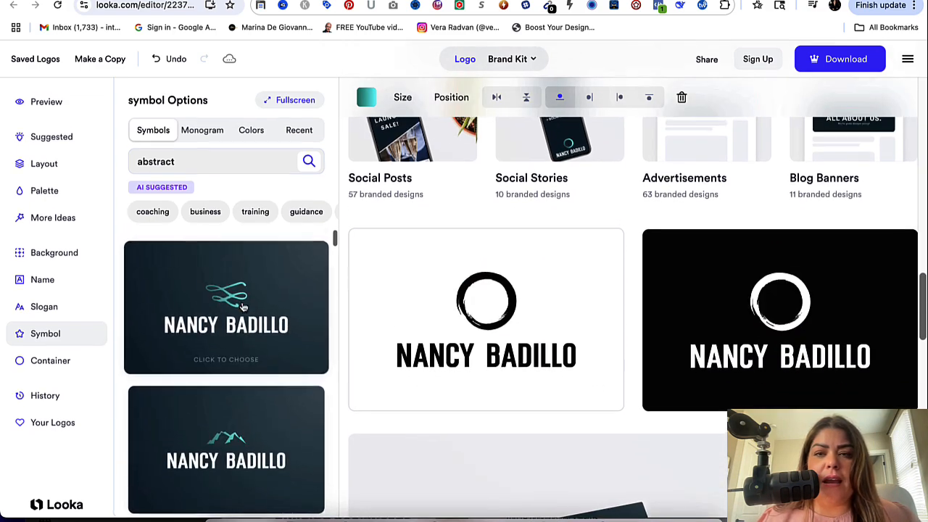
left_click(226, 445)
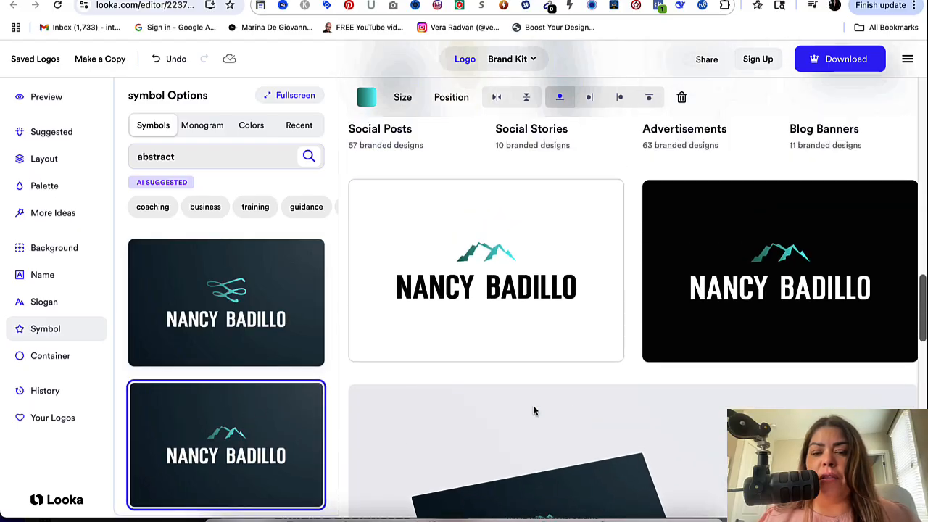
scroll("up", 3)
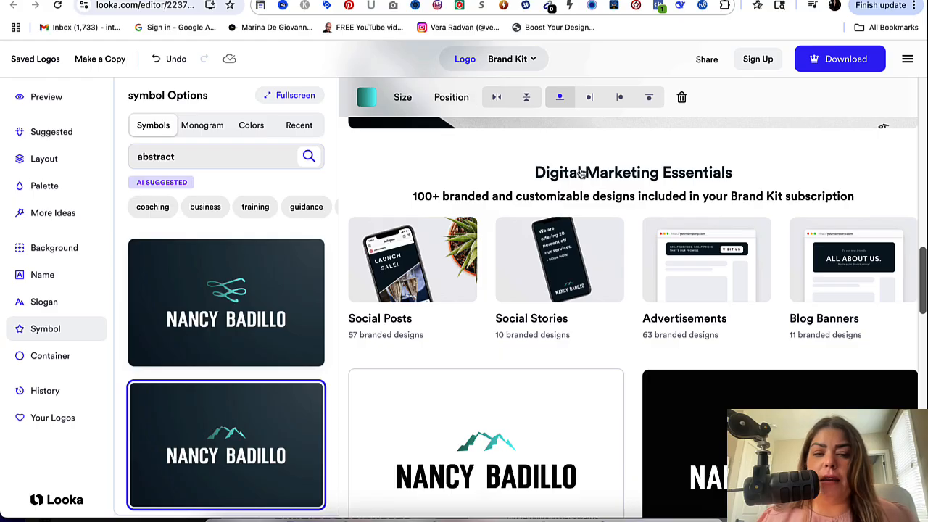
mouse_move(772, 126)
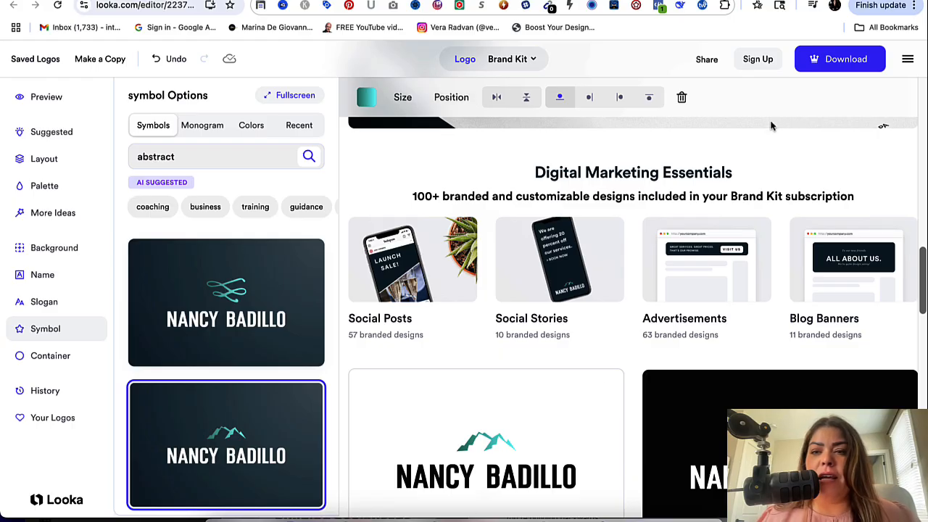
mouse_move(844, 65)
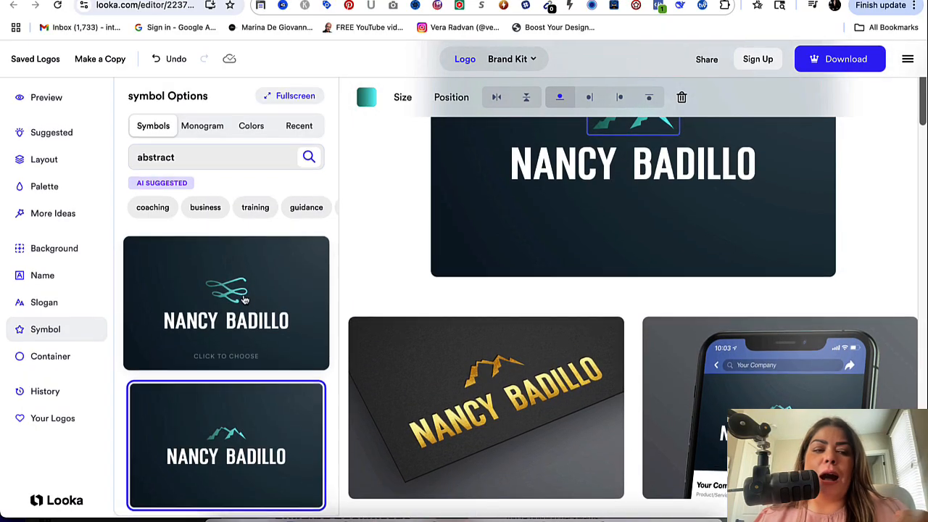
Step: Try the overlapping rings symbol, then apply the teal layered orb and review the Brand Kit mockups
scroll("down", 3)
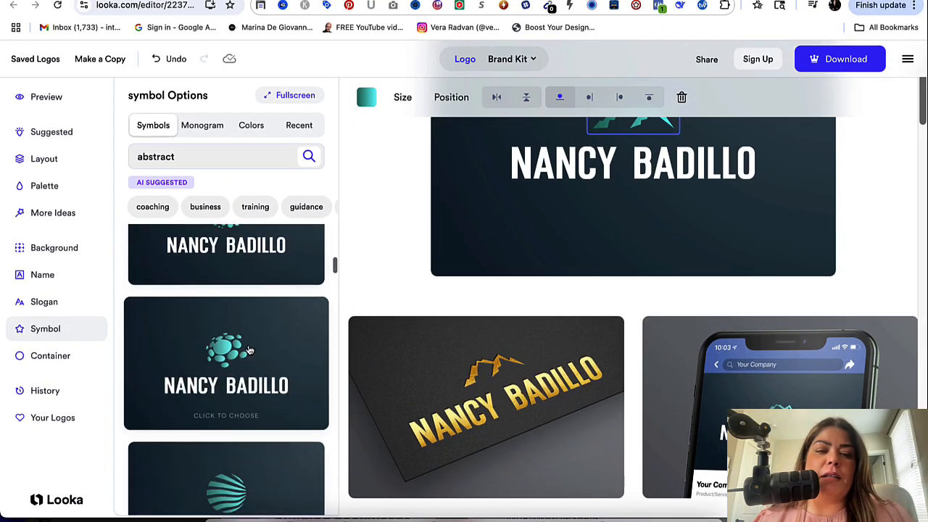
left_click(226, 362)
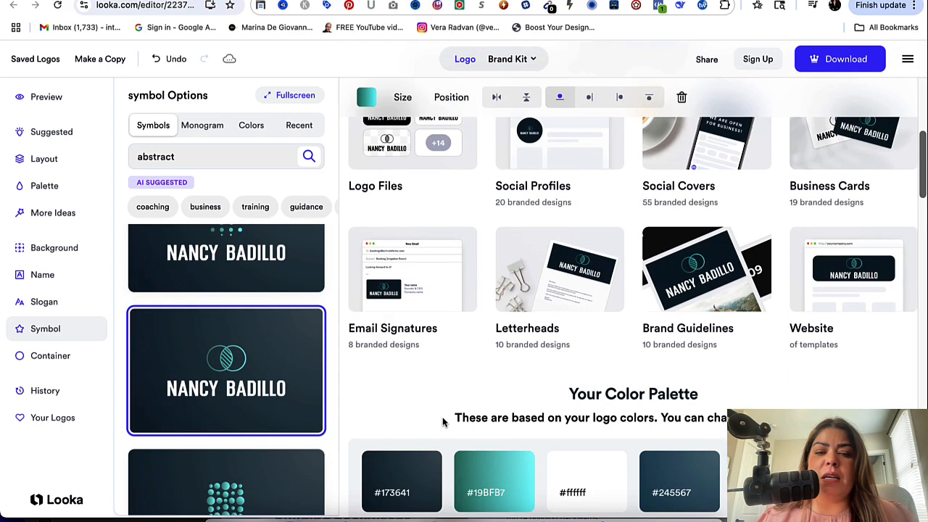
left_click(226, 447)
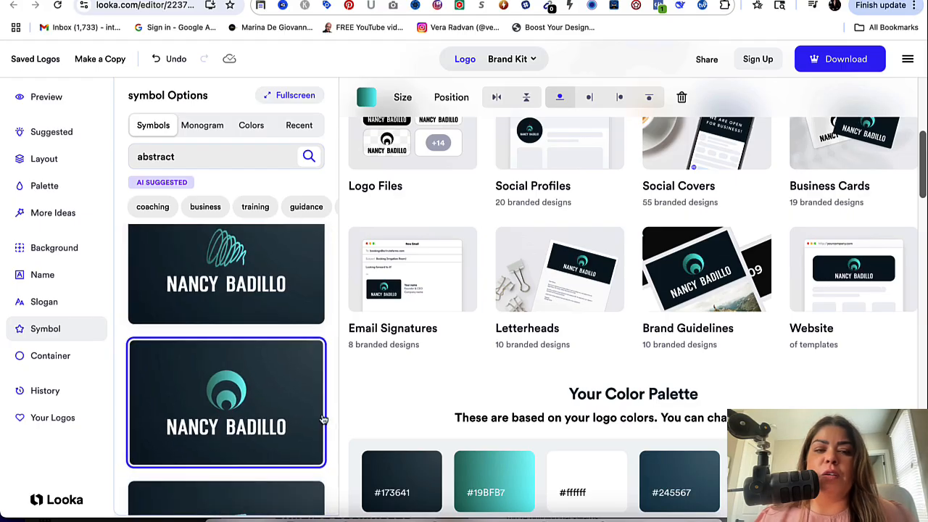
scroll("down", 3)
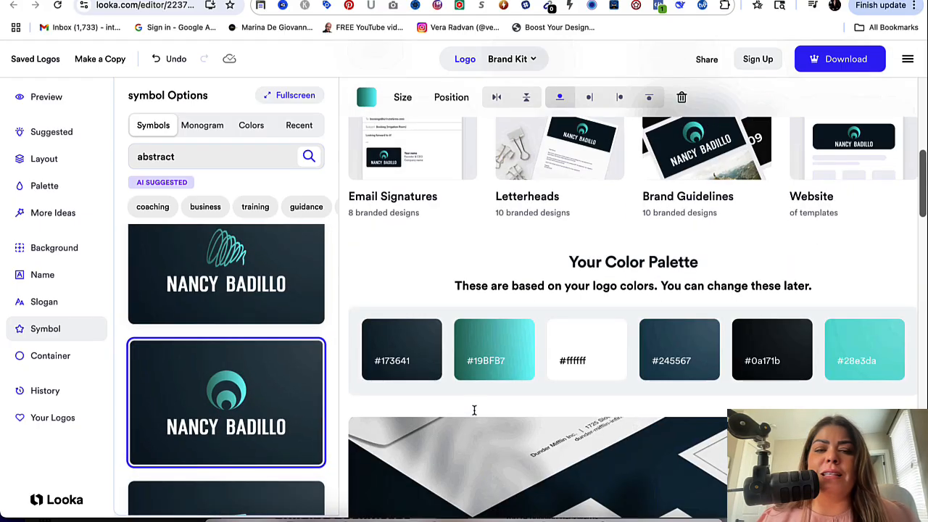
scroll("down", 3)
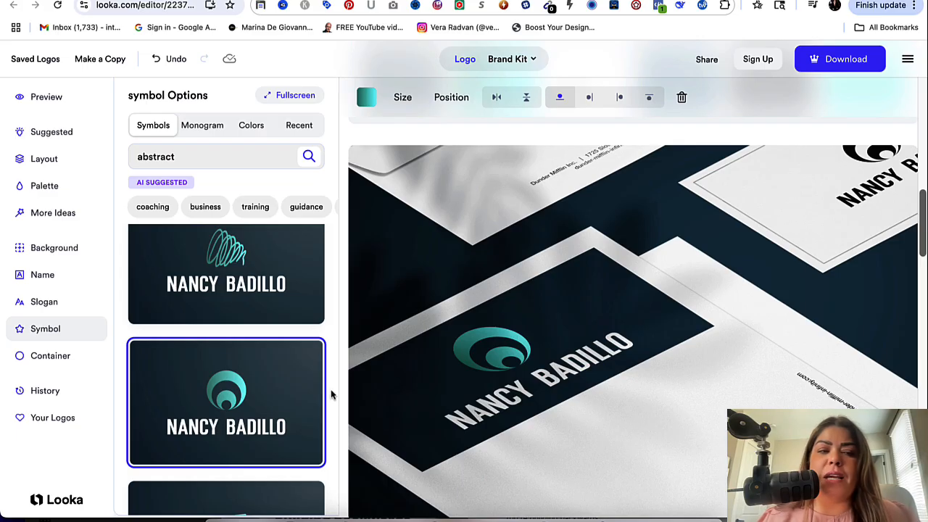
mouse_move(52, 417)
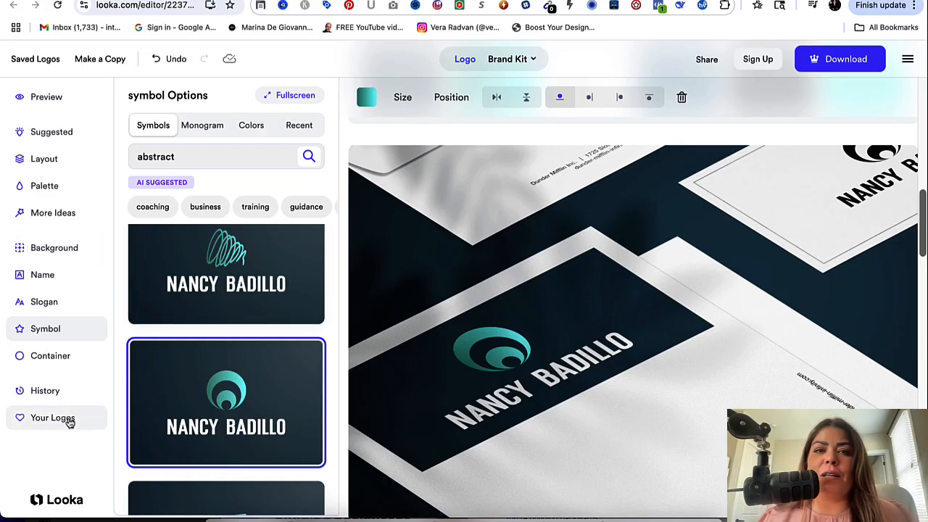